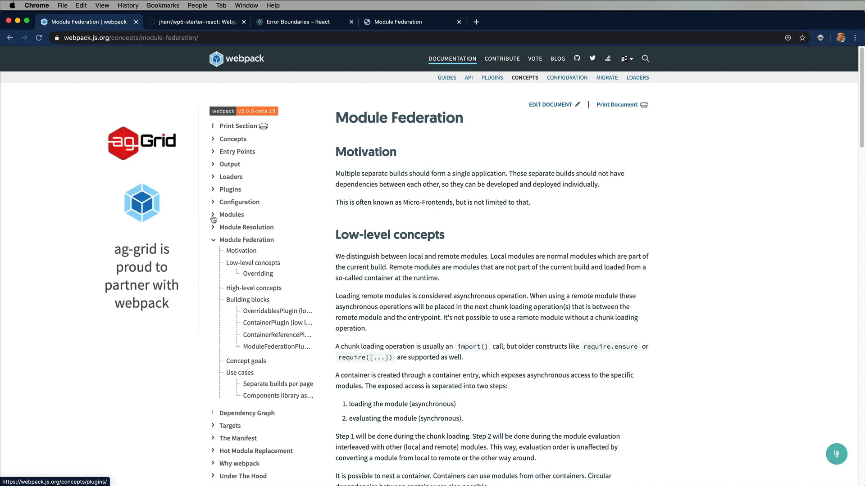
{"action": "mouse_move", "coordinate": [218, 205]}
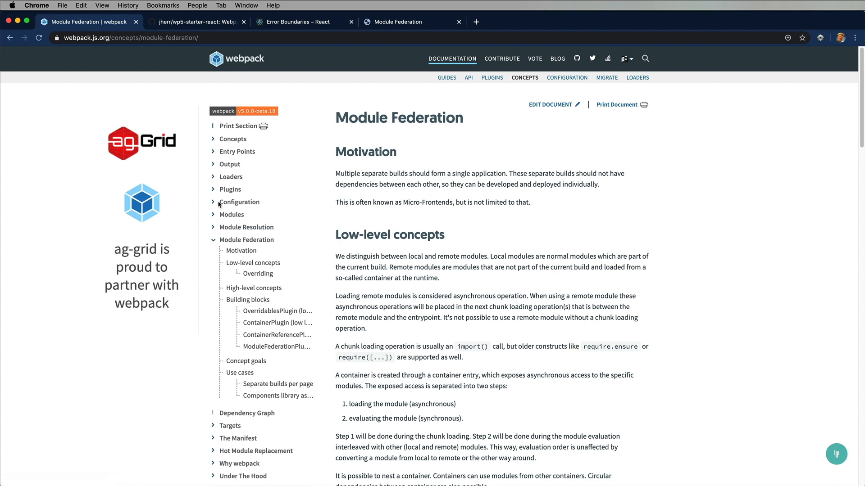
Show the wp5-starter-react repository's clone options with the HTTPS address selected.
{"action": "left_click", "coordinate": [195, 22]}
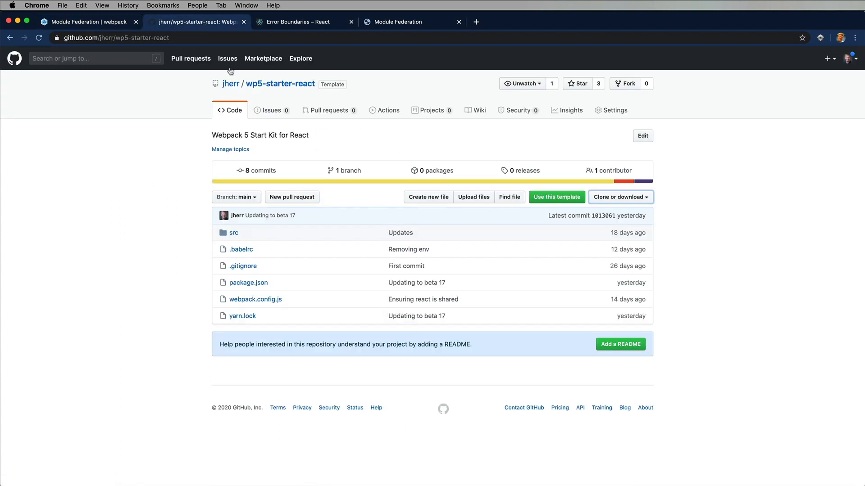
{"action": "mouse_move", "coordinate": [508, 197]}
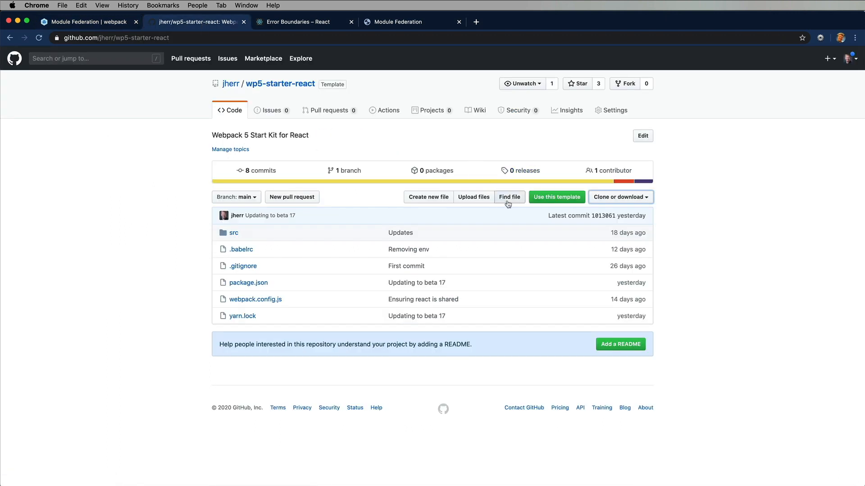
{"action": "mouse_move", "coordinate": [620, 197]}
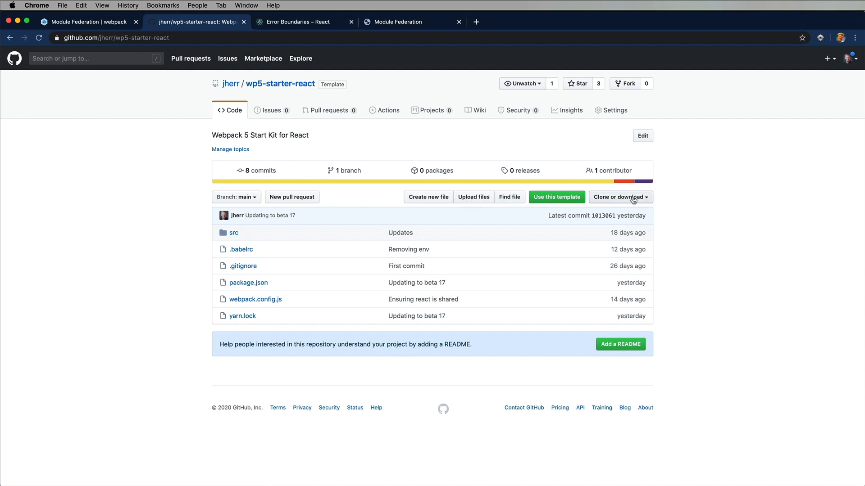
{"action": "left_click", "coordinate": [620, 197]}
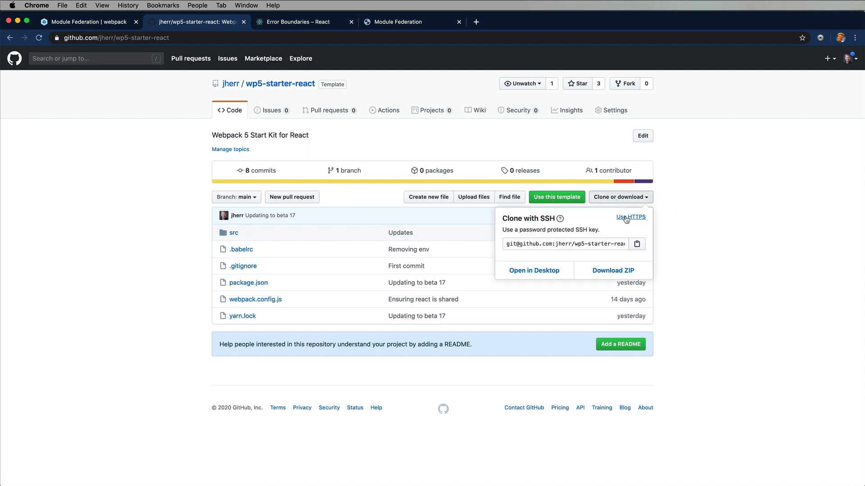
{"action": "left_click", "coordinate": [630, 217]}
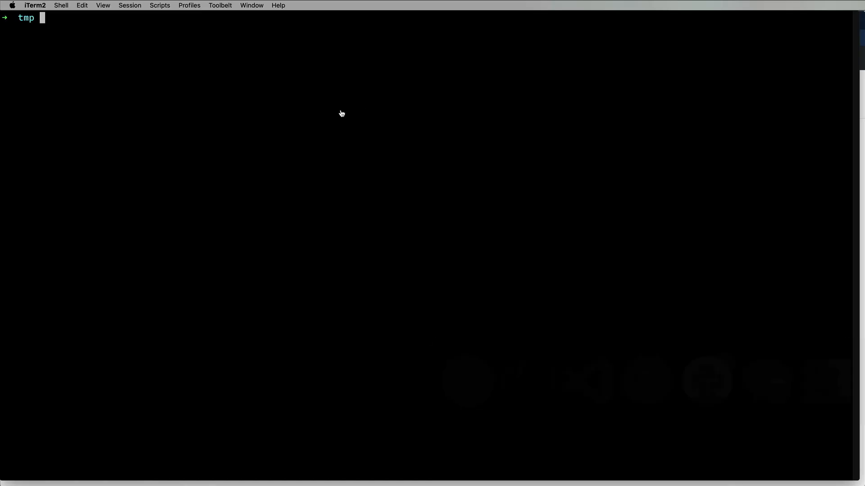
Create a resilient-header folder and move into it.
{"action": "type", "text": "mkdir"}
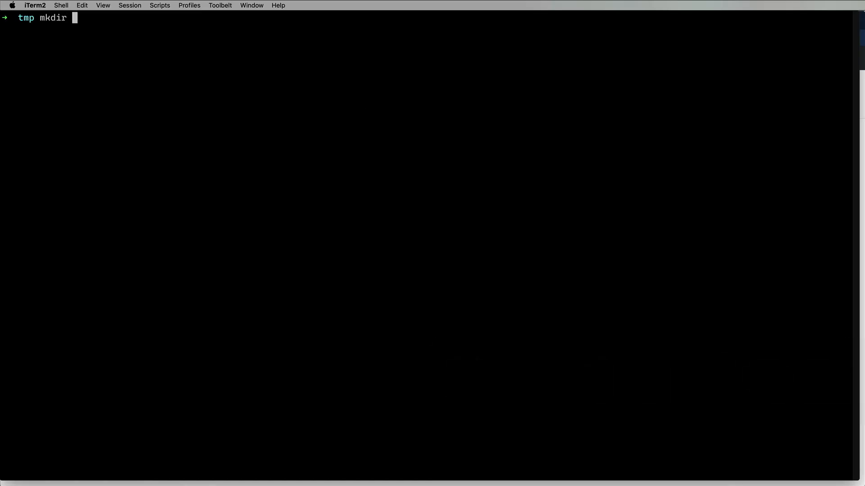
{"action": "type", "text": "resilient-"}
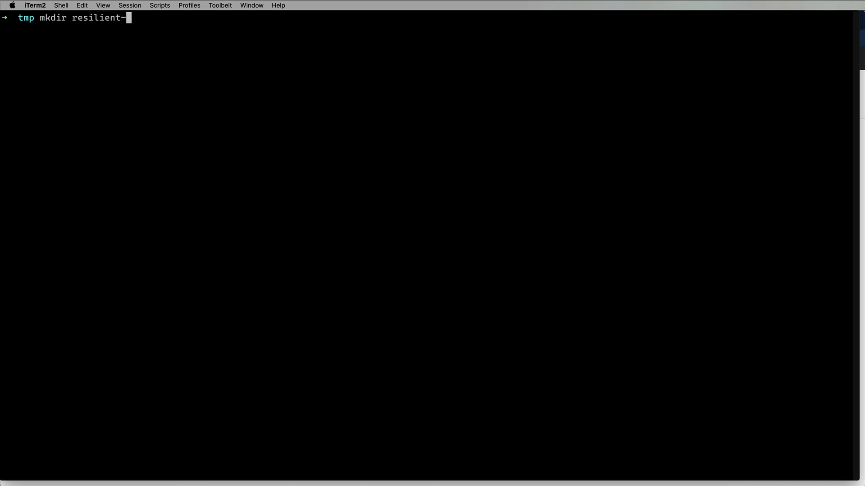
{"action": "key", "text": "Return"}
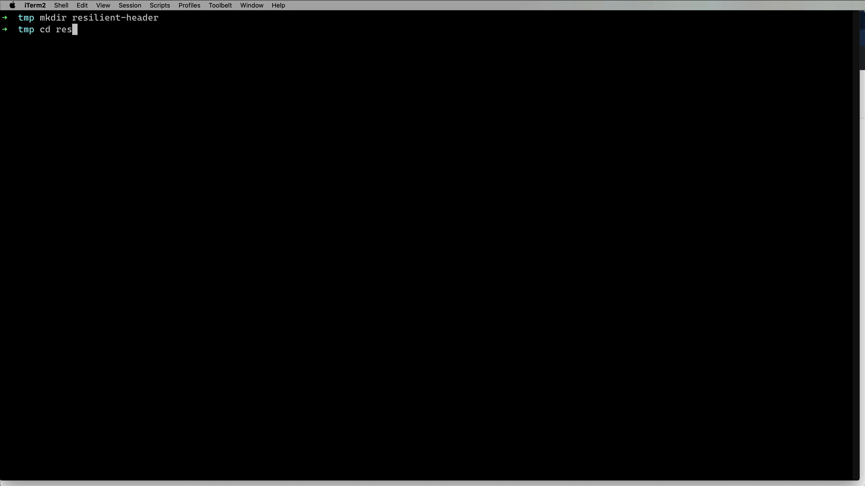
{"action": "key", "text": "Return"}
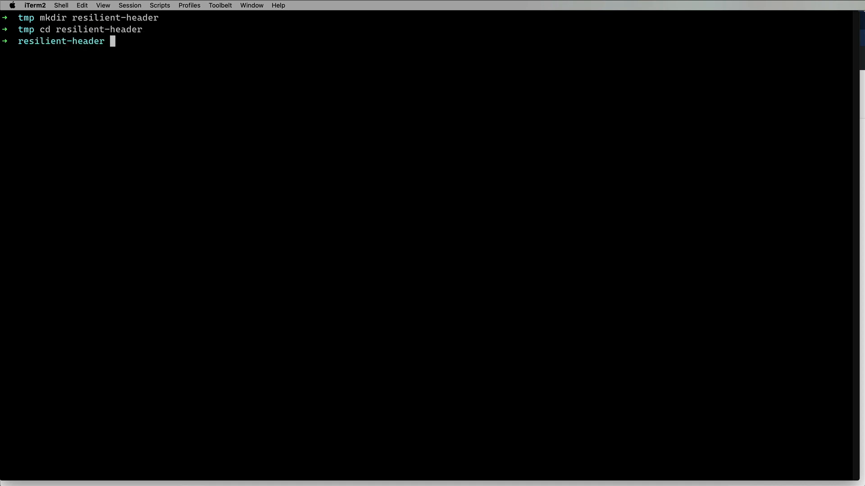
Degit-clone jherr/wp5-starter-react#main from GitHub into a new project folder.
{"action": "type", "text": "npx degit https://github.com/jherr/wp5-starter-react.git\\#main home"}
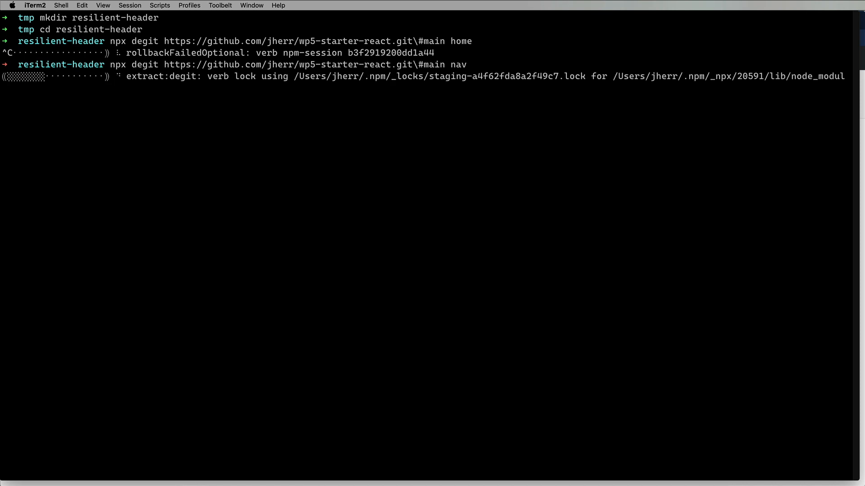
{"action": "type", "text": "rm -fr"}
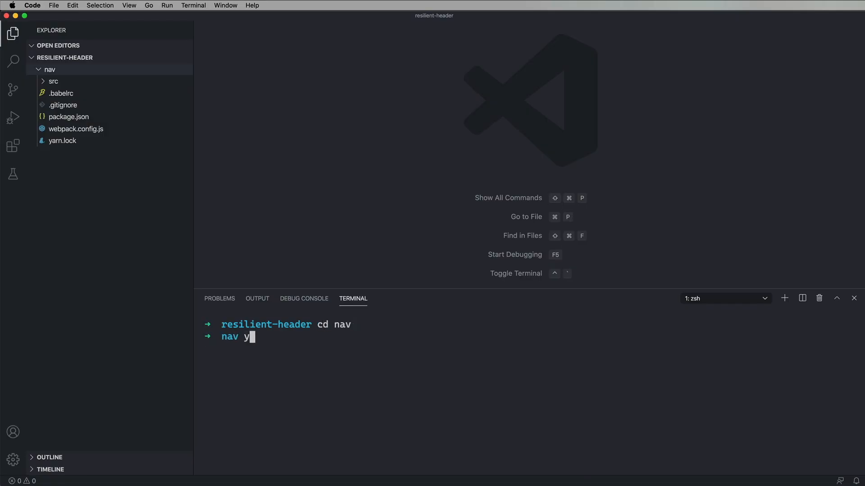
Install nav's dependencies, confirm the dev server compiles successfully, then stop it.
{"action": "key", "text": "Return"}
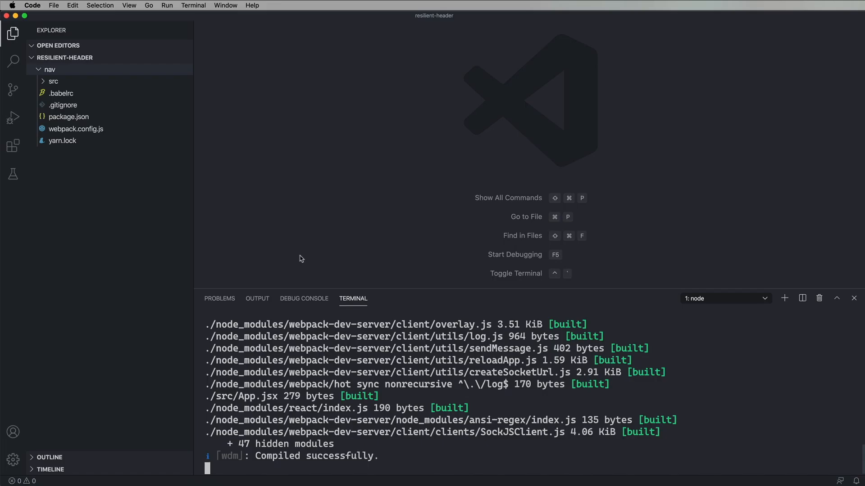
{"action": "key", "text": "ctrl+c"}
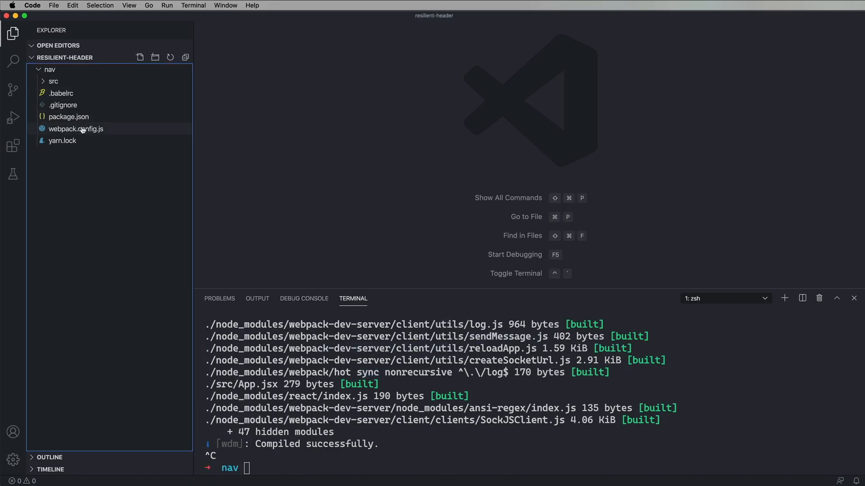
Set nav's webpack dev server port to 8081 and name the federated module and library nav.
{"action": "left_click", "coordinate": [76, 129]}
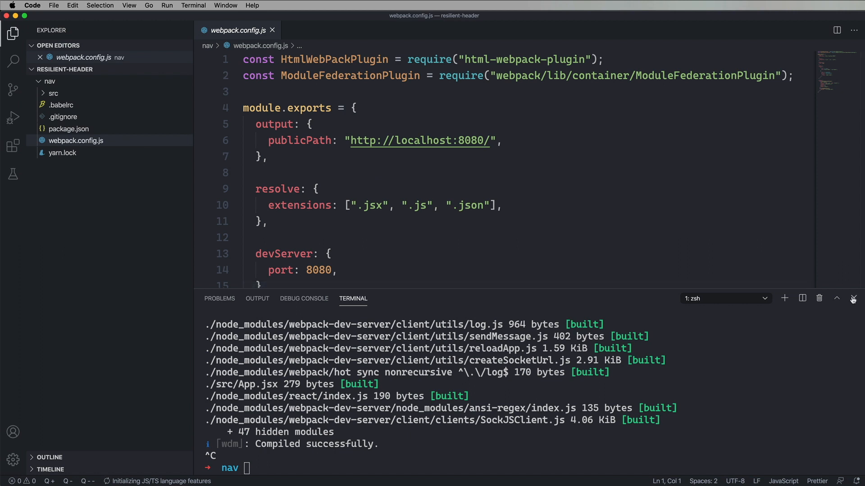
{"action": "left_click", "coordinate": [836, 298]}
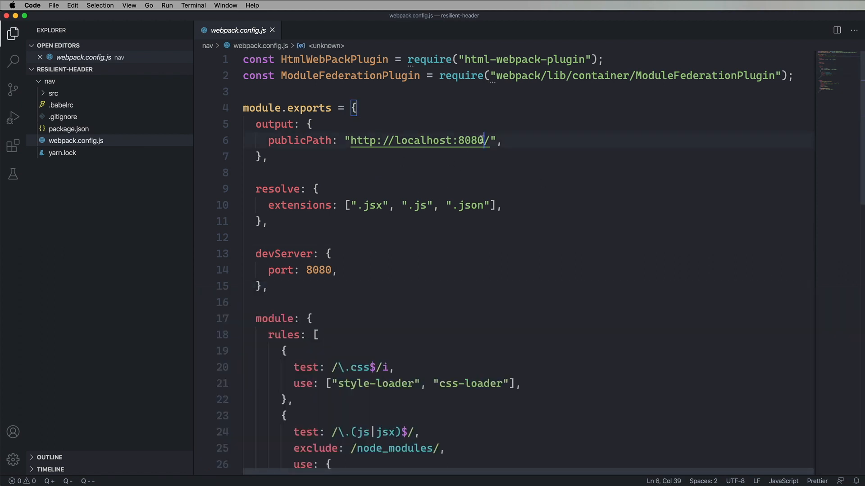
{"action": "type", "text": "1"}
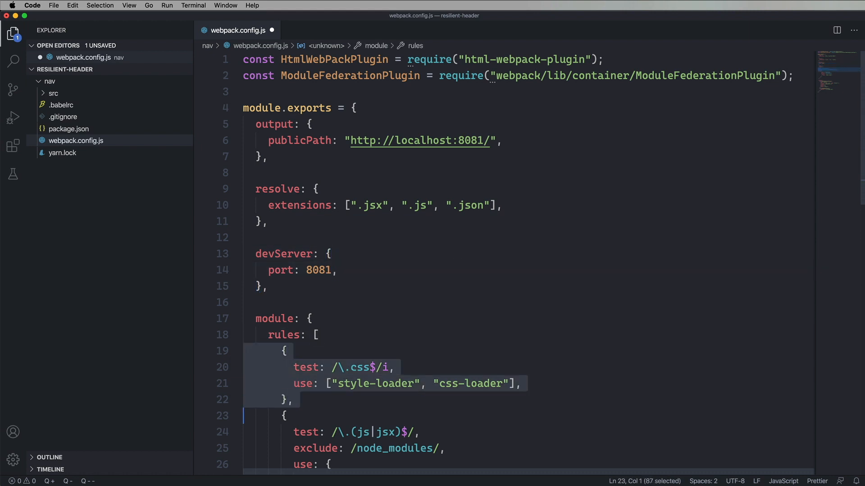
{"action": "scroll", "scroll_direction": "down", "scroll_amount": 3}
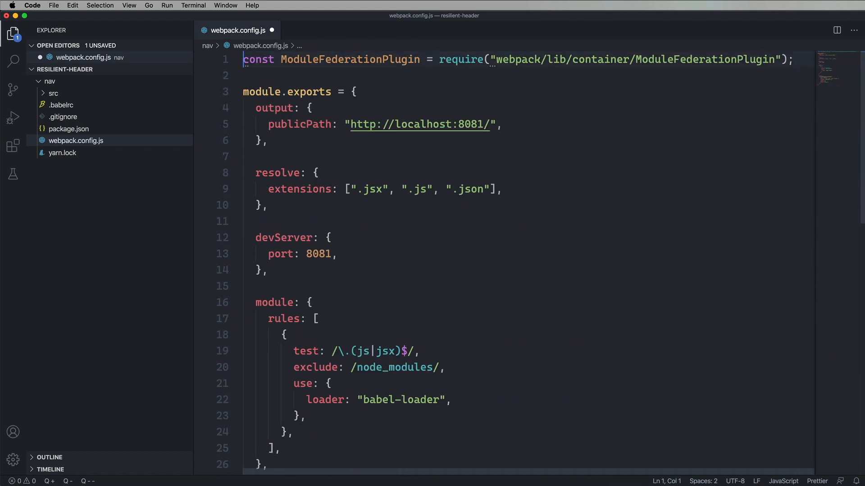
{"action": "scroll", "scroll_direction": "down", "scroll_amount": 3}
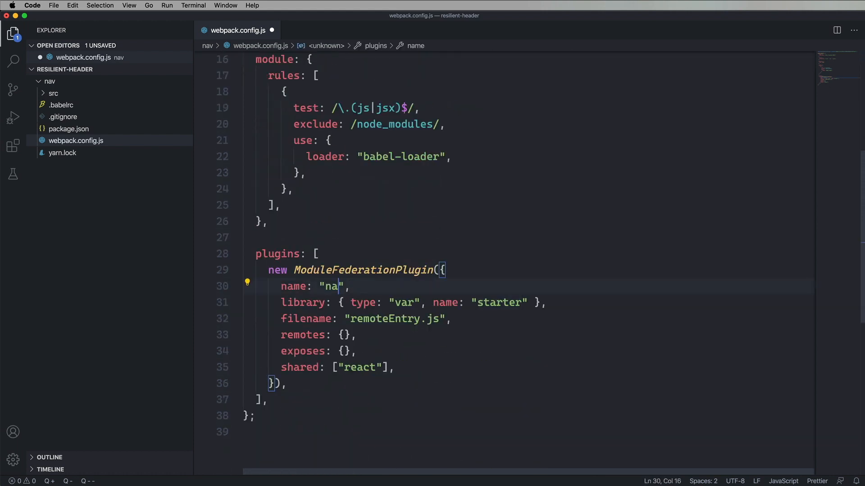
{"action": "type", "text": "v"}
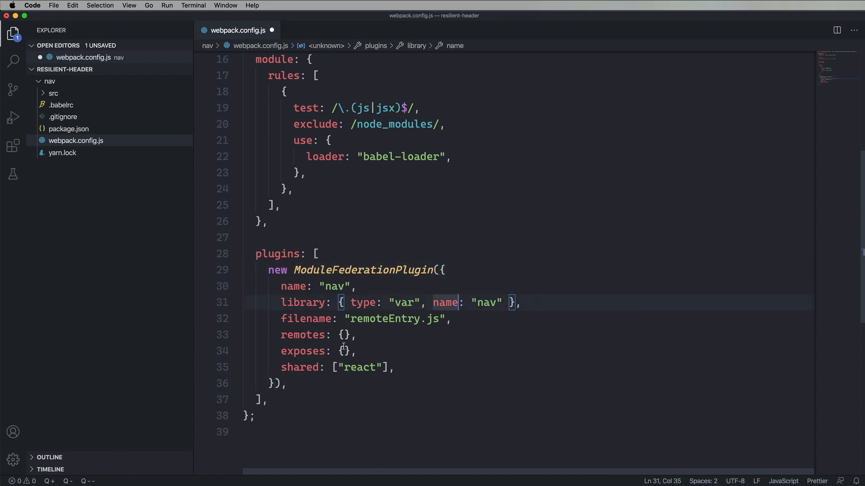
{"action": "left_click", "coordinate": [357, 335]}
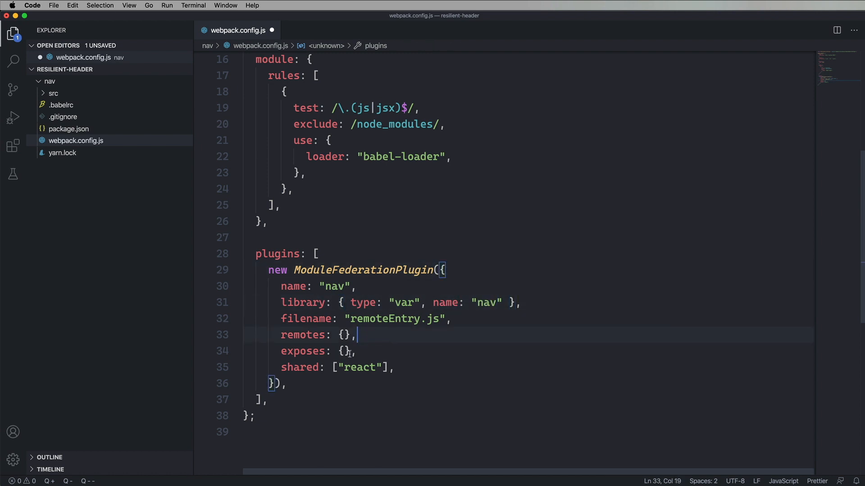
{"action": "mouse_move", "coordinate": [67, 131]}
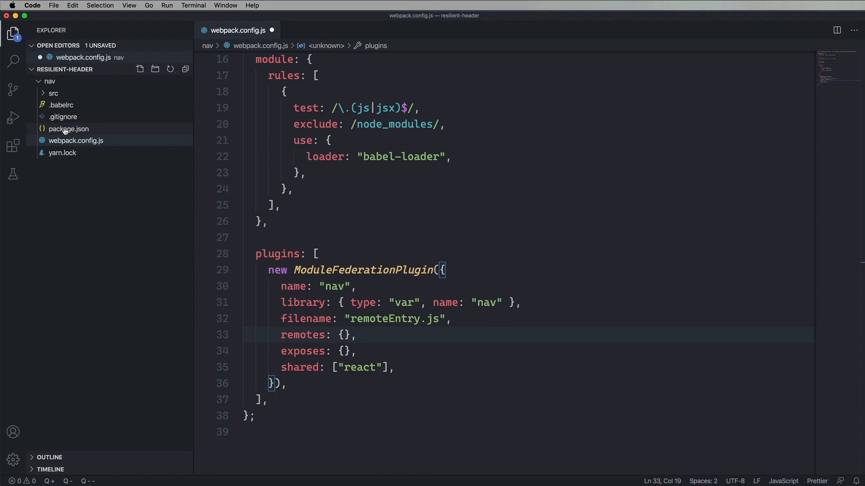
Share require('./package.json').dependencies in nav's ModuleFederationPlugin after checking package.json.
{"action": "left_click", "coordinate": [68, 129]}
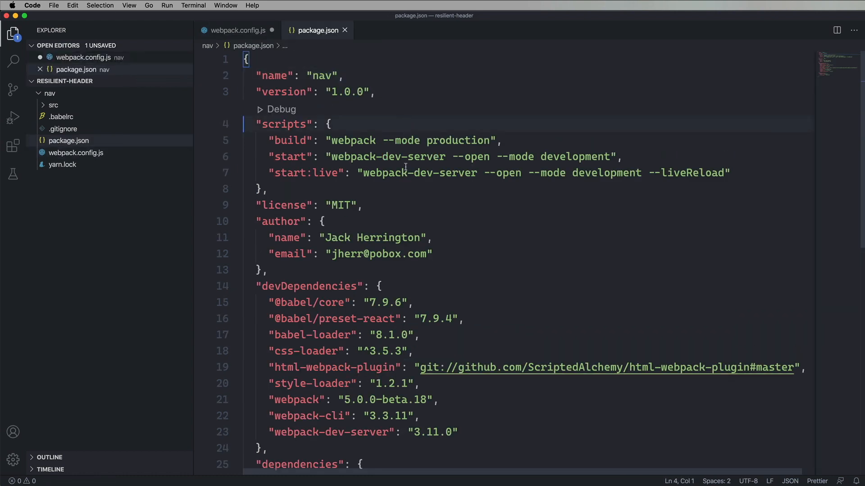
{"action": "left_click", "coordinate": [237, 31]}
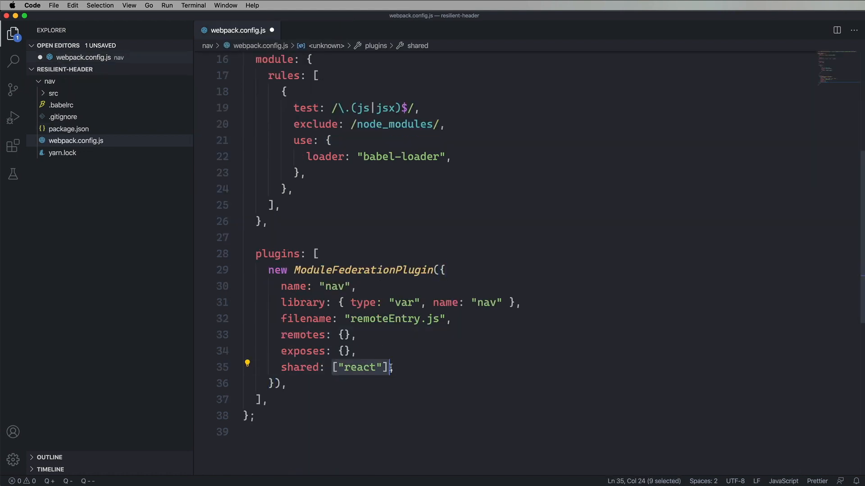
{"action": "type", "text": "require('./')"}
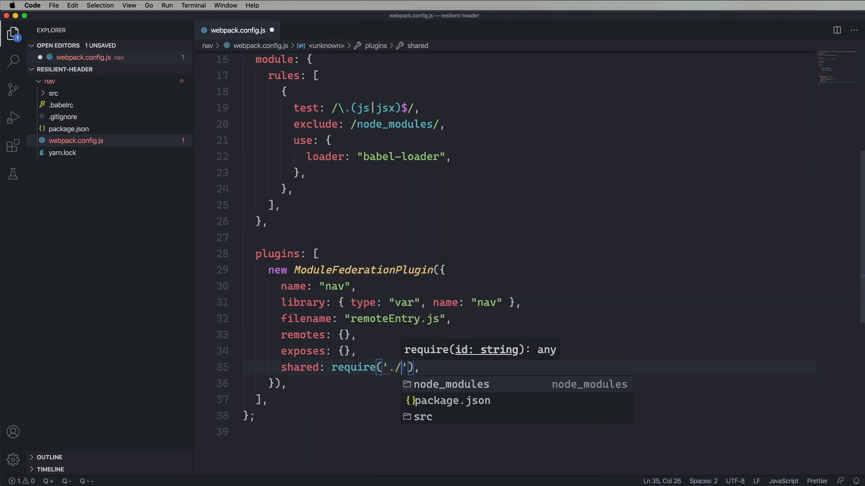
{"action": "type", "text": "package.json').dependencies"}
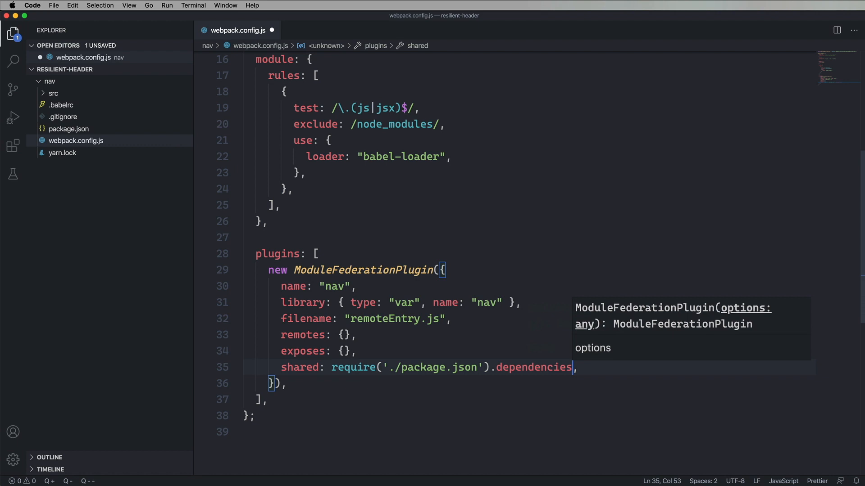
{"action": "left_click", "coordinate": [382, 329]}
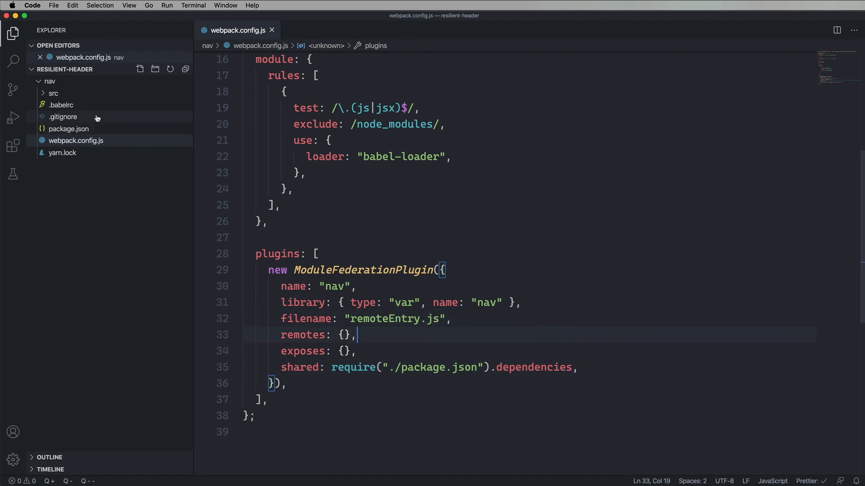
Rename nav's App.jsx to Header.jsx with the component renamed Header and default-exported.
{"action": "right_click", "coordinate": [57, 116]}
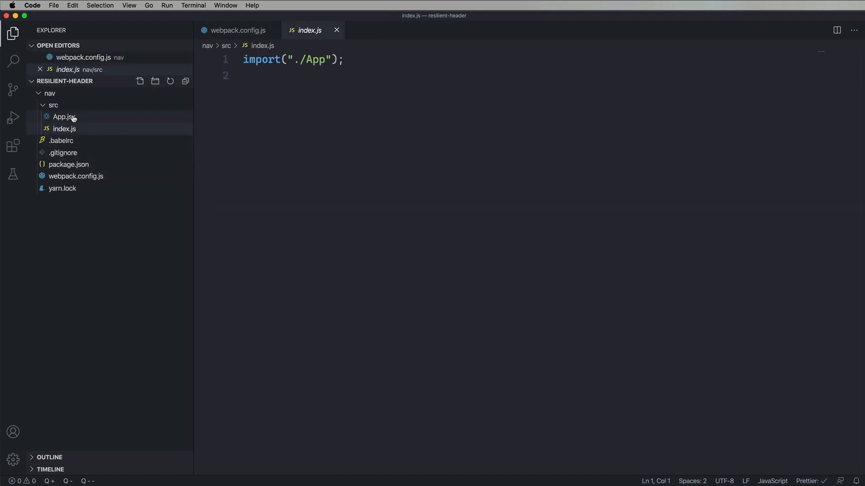
{"action": "type", "text": "impo"}
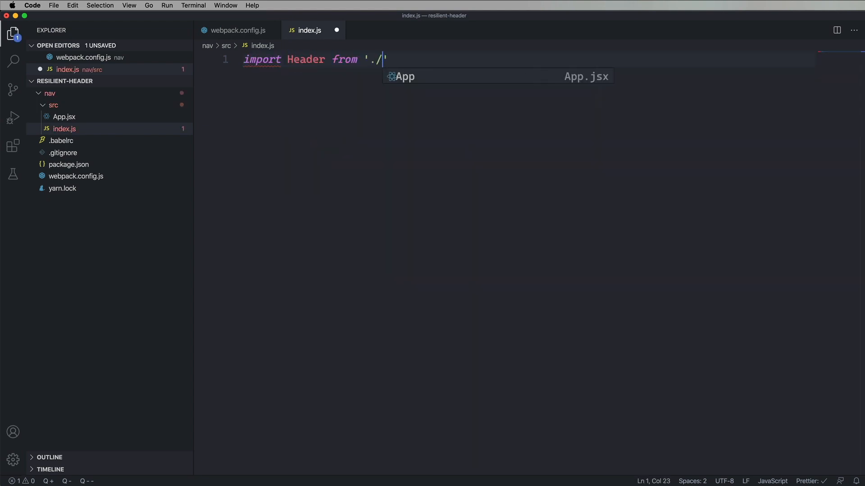
{"action": "type", "text": "Header\";"}
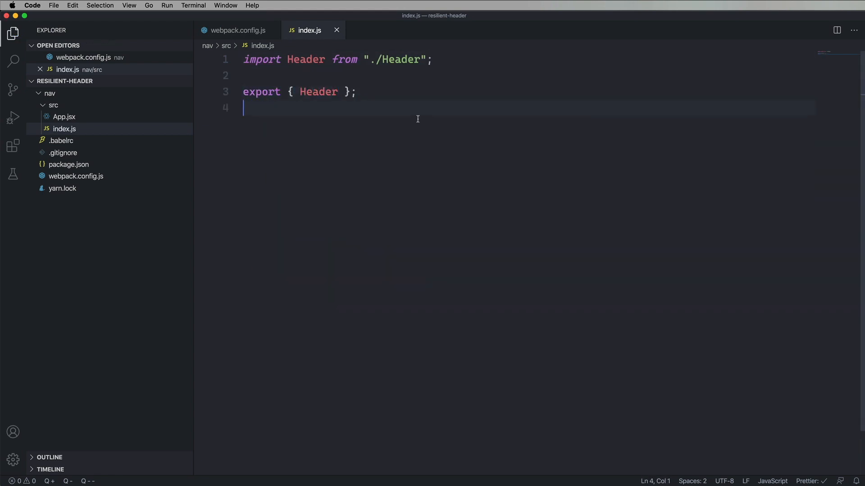
{"action": "left_click", "coordinate": [64, 116]}
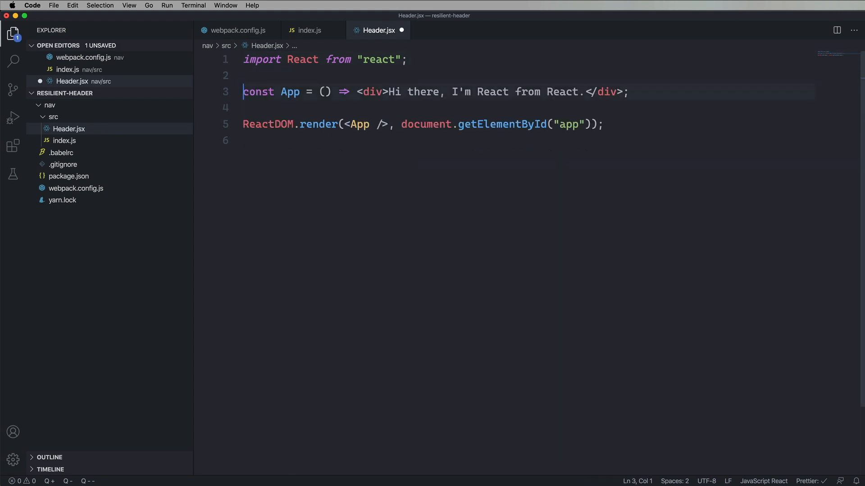
{"action": "double_click", "coordinate": [289, 92]}
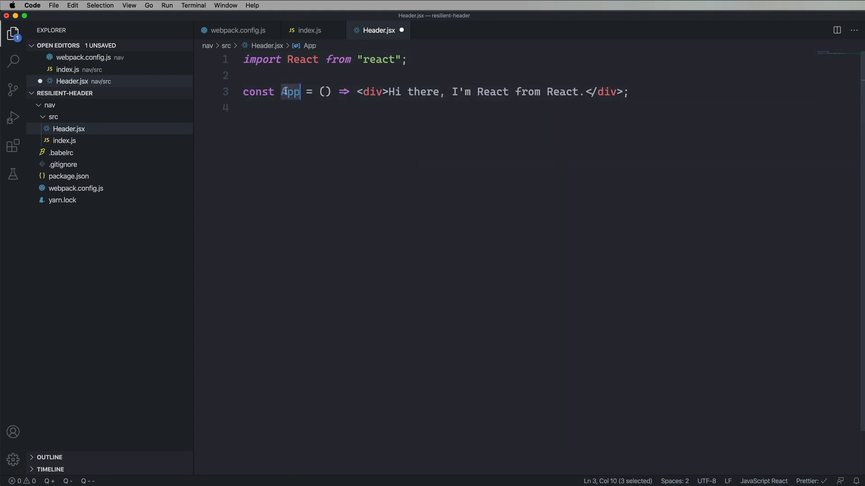
{"action": "type", "text": "Header"}
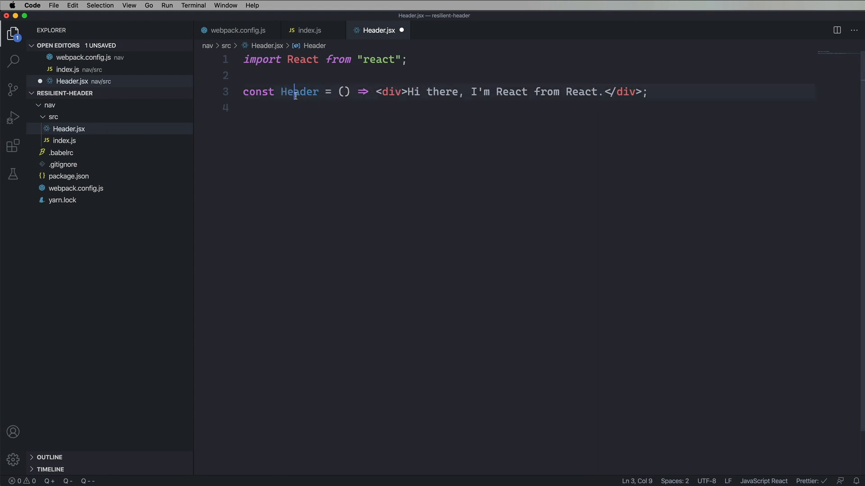
{"action": "type", "text": "export d"}
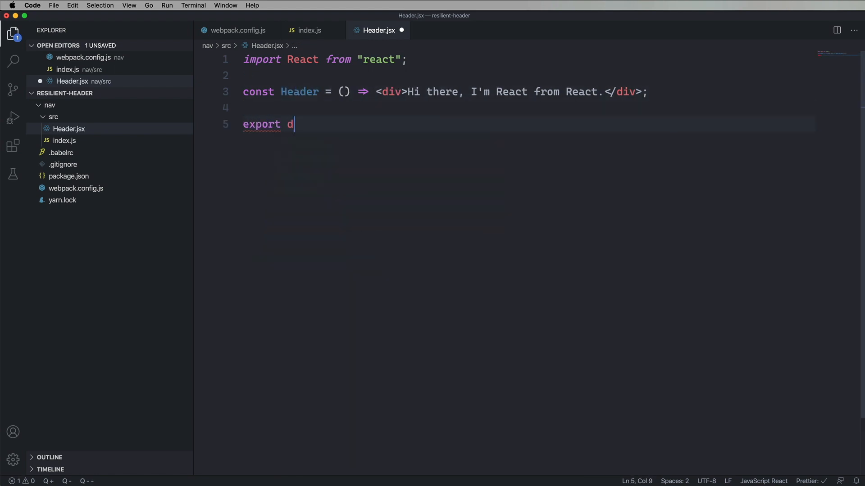
{"action": "type", "text": "efault Header;"}
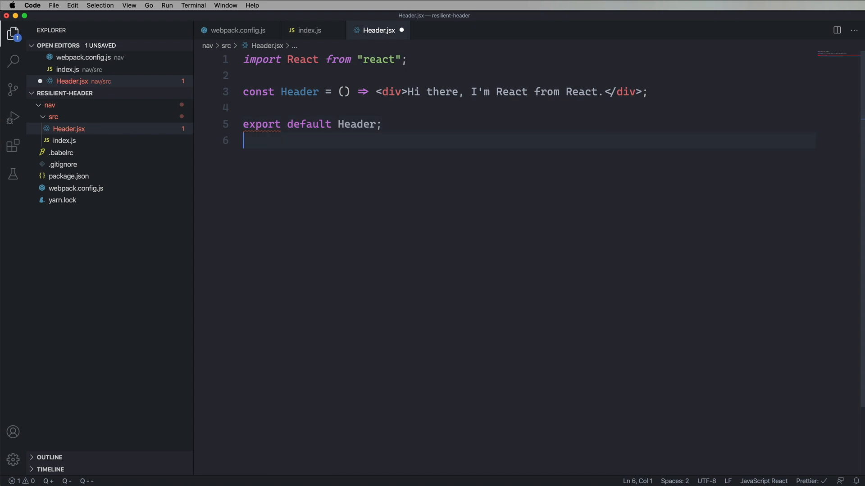
Give the Header's div an inline style with padding, red background and white extra-large text.
{"action": "left_click", "coordinate": [402, 92]}
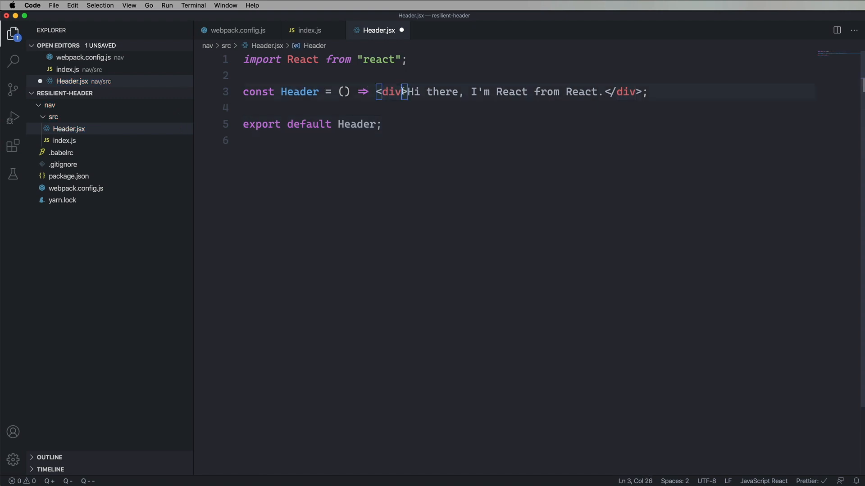
{"action": "type", "text": "style={{"}
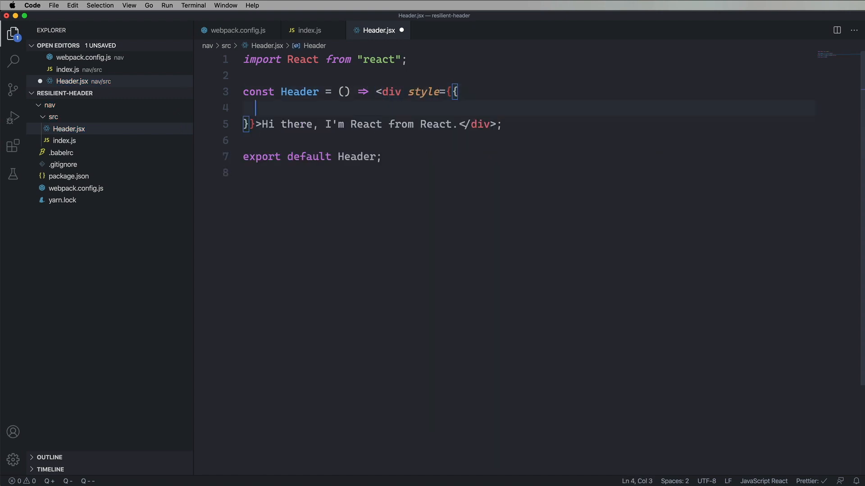
{"action": "type", "text": "padding: \"\""}
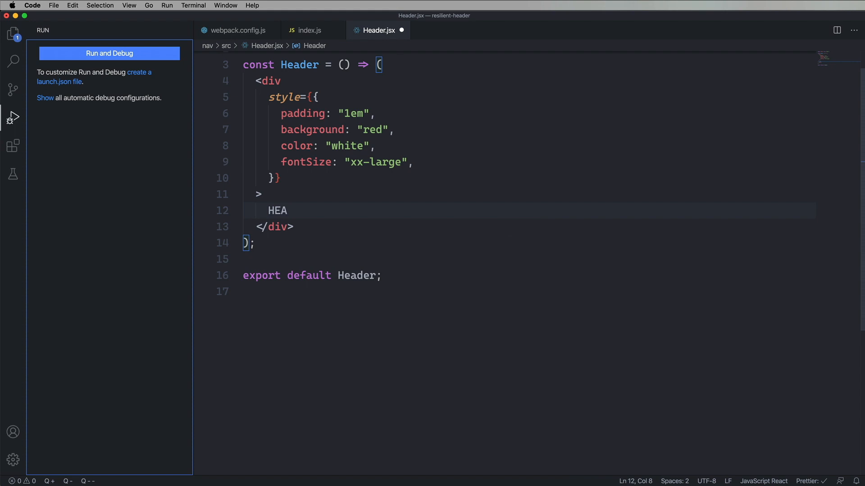
{"action": "left_click", "coordinate": [12, 33]}
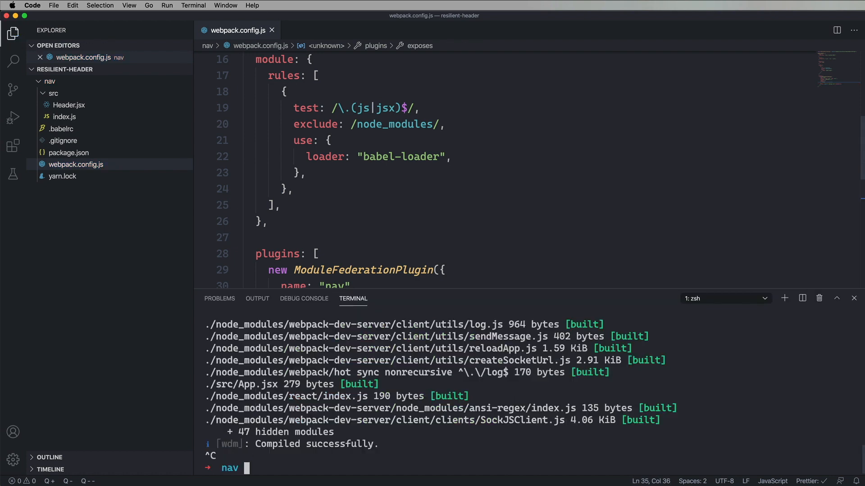
Run yarn build for the nav project in the integrated terminal.
{"action": "type", "text": "arn bu"}
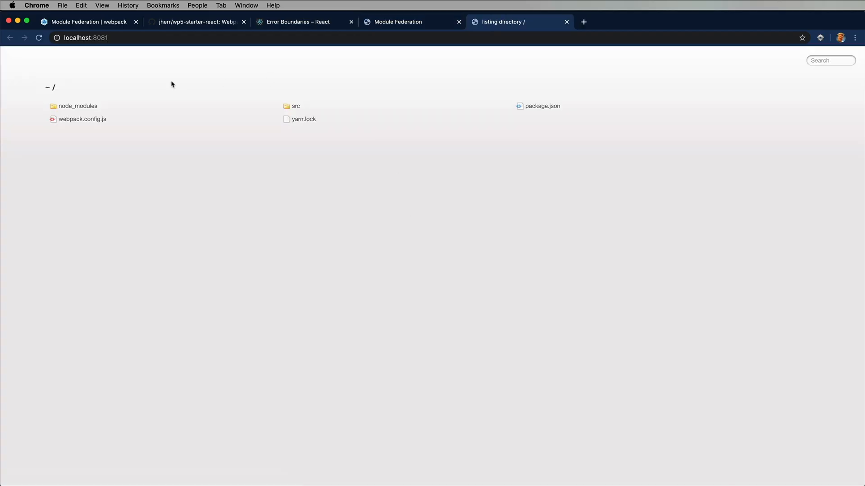
View localhost:8081 in Chrome, which serves the nav project's directory listing.
{"action": "left_click", "coordinate": [110, 38]}
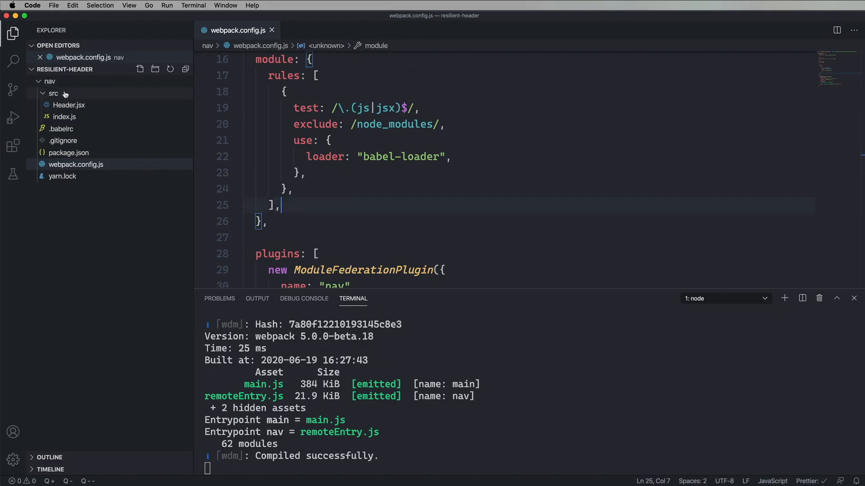
In a second terminal degit-clone the React starter into a home project beside nav, closing nav's webpack config.
{"action": "left_click", "coordinate": [801, 298]}
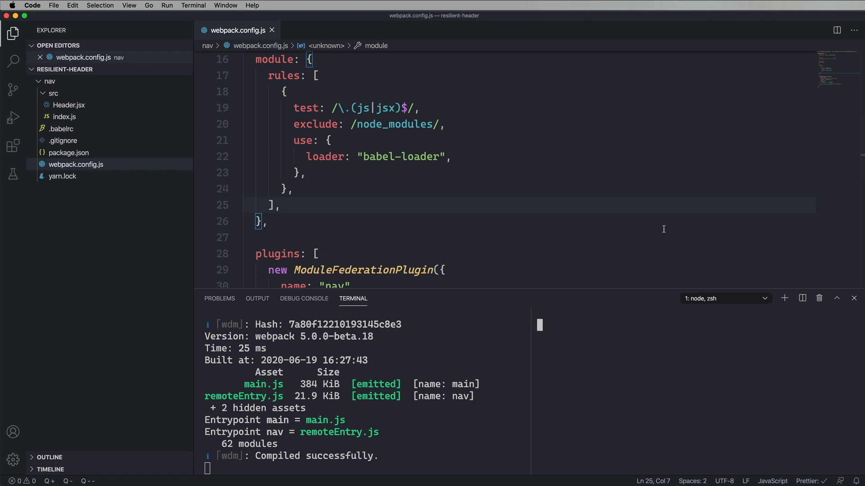
{"action": "type", "text": "nav cd ..;'"}
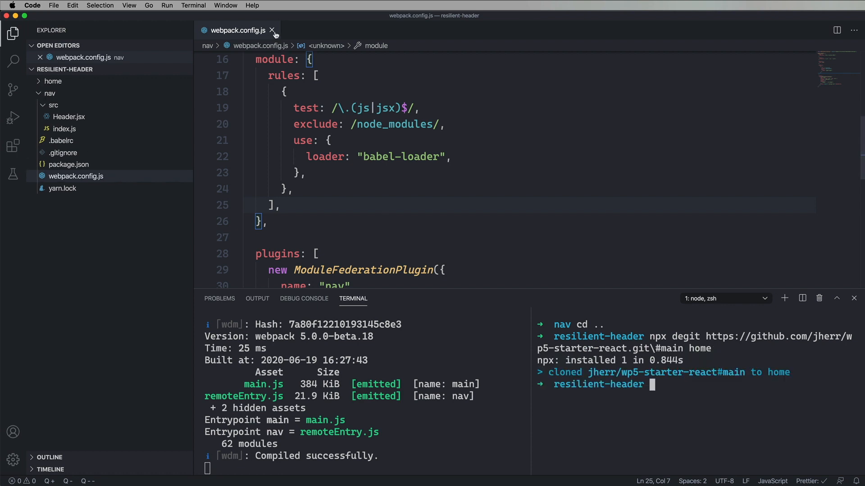
{"action": "left_click", "coordinate": [271, 31]}
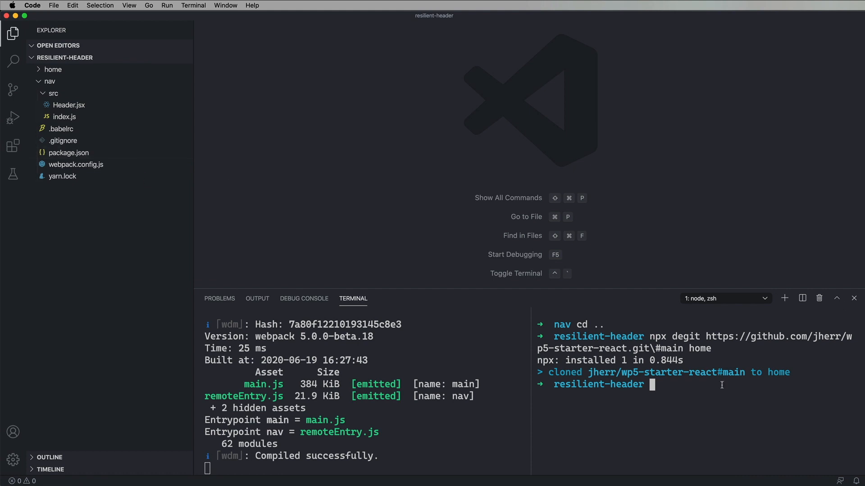
{"action": "key", "text": "Return"}
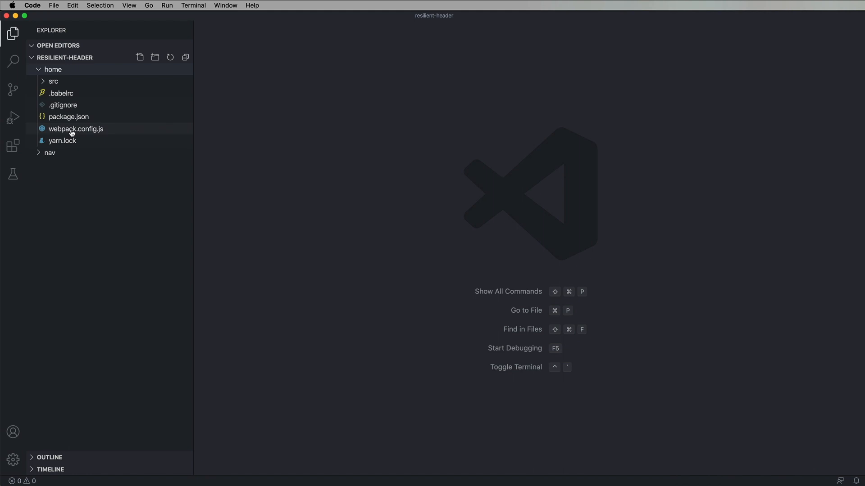
Name home's federated module home and add nav: "nav" under remotes.
{"action": "left_click", "coordinate": [75, 128]}
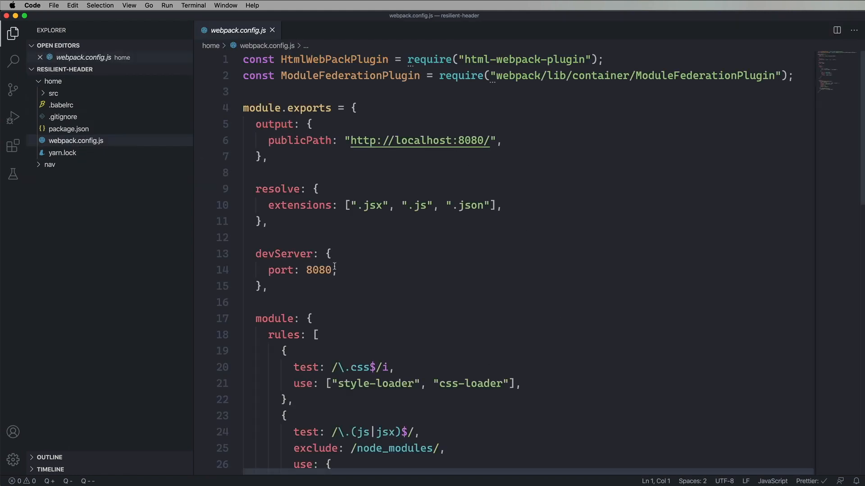
{"action": "scroll", "scroll_direction": "down", "scroll_amount": 3}
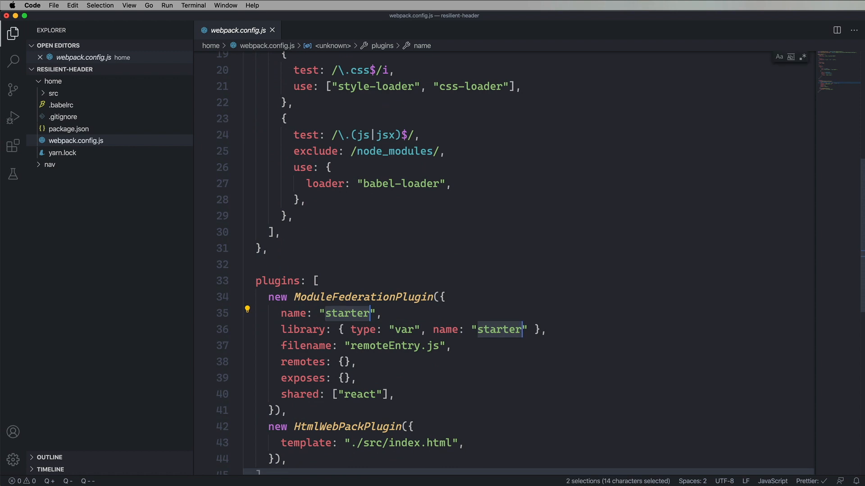
{"action": "type", "text": "home"}
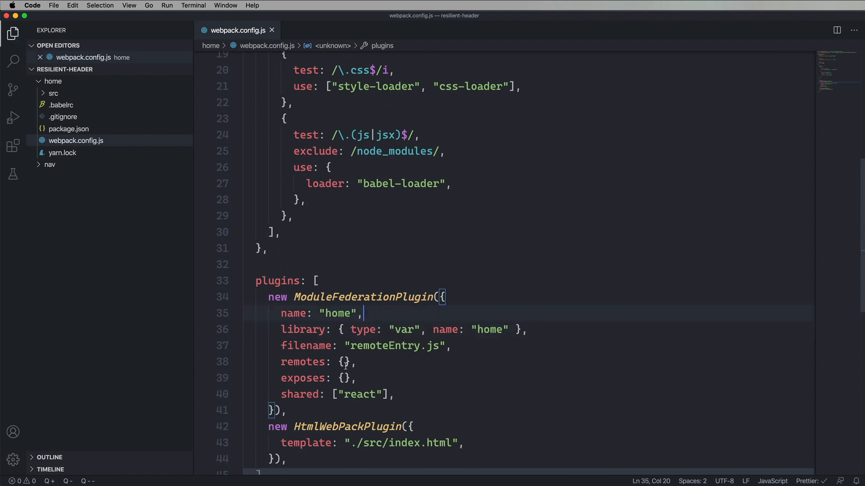
{"action": "type", "text": "n"}
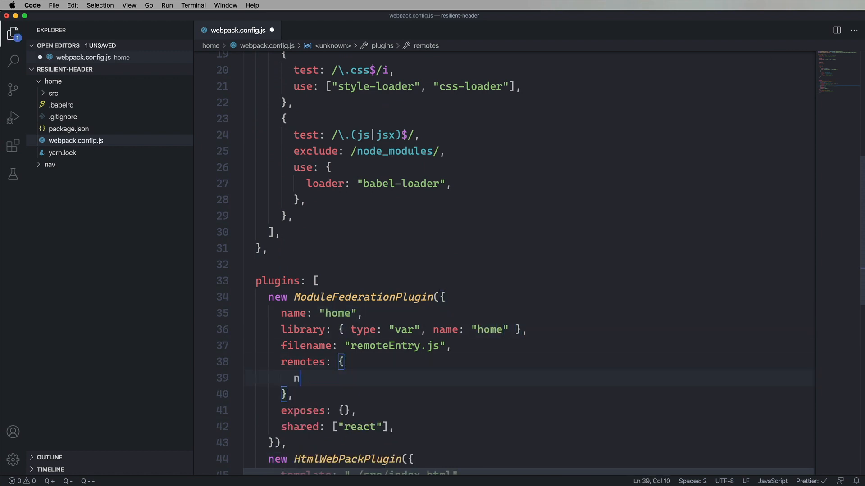
{"action": "type", "text": "av: \"nav\","}
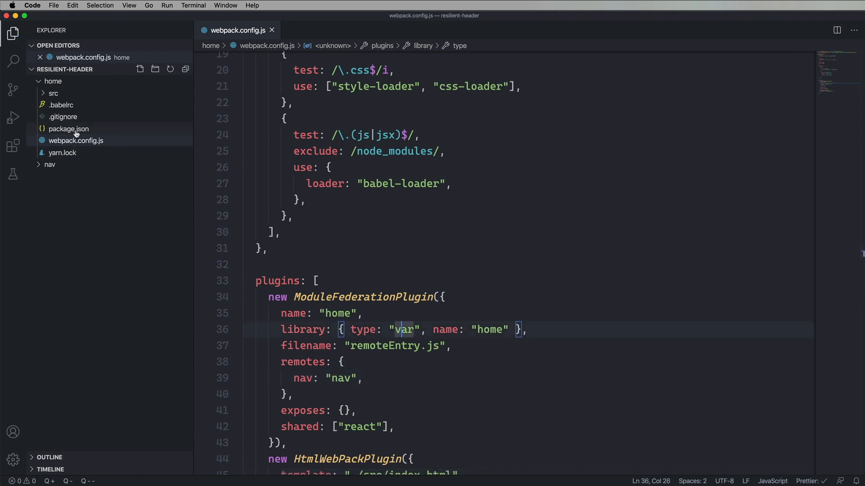
Rename the package to home in home's package.json and reveal its src files.
{"action": "left_click", "coordinate": [69, 129]}
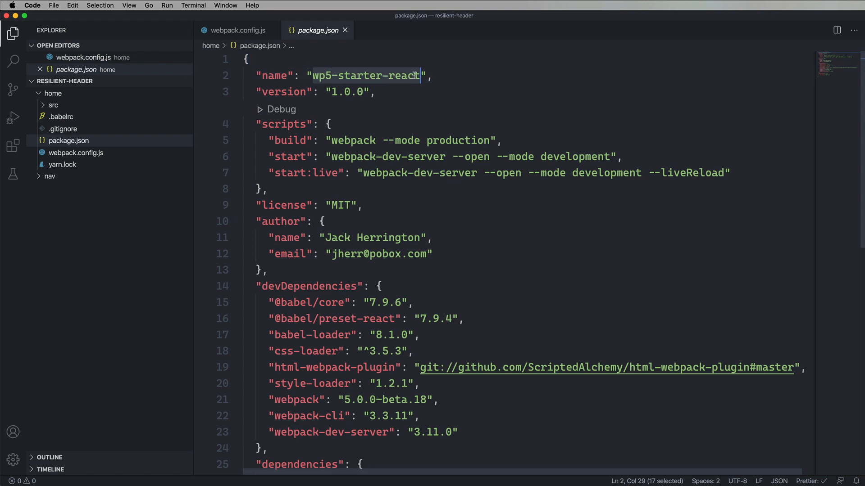
{"action": "type", "text": "home"}
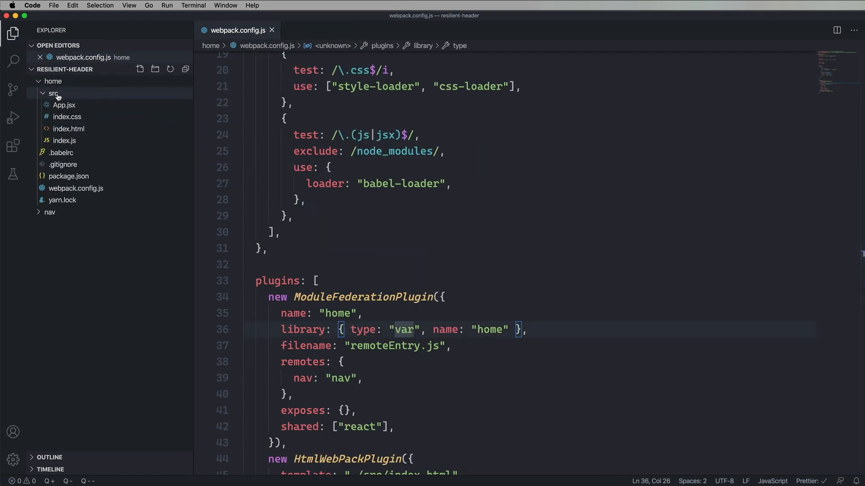
{"action": "left_click", "coordinate": [69, 129]}
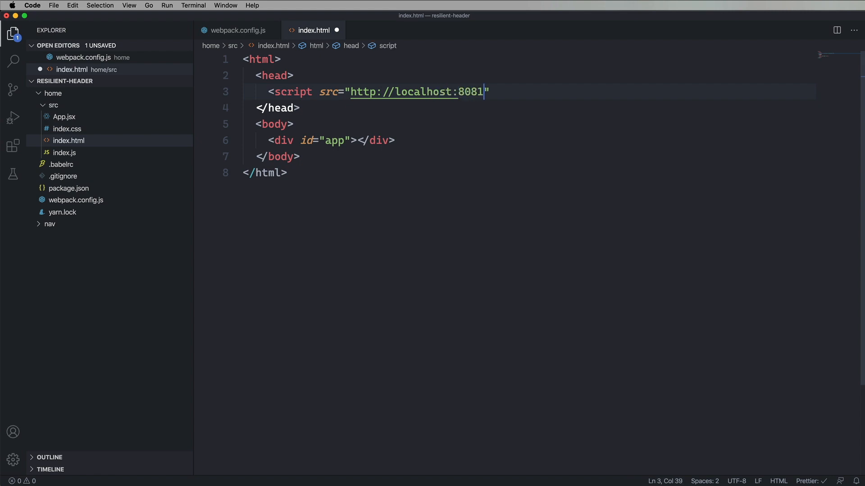
Add the localhost:8081/remoteEntry.js script to home's index.html and import Header from 'nav/Header' in App.jsx.
{"action": "type", "text": "/remoteEntry.js"}
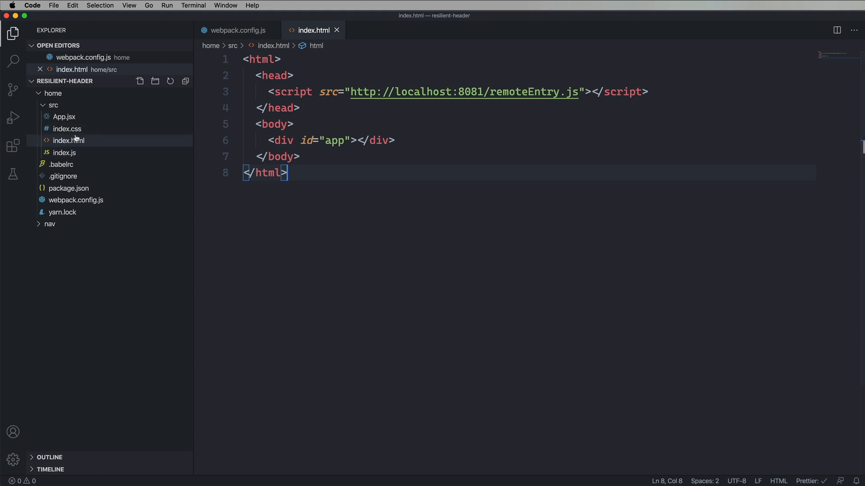
{"action": "left_click", "coordinate": [64, 116]}
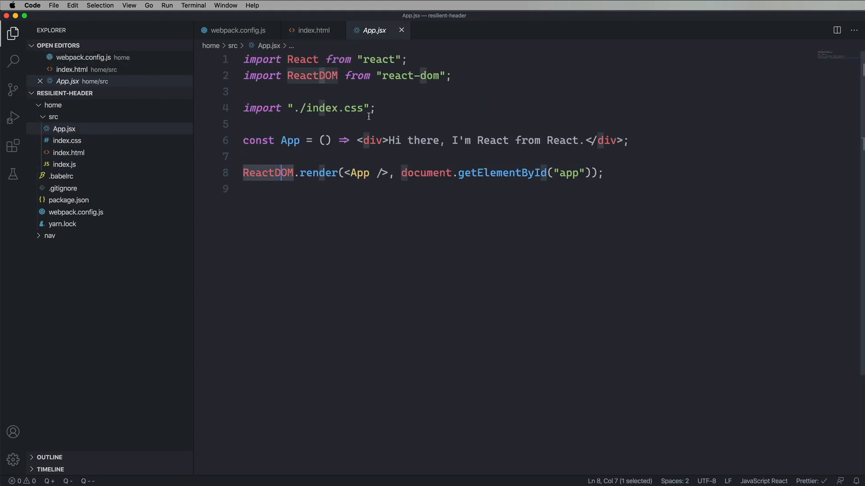
{"action": "type", "text": "import N"}
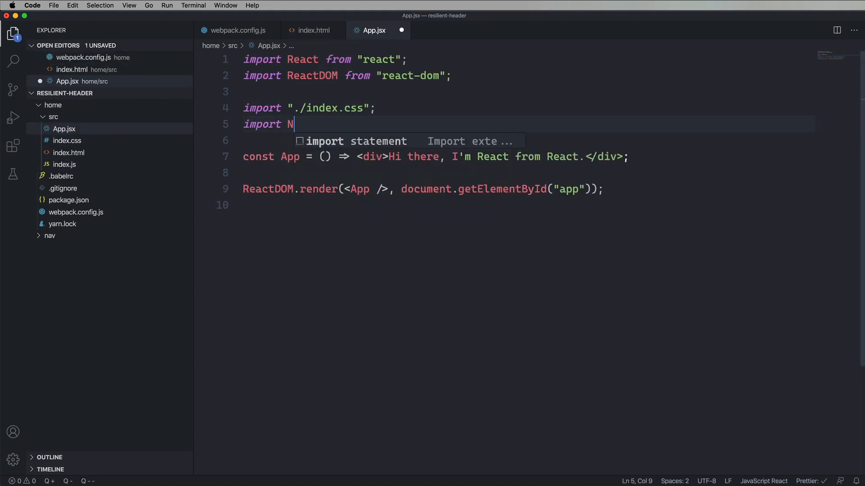
{"action": "type", "text": "eader from '"}
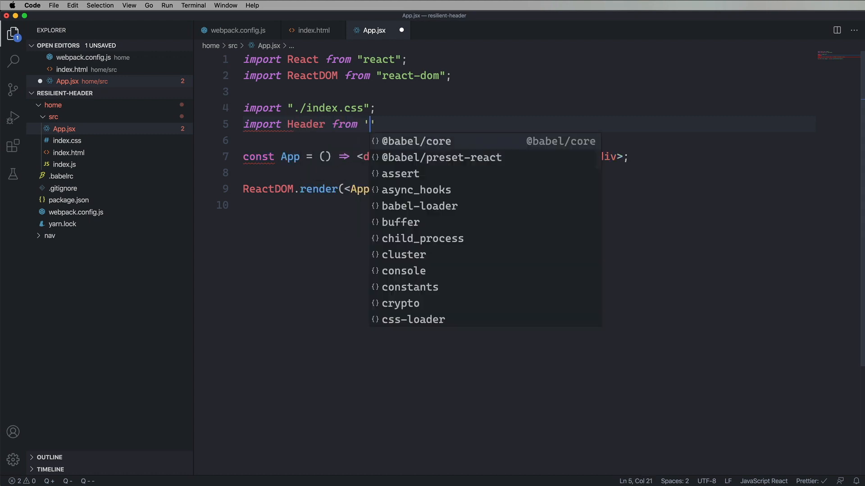
{"action": "type", "text": "nav/Header';"}
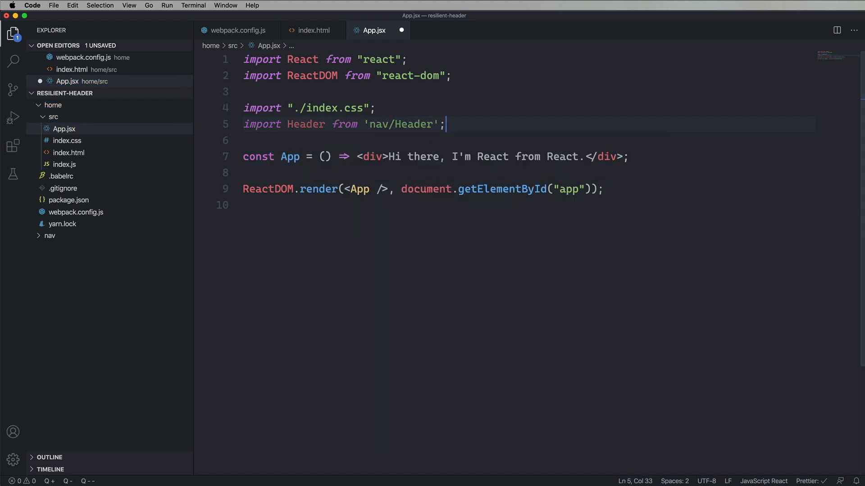
Render the Header in home's App markup and run yarn to install home's packages.
{"action": "double_click", "coordinate": [305, 124]}
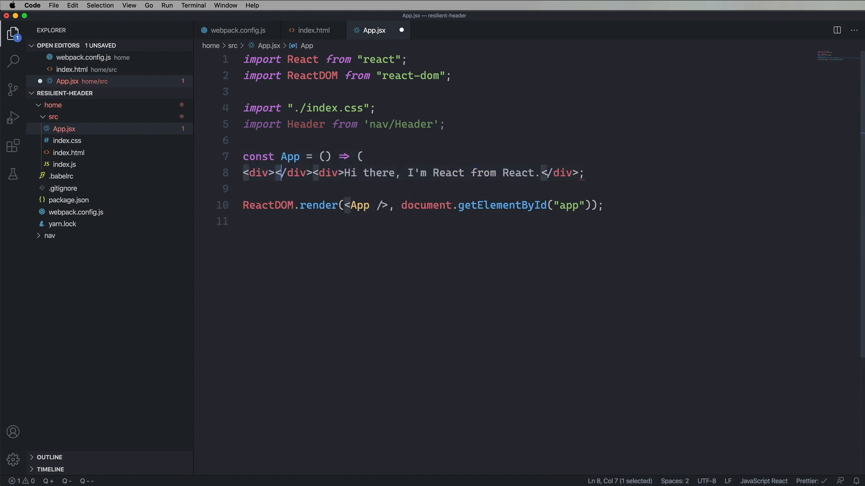
{"action": "type", "text": "Header"}
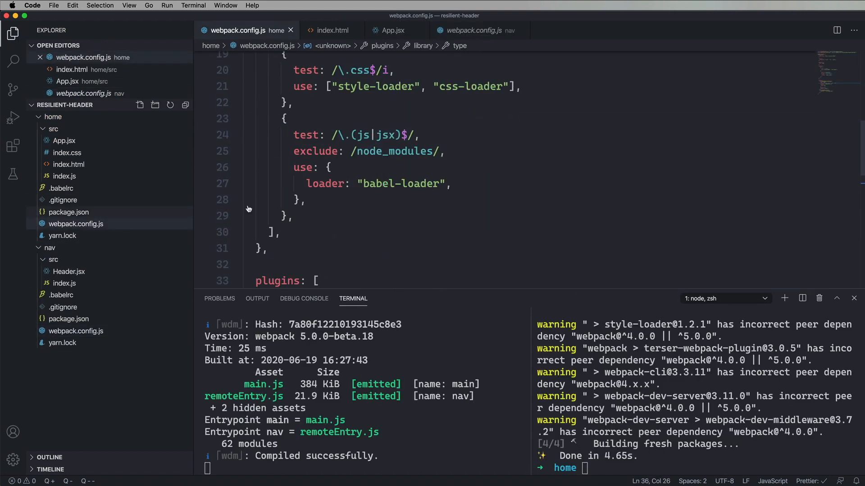
{"action": "scroll", "scroll_direction": "down", "scroll_amount": 3}
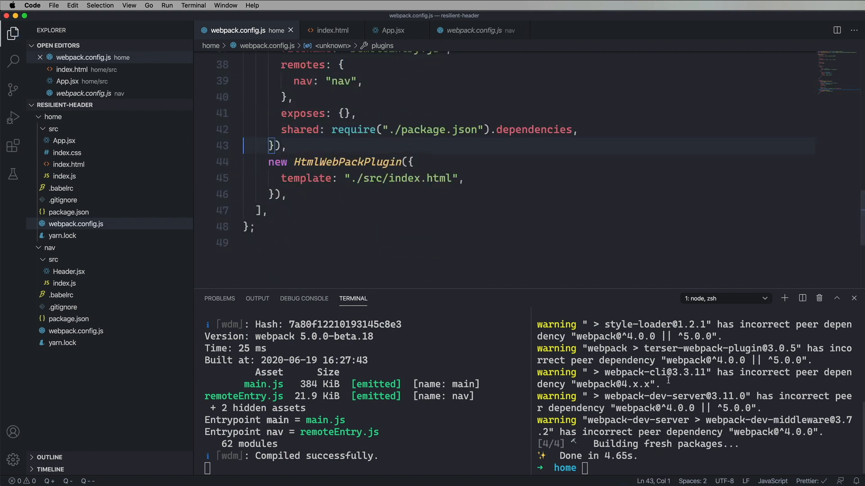
{"action": "type", "text": "yar"}
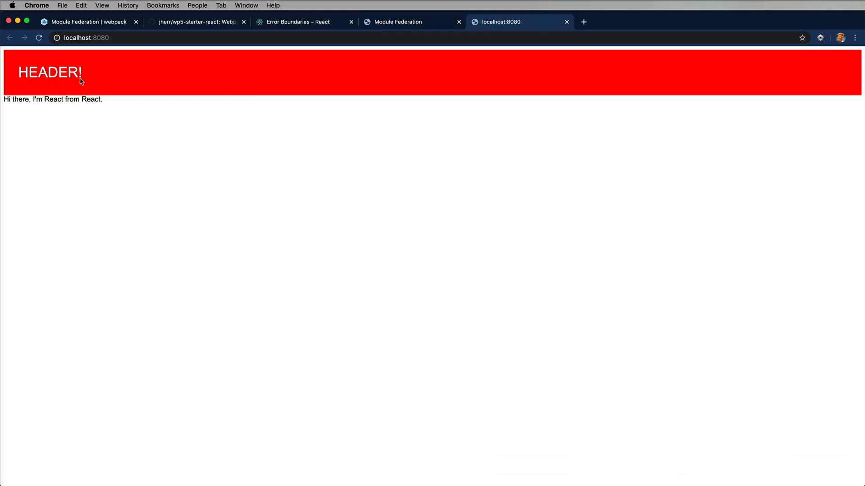
Reload localhost:8080 with DevTools Network open and see remoteEntry.js fail, leaving a blank page.
{"action": "key", "text": "F12"}
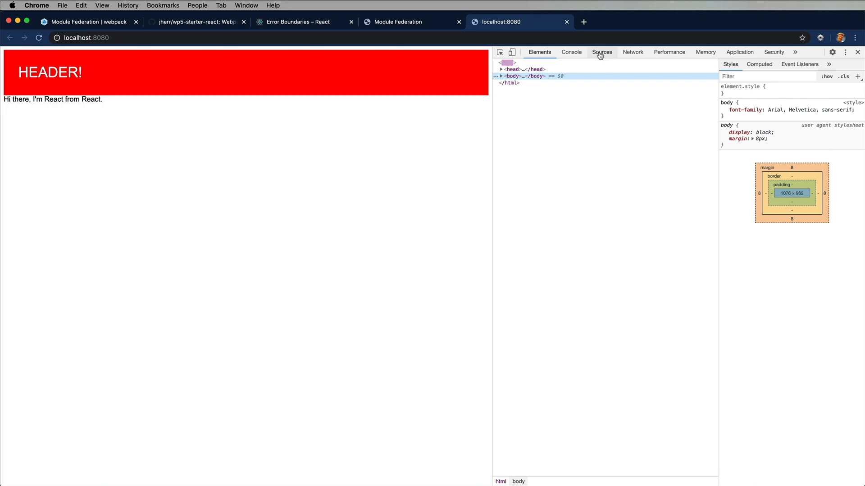
{"action": "left_click", "coordinate": [632, 52]}
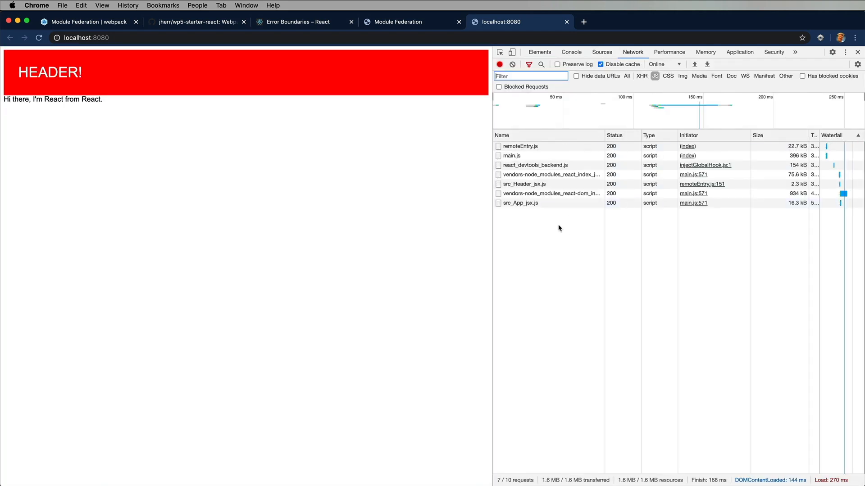
{"action": "mouse_move", "coordinate": [526, 206]}
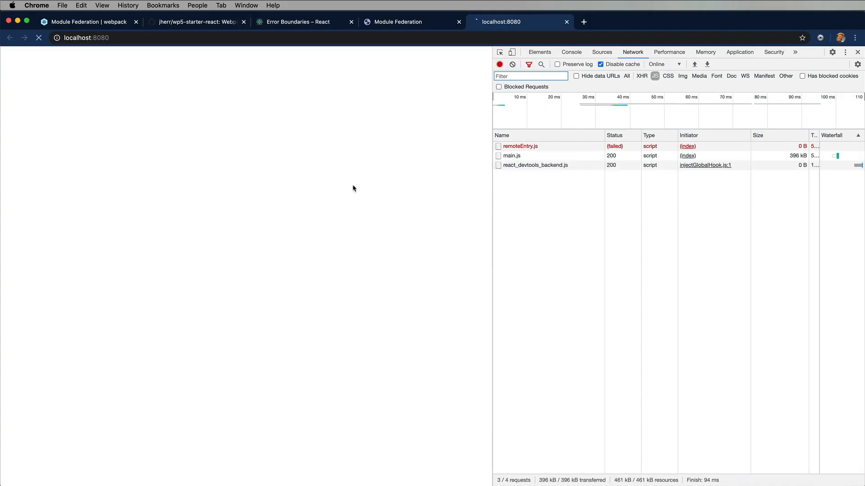
{"action": "left_click", "coordinate": [571, 53]}
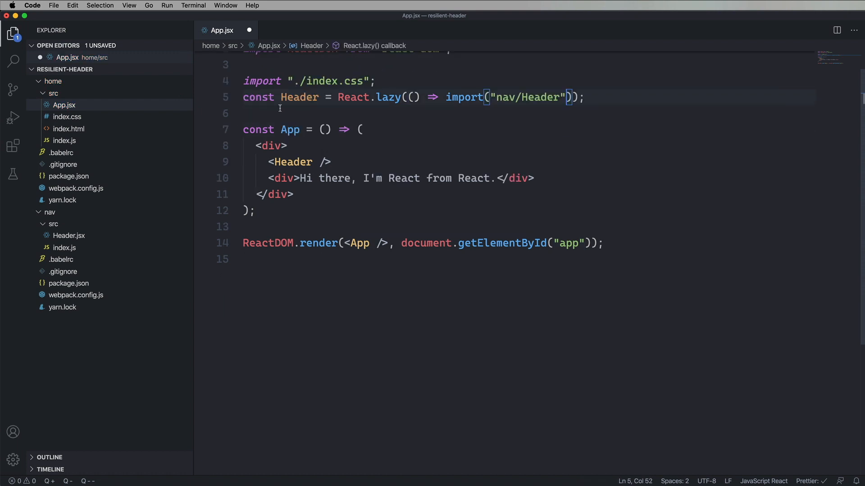
Wrap <Header /> in <React.Suspense fallback=...> right after the opening div in App.jsx.
{"action": "left_click", "coordinate": [287, 145]}
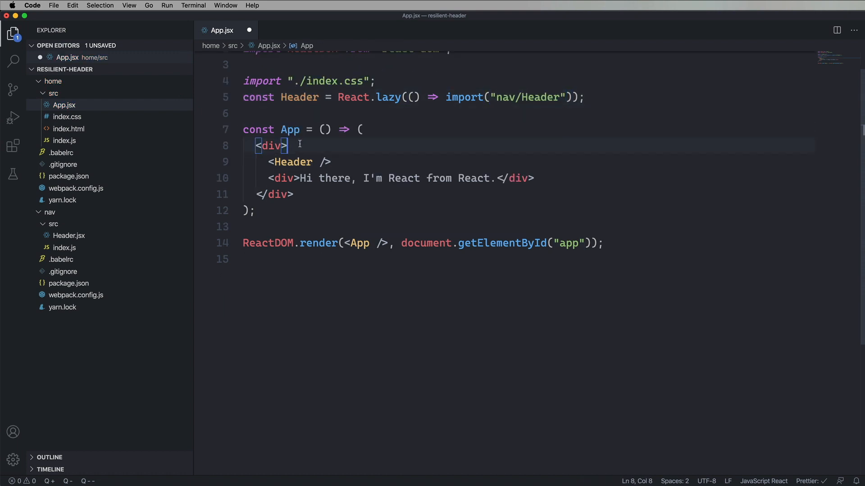
{"action": "type", "text": "<React.Suspense fallback="}
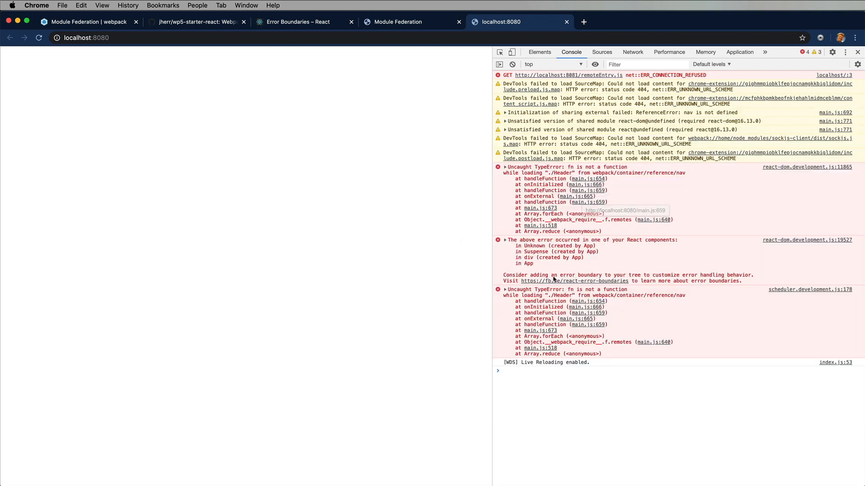
{"action": "mouse_move", "coordinate": [556, 305]}
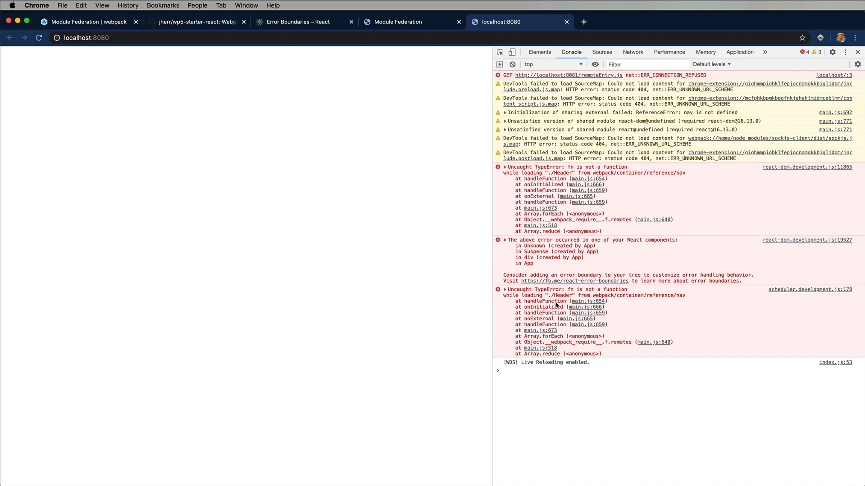
Copy the ErrorBoundary class example from the React Error Boundaries docs page.
{"action": "left_click", "coordinate": [296, 21]}
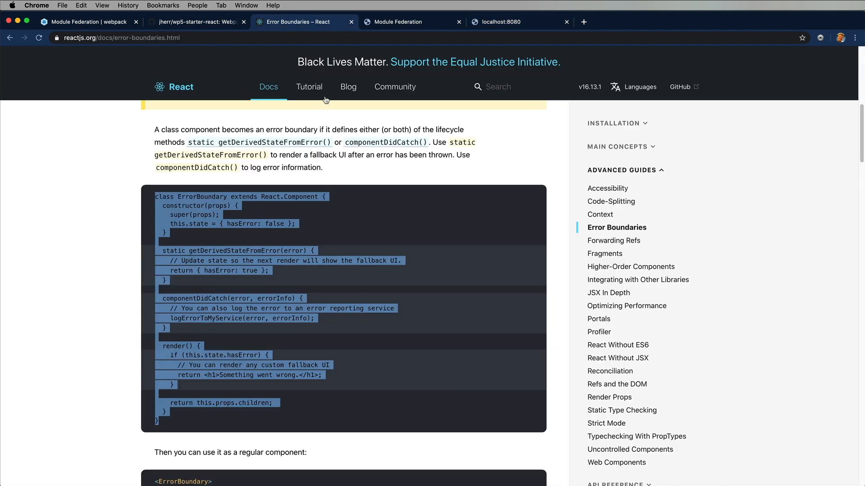
{"action": "left_click", "coordinate": [190, 196]}
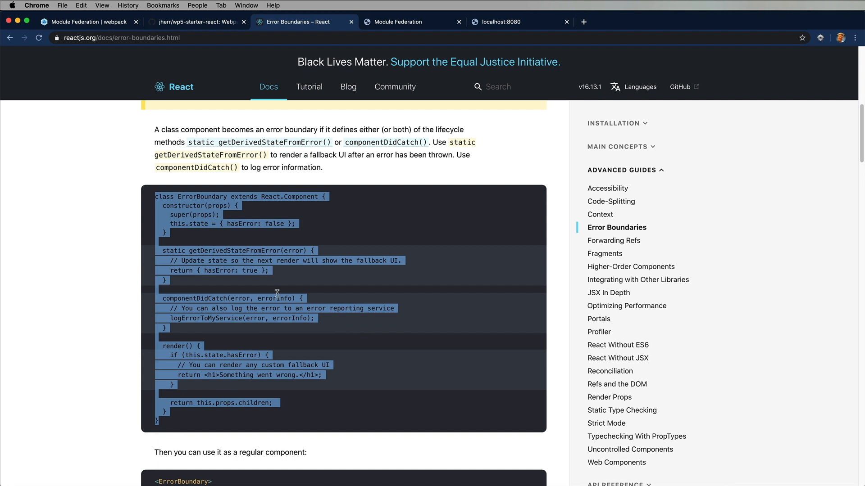
{"action": "left_click", "coordinate": [525, 380]}
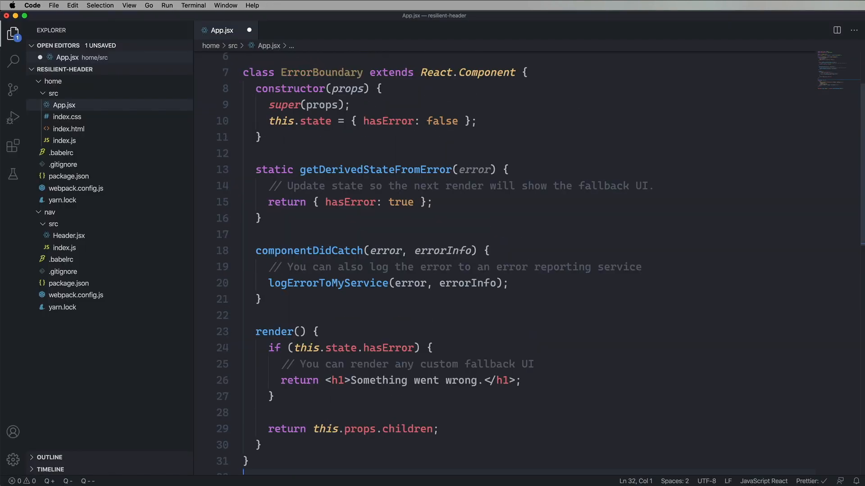
Trim the pasted boundary to show 'Some kinda fallback header.' or the Suspense-wrapped Header, renamed HeaderWrapper and rendered in App.
{"action": "scroll", "scroll_direction": "up", "scroll_amount": 3}
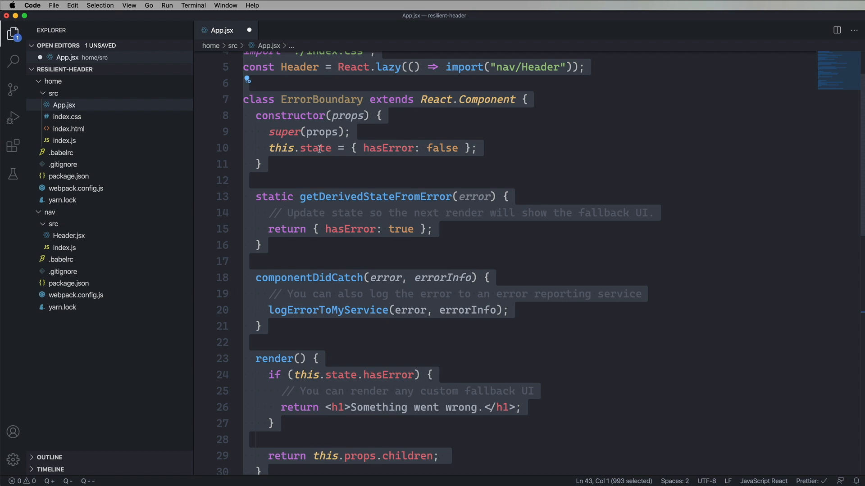
{"action": "left_click", "coordinate": [254, 164]}
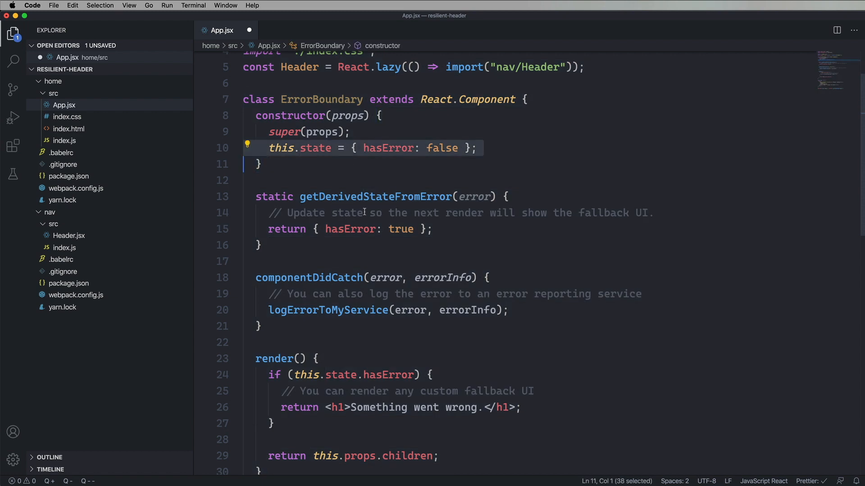
{"action": "double_click", "coordinate": [375, 196]}
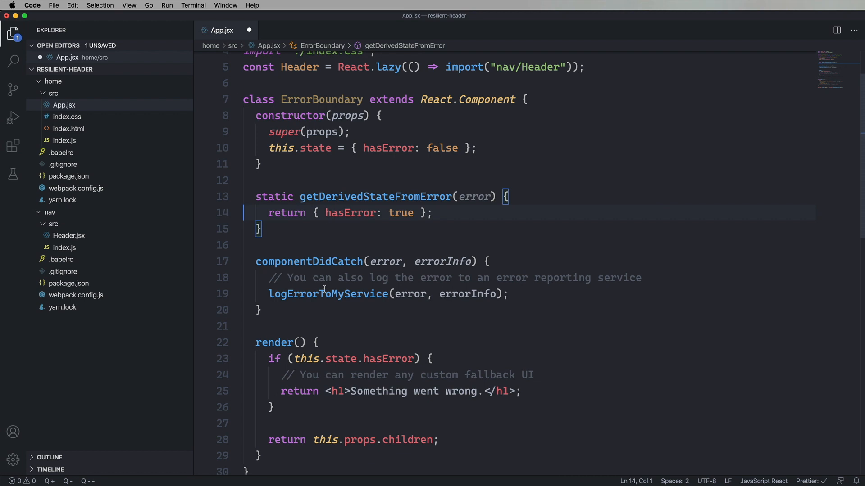
{"action": "left_click", "coordinate": [324, 278]}
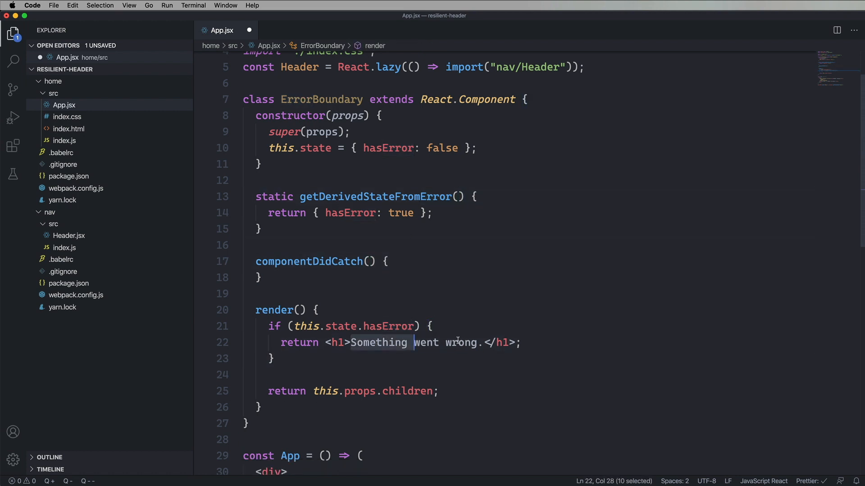
{"action": "type", "text": "Some kinda fallback heade"}
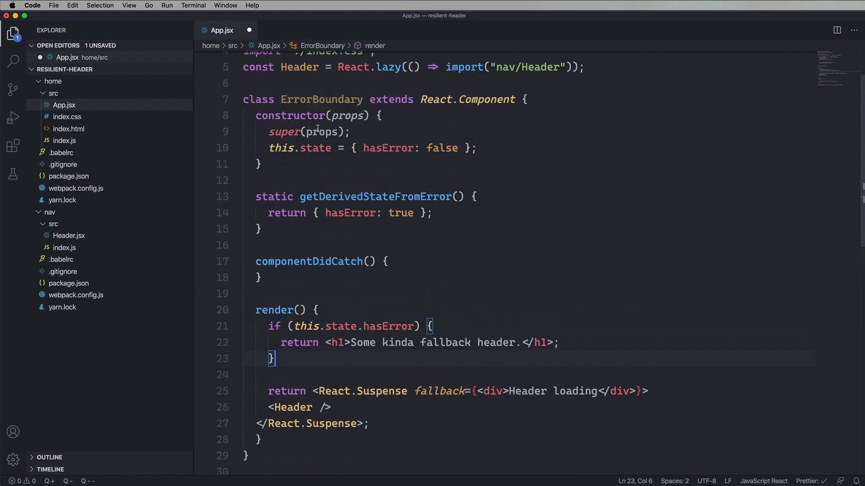
{"action": "type", "text": "HeaderWrapper />"}
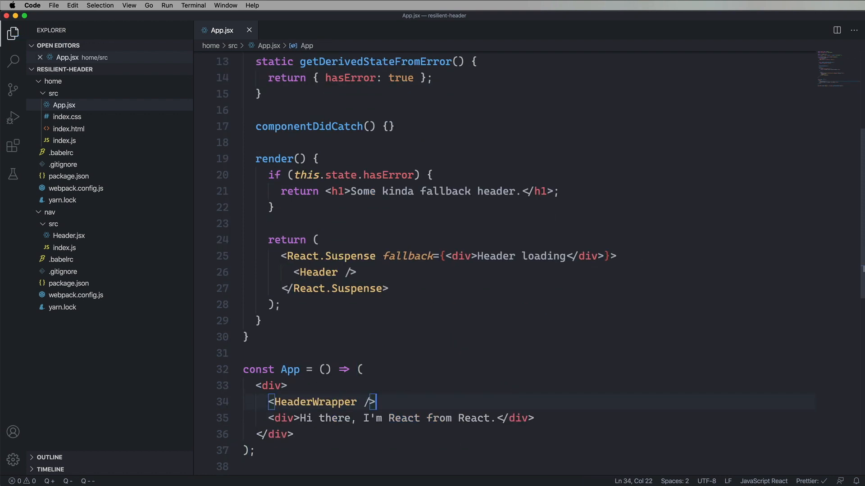
{"action": "scroll", "scroll_direction": "up", "scroll_amount": 3}
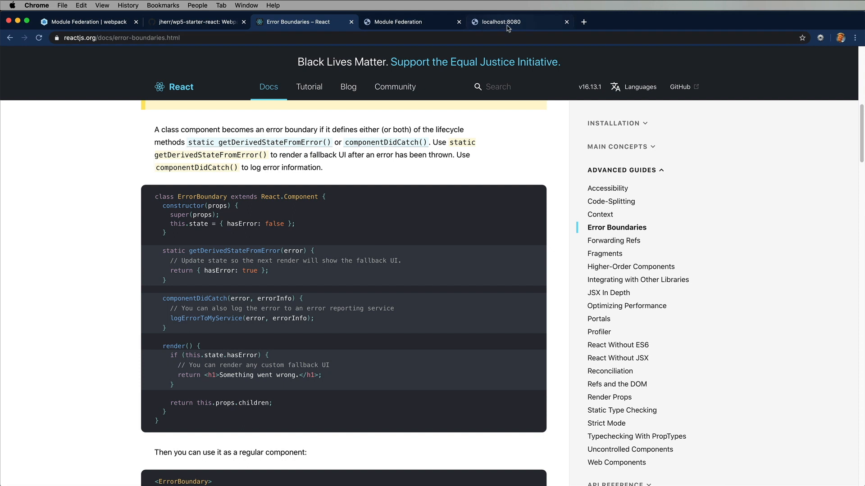
Return to localhost:8080 and see 'Some kinda fallback header.' above the greeting.
{"action": "left_click", "coordinate": [499, 21]}
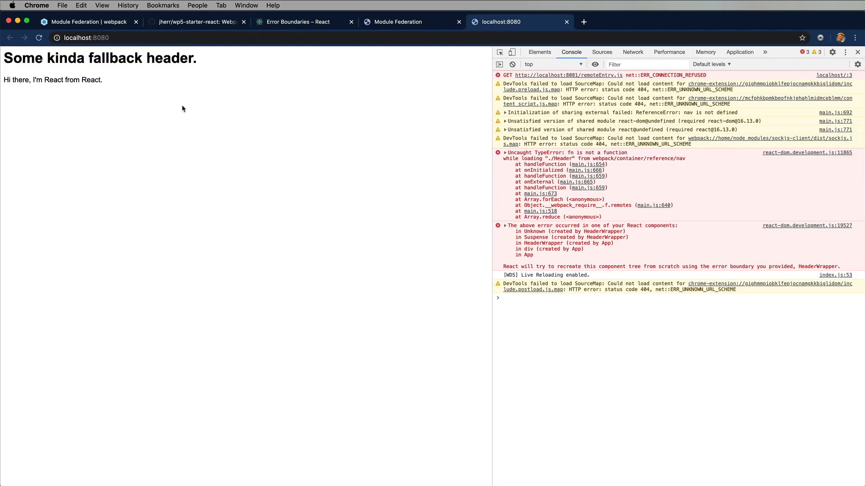
{"action": "mouse_move", "coordinate": [78, 71]}
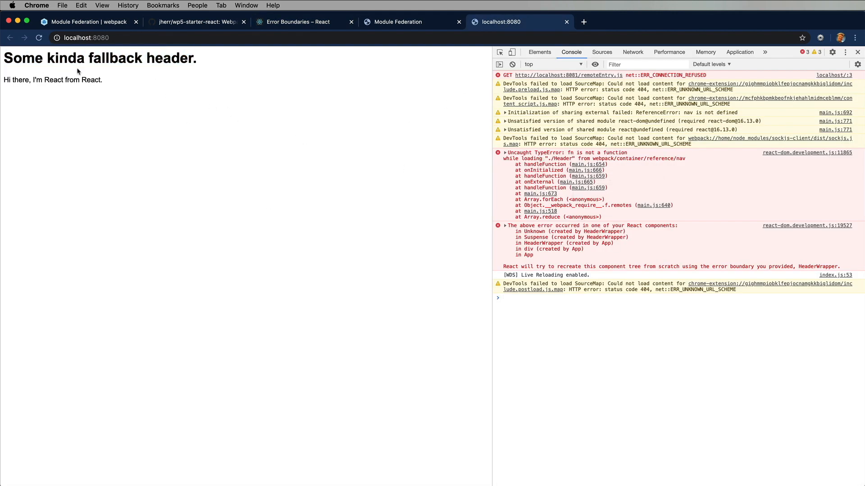
{"action": "mouse_move", "coordinate": [706, 190]}
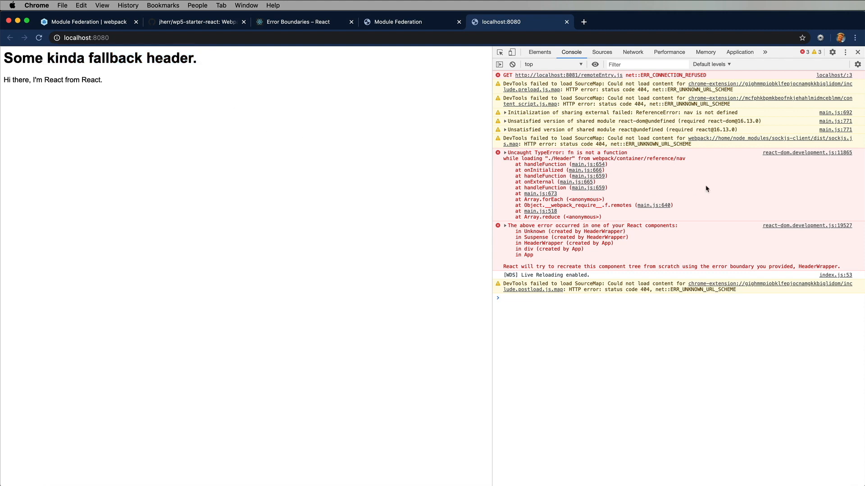
{"action": "mouse_move", "coordinate": [485, 201]}
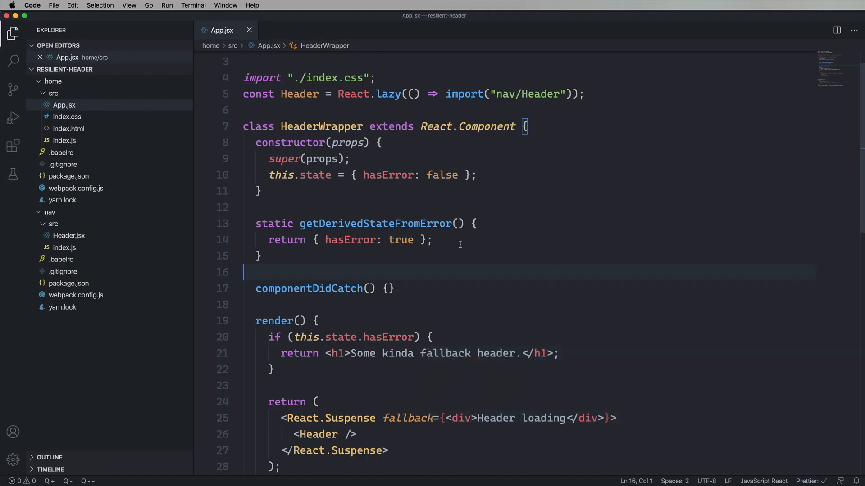
Set nav's build script to 'npm run build:mf && npm run build:npm', run build:npm and inspect the build folder.
{"action": "left_click", "coordinate": [249, 30]}
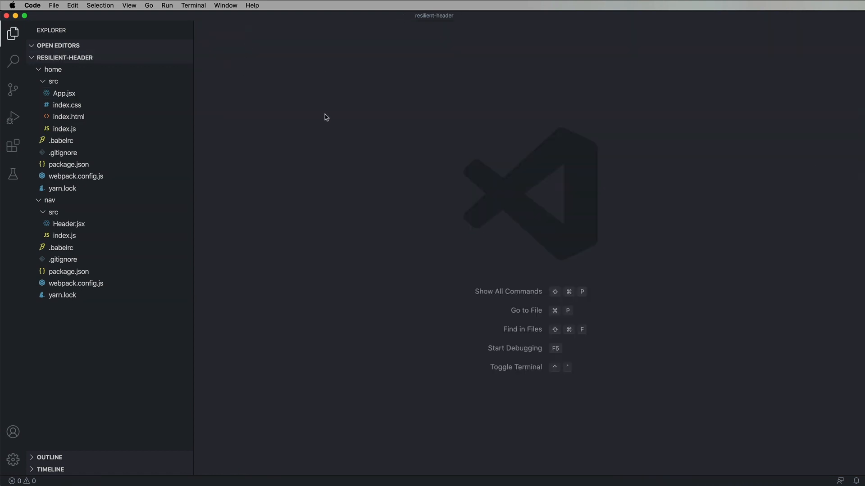
{"action": "left_click", "coordinate": [53, 70]}
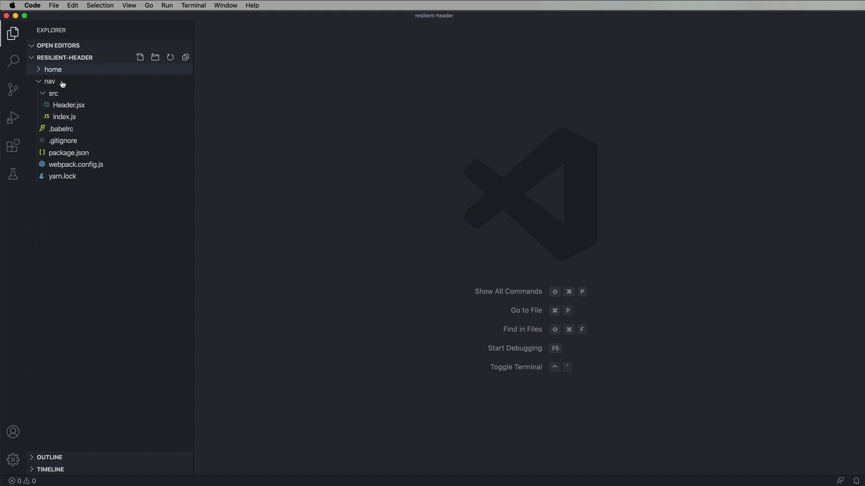
{"action": "mouse_move", "coordinate": [63, 141]}
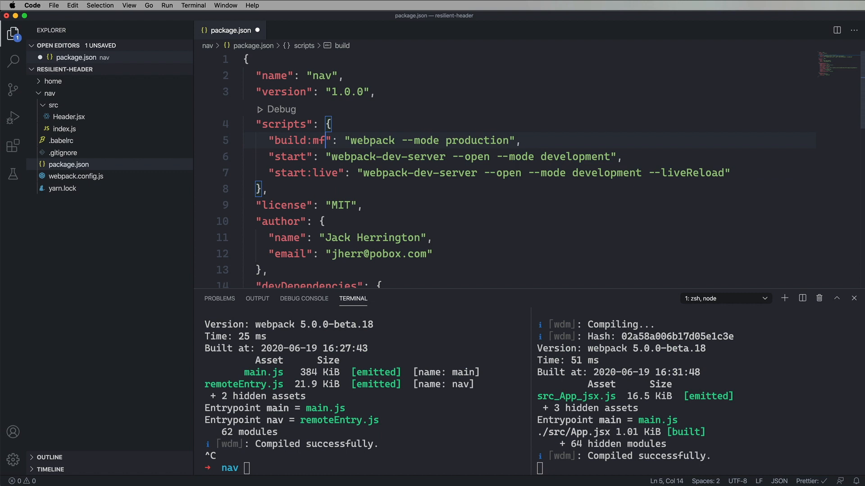
{"action": "left_click", "coordinate": [330, 123]}
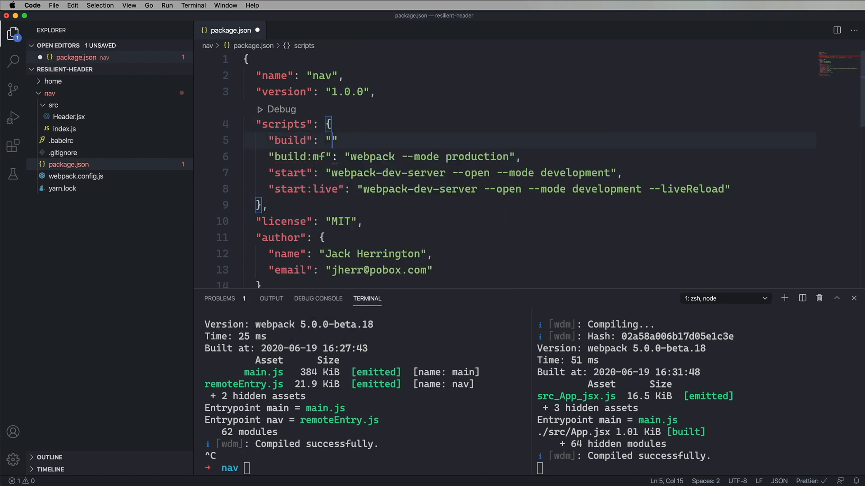
{"action": "type", "text": "npm run"}
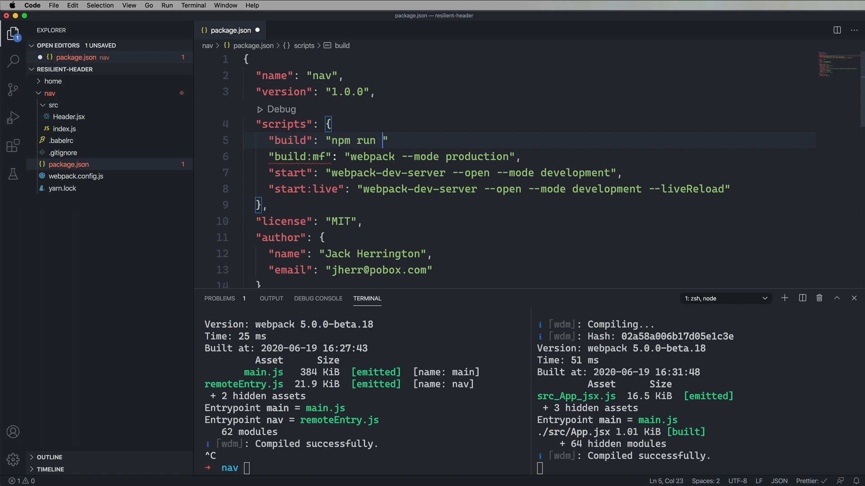
{"action": "type", "text": "build:mf"}
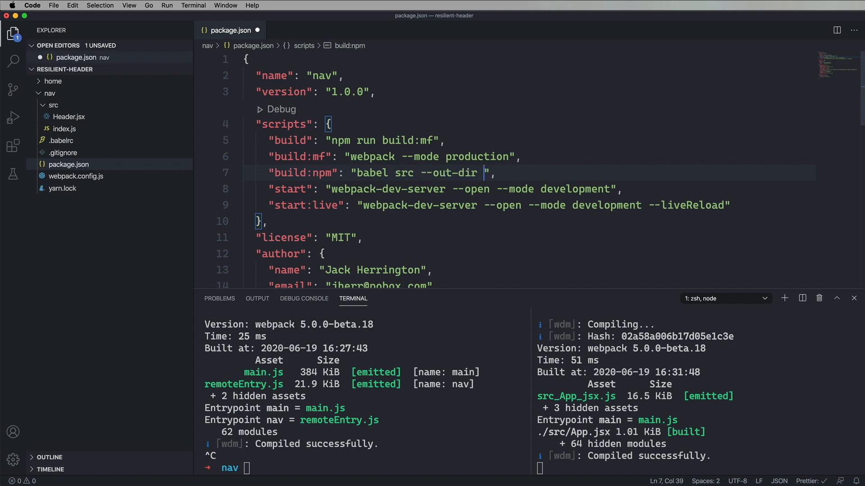
{"action": "type", "text": "build"}
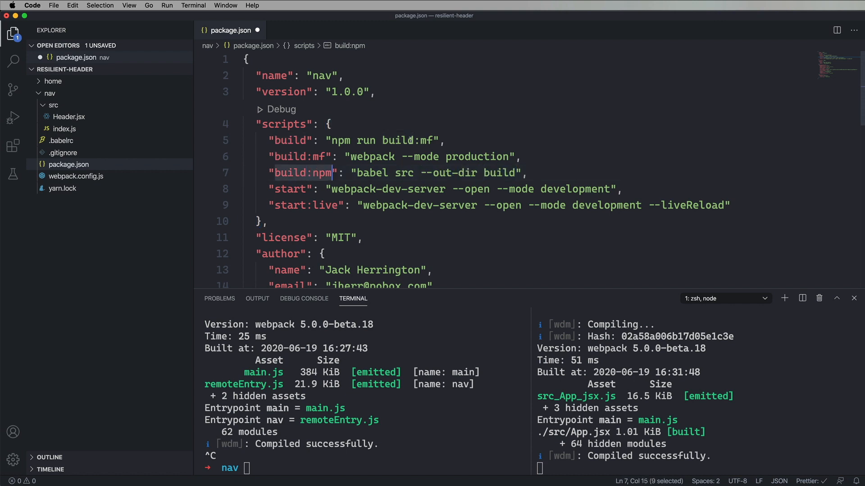
{"action": "type", "text": "*&&"}
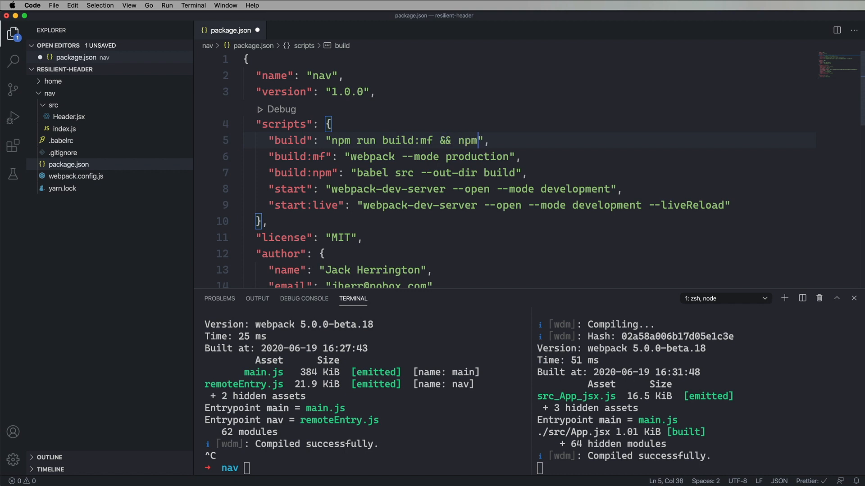
{"action": "type", "text": "run build:npm"}
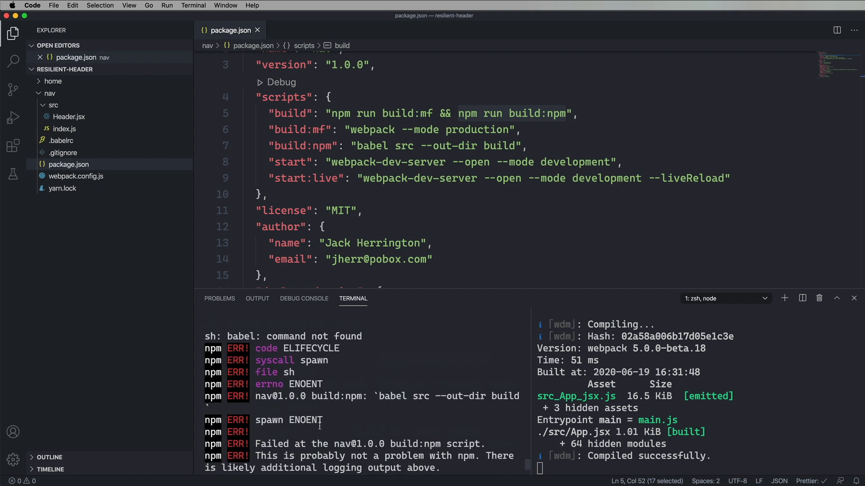
{"action": "mouse_move", "coordinate": [286, 345]}
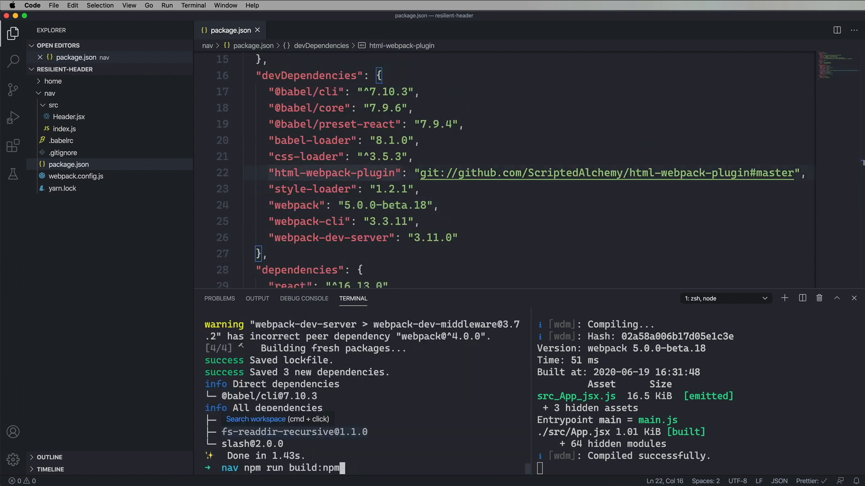
{"action": "key", "text": "Return"}
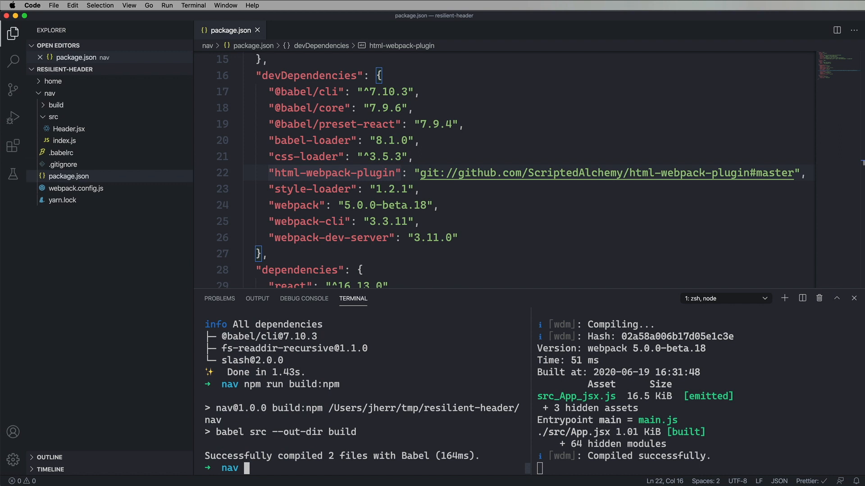
{"action": "left_click", "coordinate": [55, 105]}
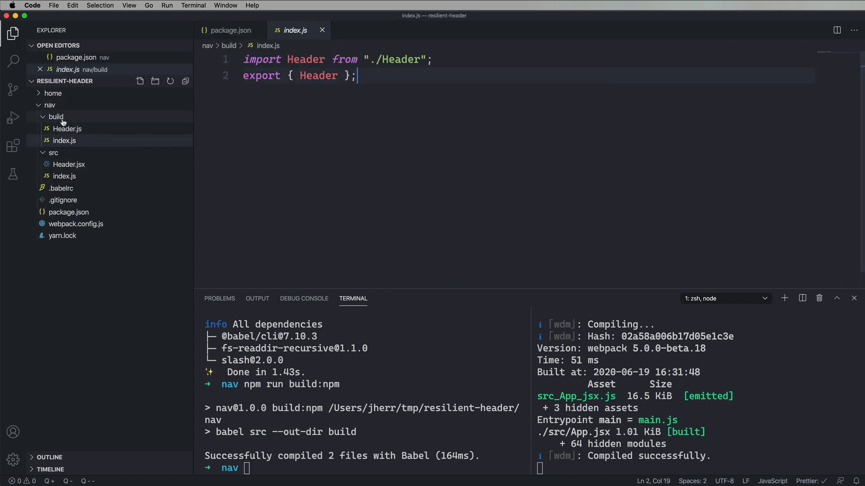
{"action": "left_click", "coordinate": [67, 128]}
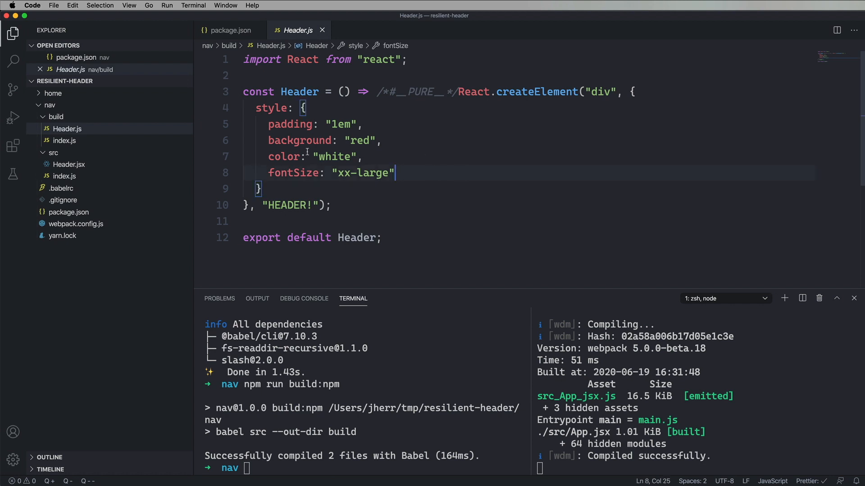
{"action": "mouse_move", "coordinate": [75, 200]}
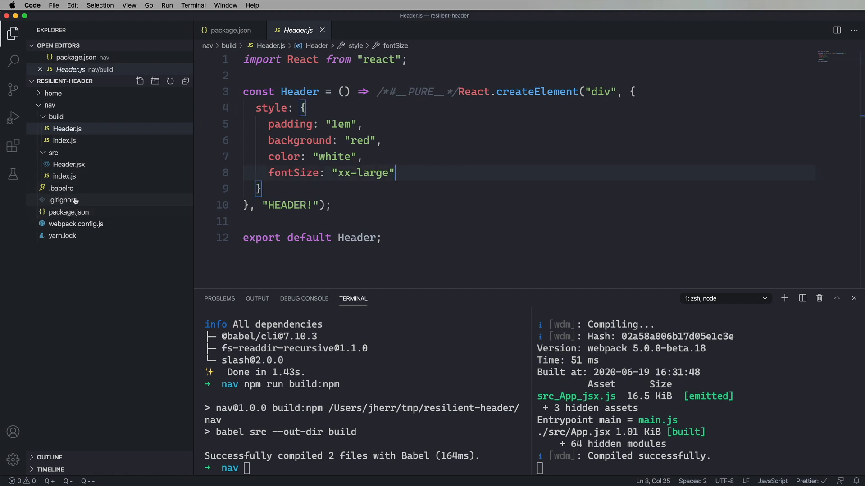
{"action": "left_click", "coordinate": [62, 189]}
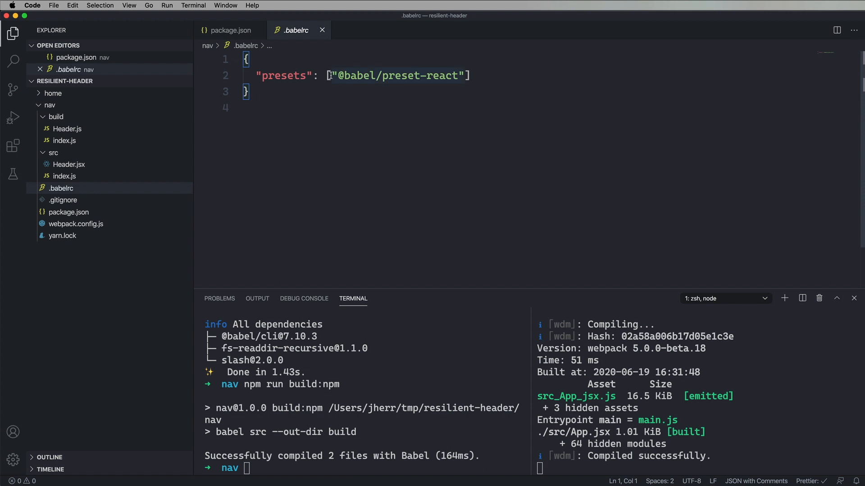
{"action": "left_click", "coordinate": [464, 76]}
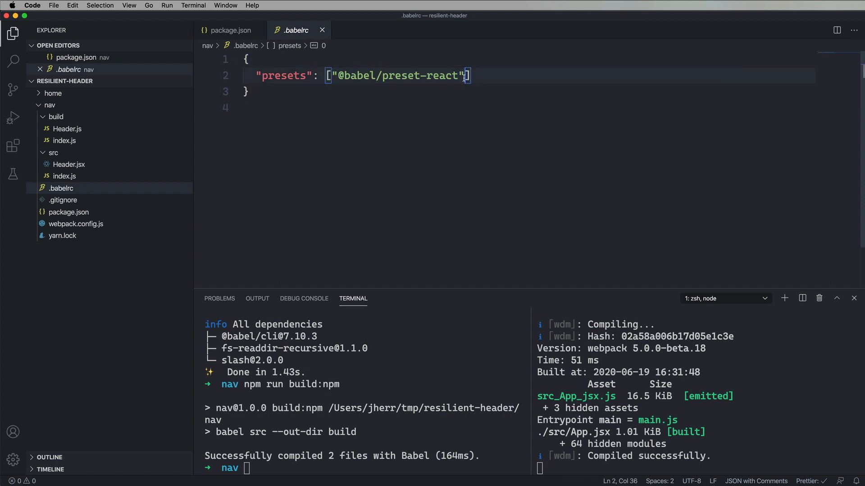
{"action": "type", "text": ", \"@babel/preset-react\""}
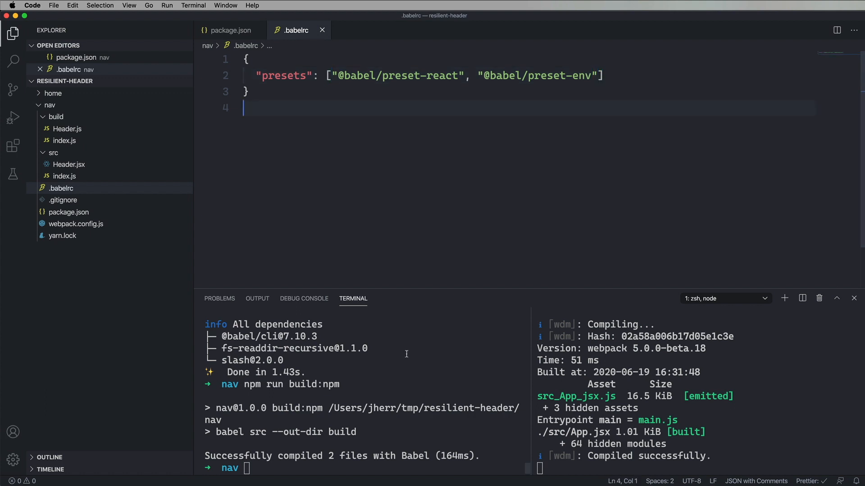
{"action": "left_click", "coordinate": [483, 76]}
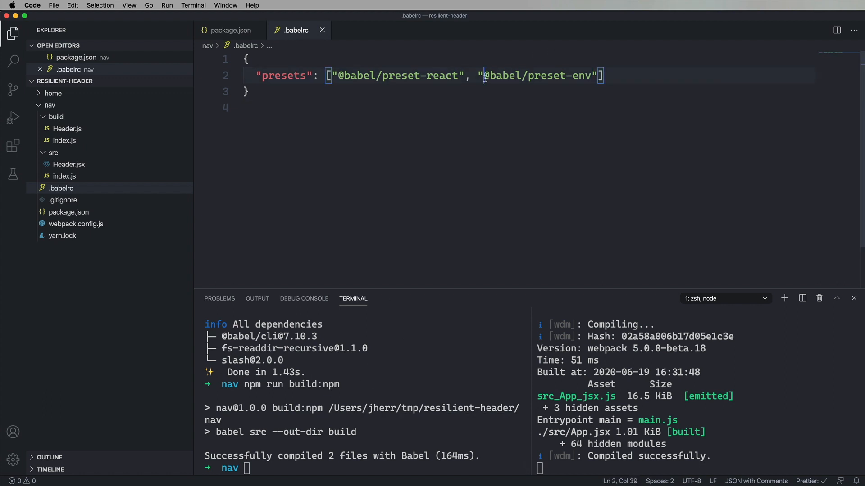
{"action": "double_click", "coordinate": [538, 76]}
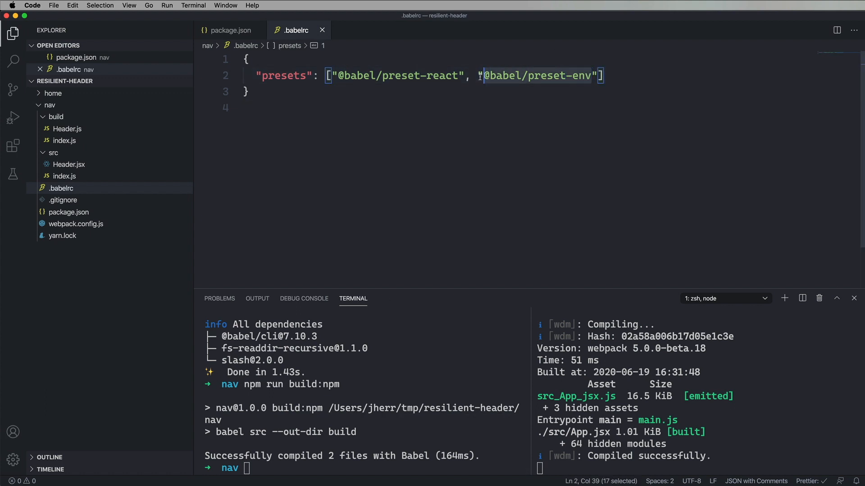
{"action": "type", "text": "yarn d"}
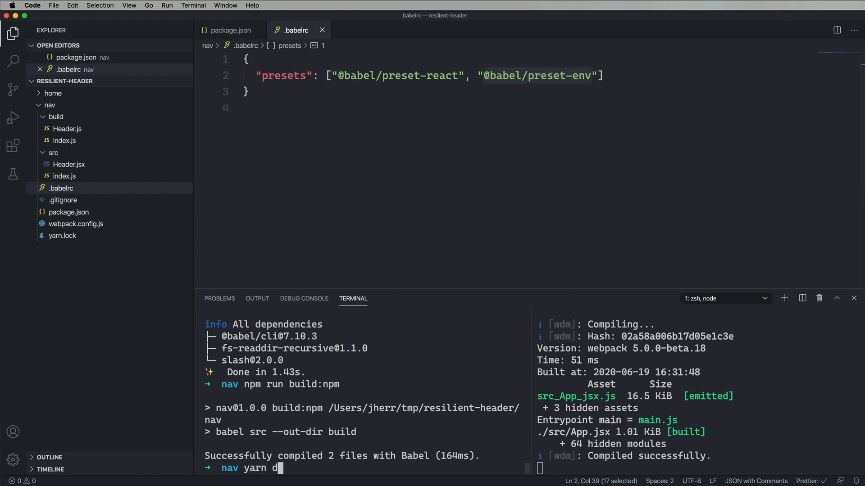
{"action": "key", "text": "Return"}
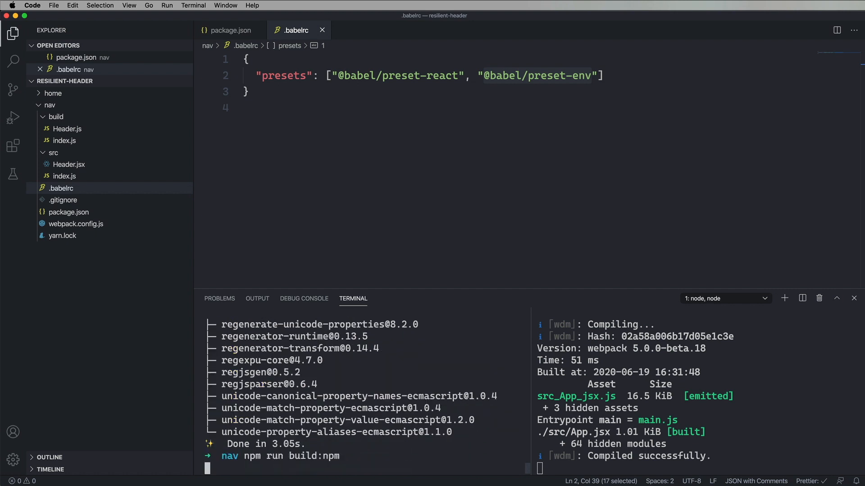
{"action": "left_click", "coordinate": [64, 129]}
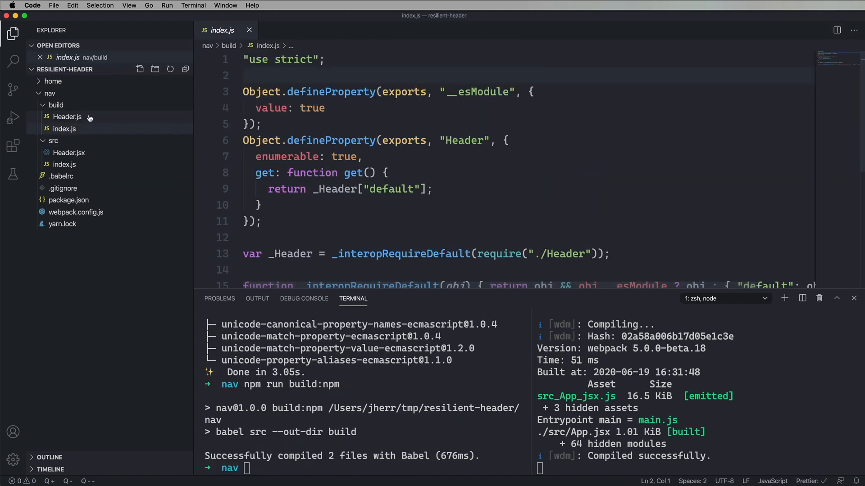
{"action": "left_click", "coordinate": [67, 116]}
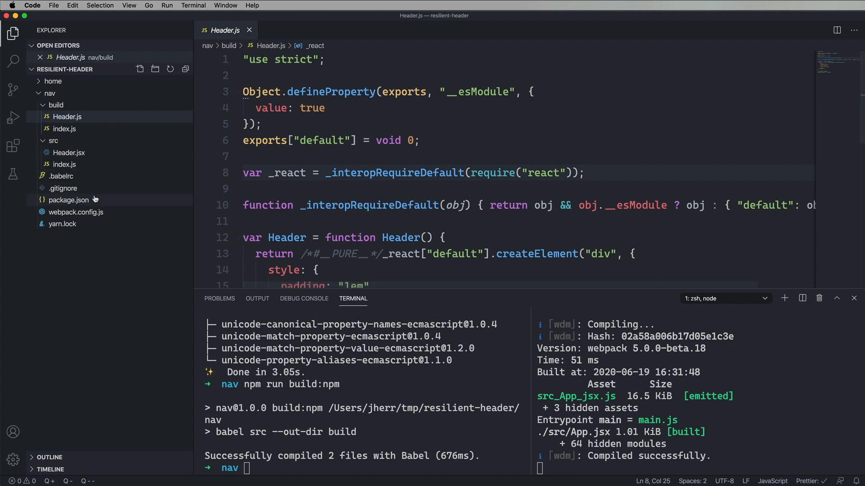
{"action": "left_click", "coordinate": [67, 200]}
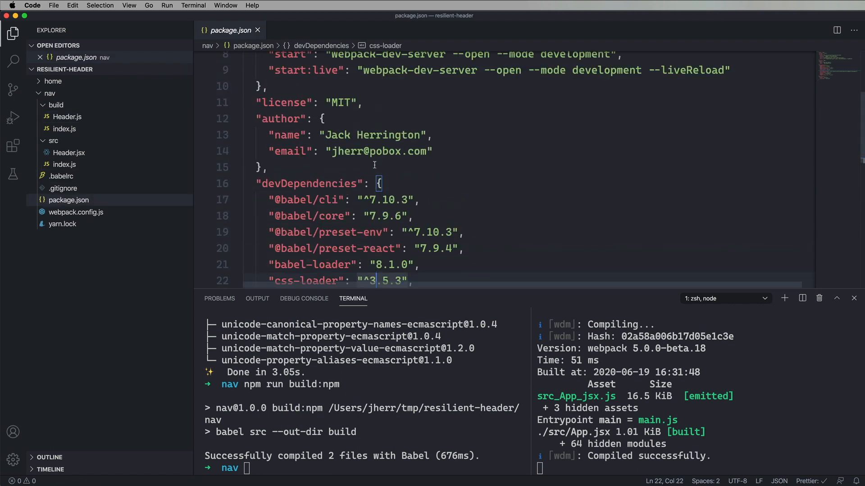
Add "main": "./build/index.js" after the scripts block in nav's package.json and save.
{"action": "key", "text": "Return"}
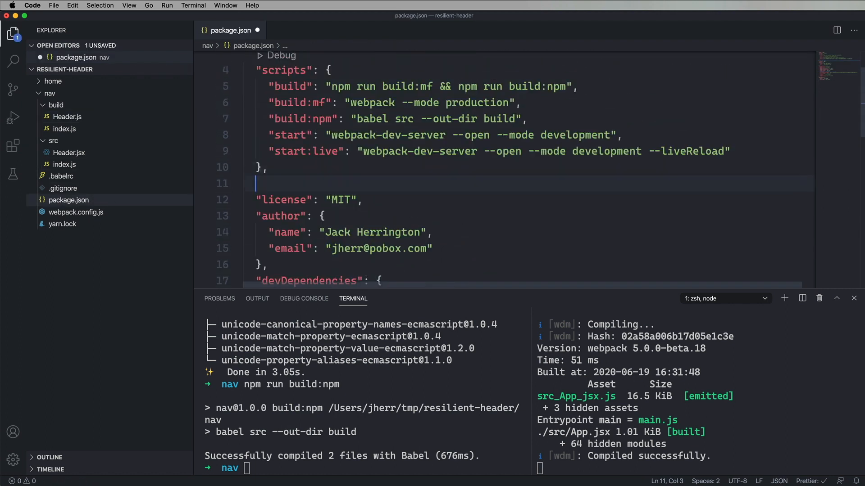
{"action": "type", "text": "\"main\":"}
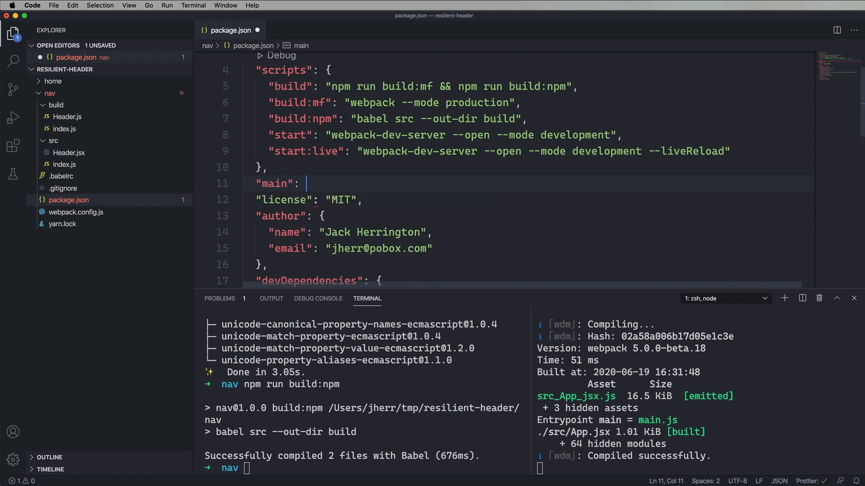
{"action": "type", "text": "\"\""}
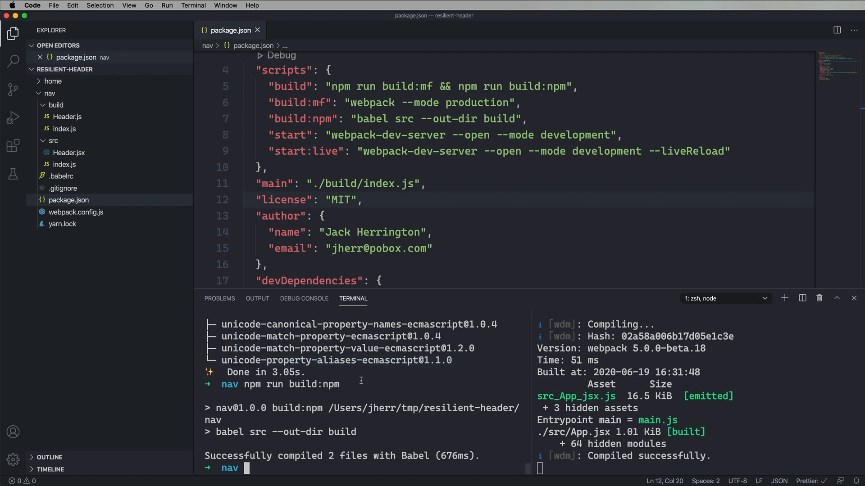
{"action": "mouse_move", "coordinate": [55, 104]}
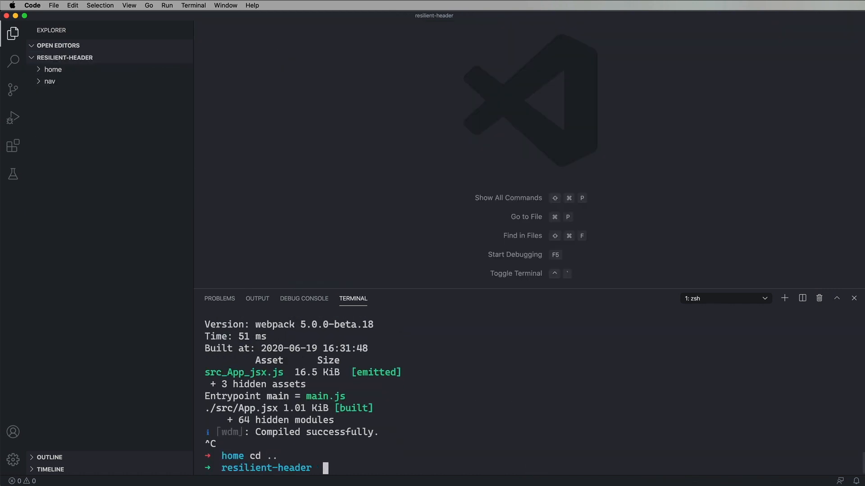
Create a packages folder, move home and nav into it, and open the new root package.json.
{"action": "type", "text": "mkdir packages"}
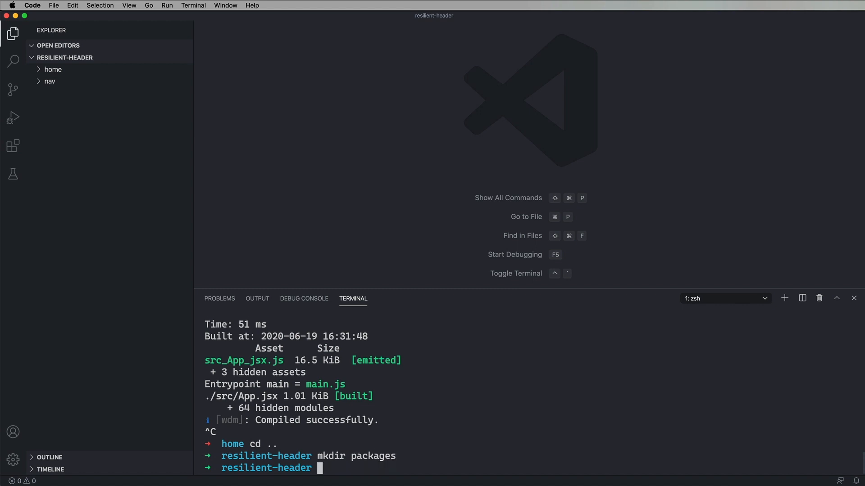
{"action": "type", "text": "mv home nav packages"}
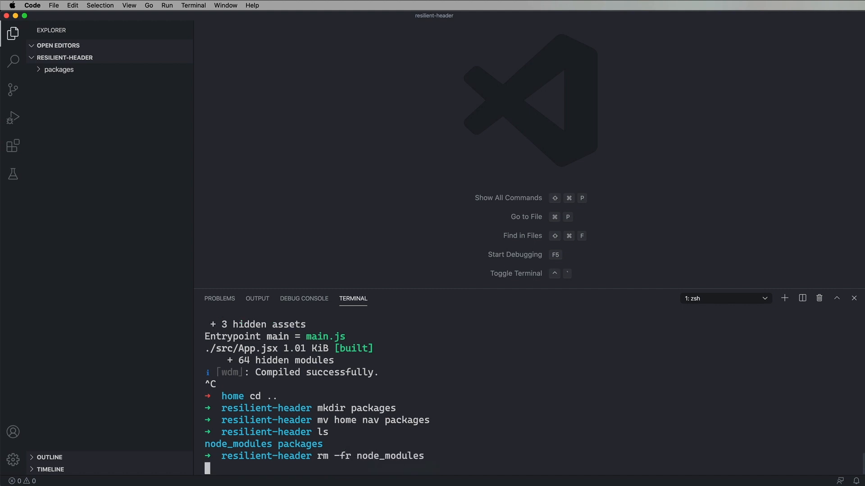
{"action": "left_click", "coordinate": [58, 69]}
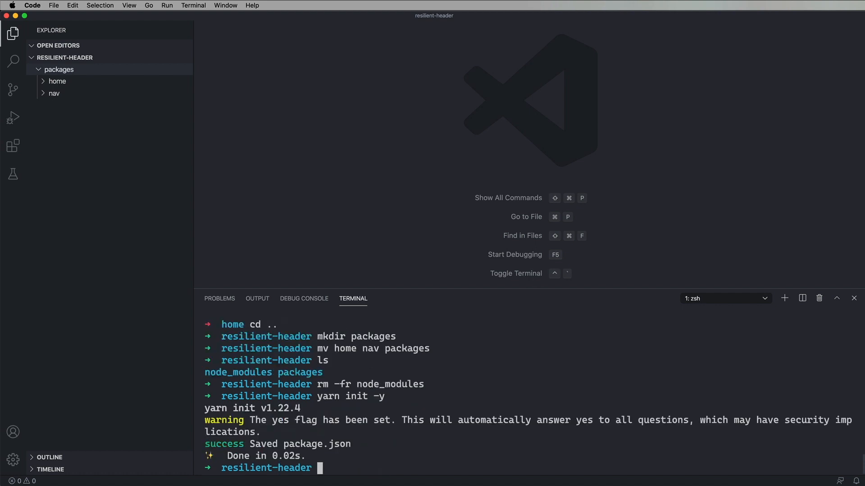
{"action": "left_click", "coordinate": [64, 116]}
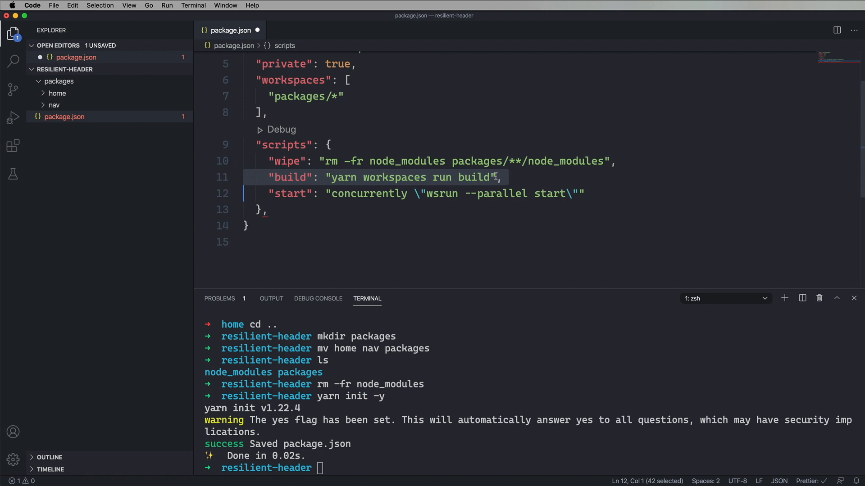
Make root package.json a private workspace over packages/* with wipe, build, start scripts, run yarn, then view home's package.json.
{"action": "double_click", "coordinate": [289, 194]}
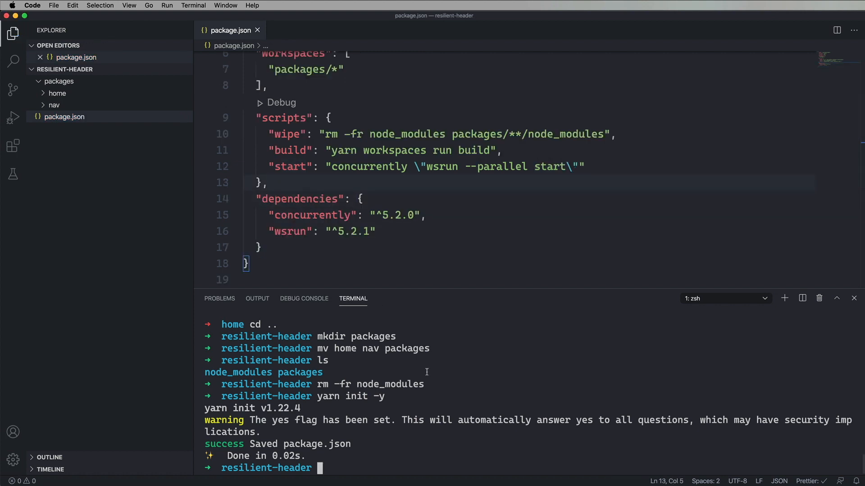
{"action": "type", "text": "yarn"}
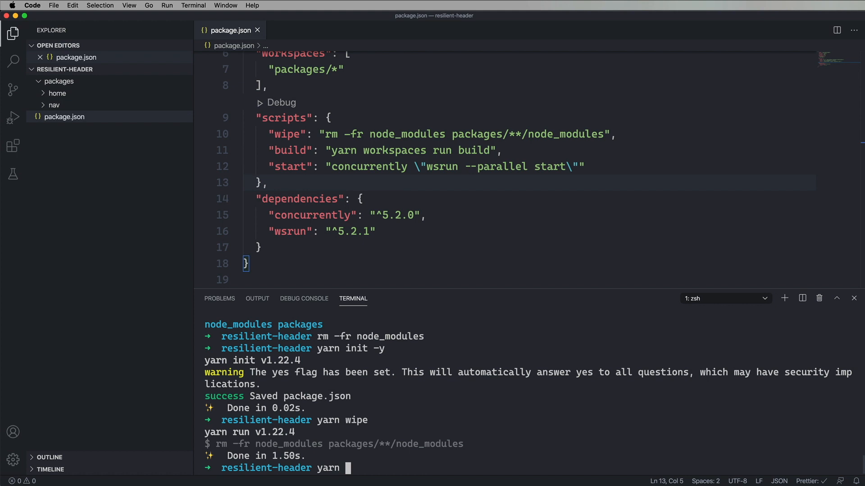
{"action": "left_click", "coordinate": [58, 92]}
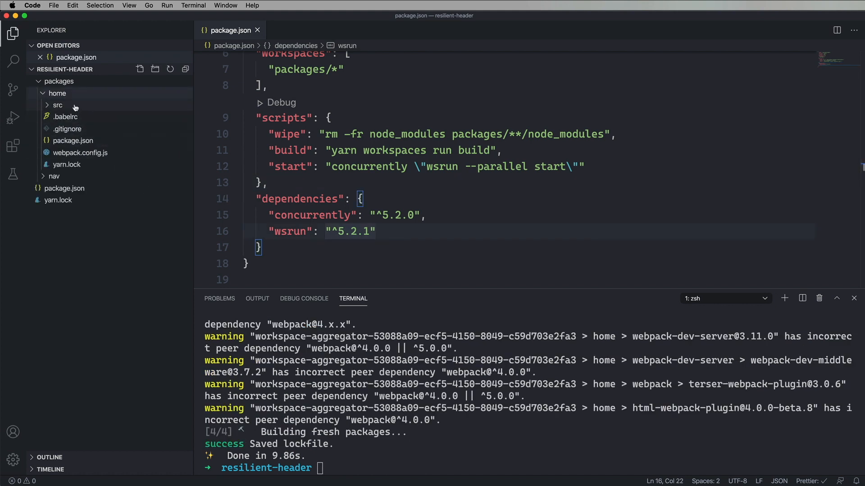
{"action": "left_click", "coordinate": [73, 140]}
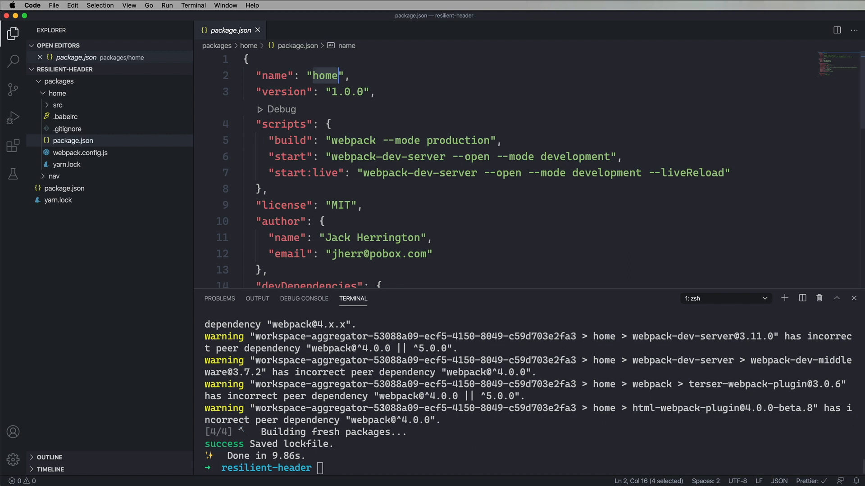
{"action": "mouse_move", "coordinate": [289, 396]}
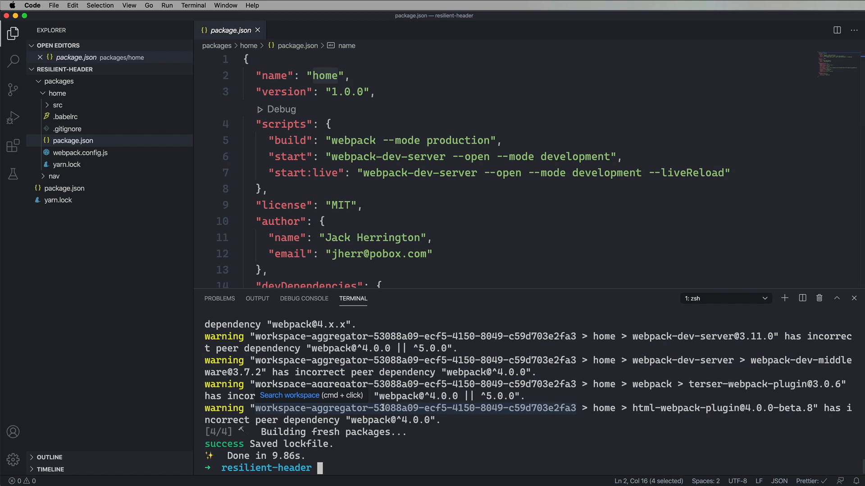
{"action": "type", "text": "yarn workspace"}
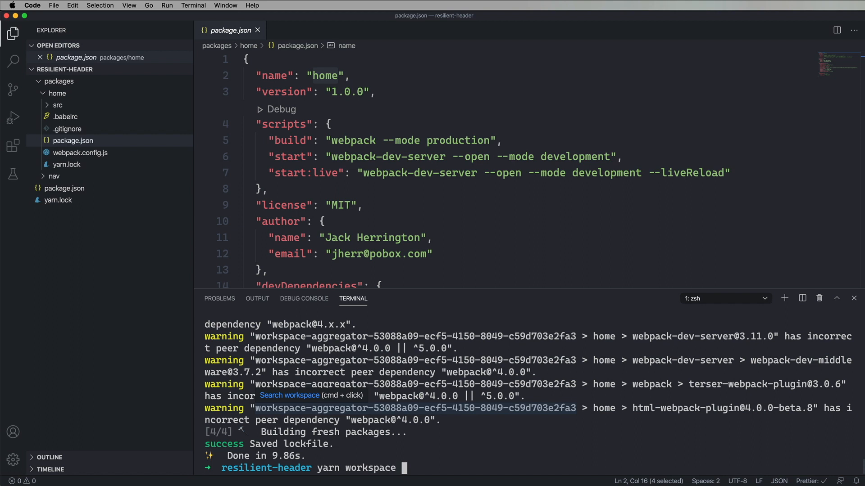
{"action": "type", "text": "home"}
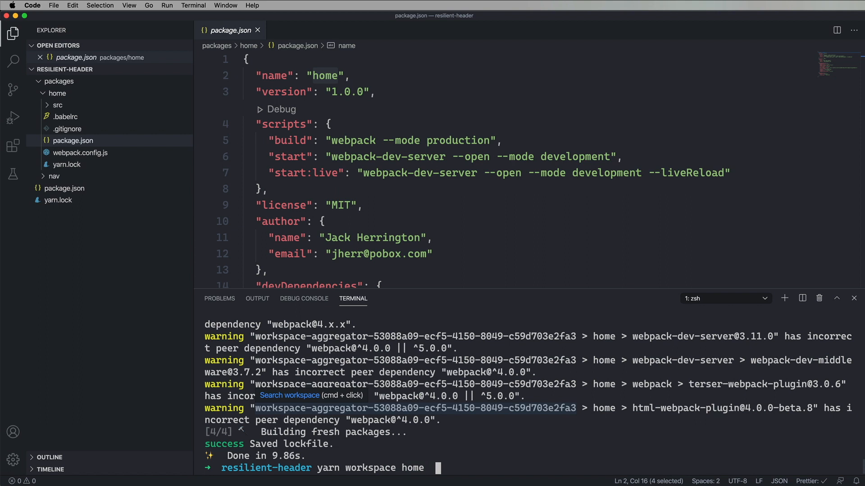
{"action": "type", "text": "add nav@"}
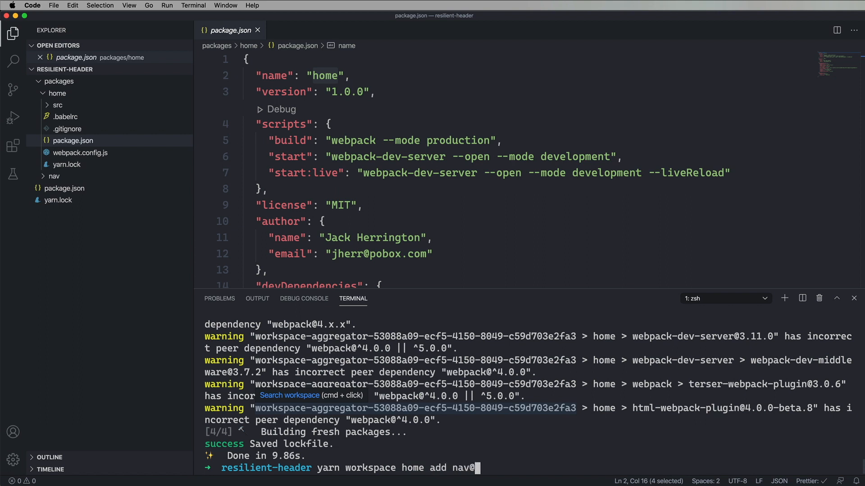
{"action": "key", "text": "Return"}
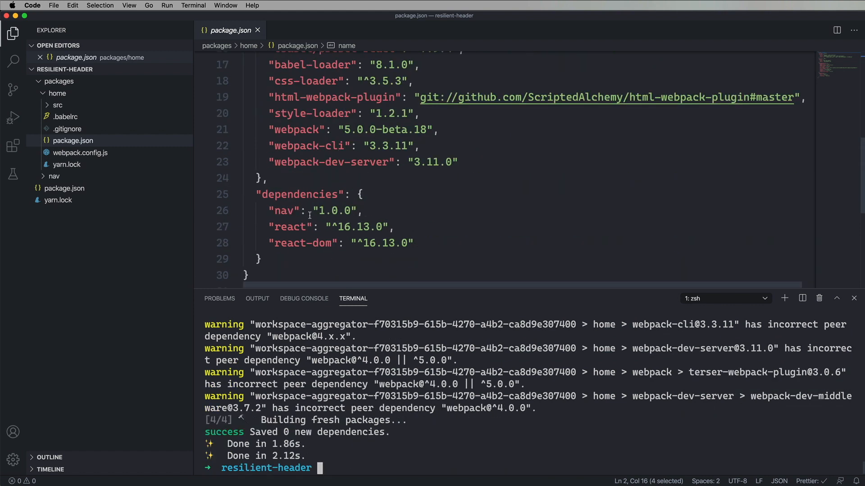
Verify nav 1.0.0 appears in home's package.json dependencies and expand home/src.
{"action": "left_click", "coordinate": [340, 211]}
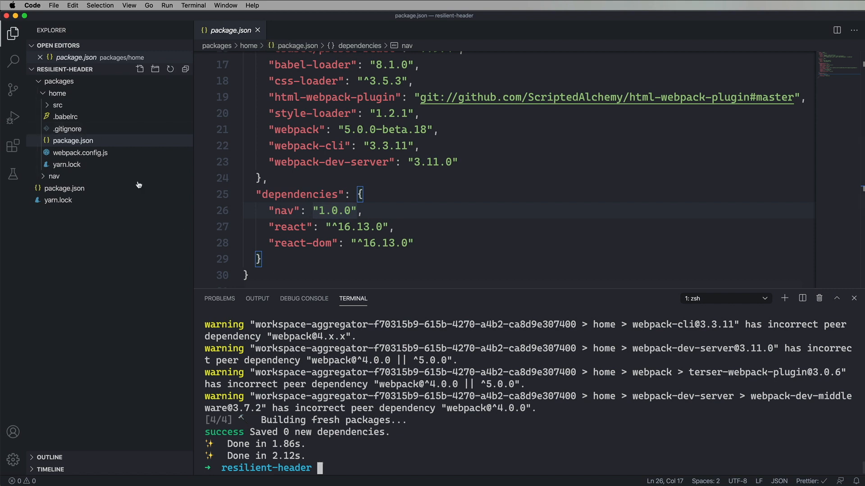
{"action": "left_click", "coordinate": [58, 104]}
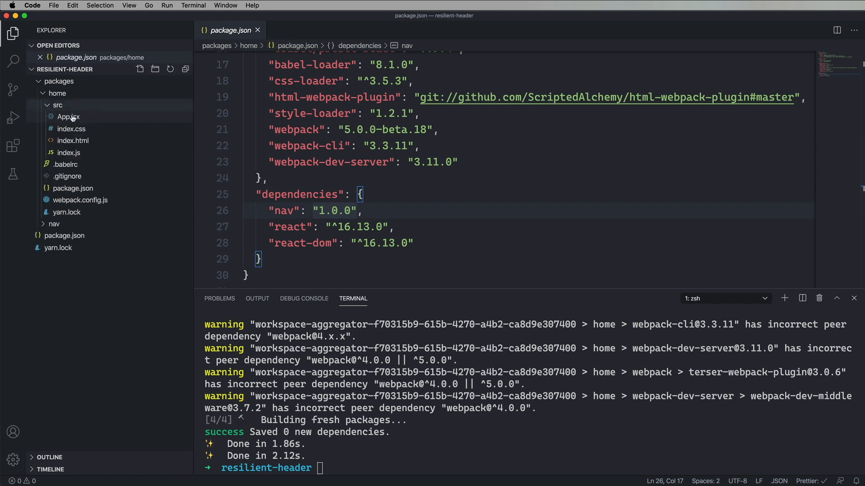
In App.jsx, import Header as FallbackHeader from "nav" below the css import.
{"action": "left_click", "coordinate": [68, 117]}
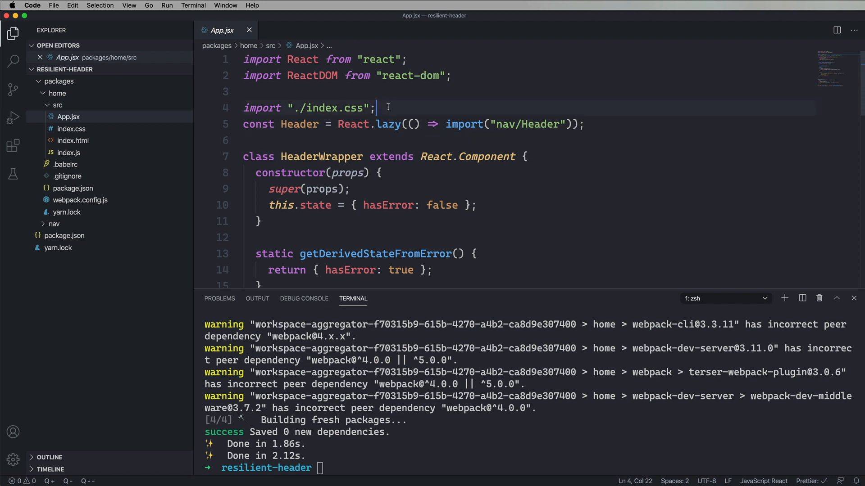
{"action": "key", "text": "Enter"}
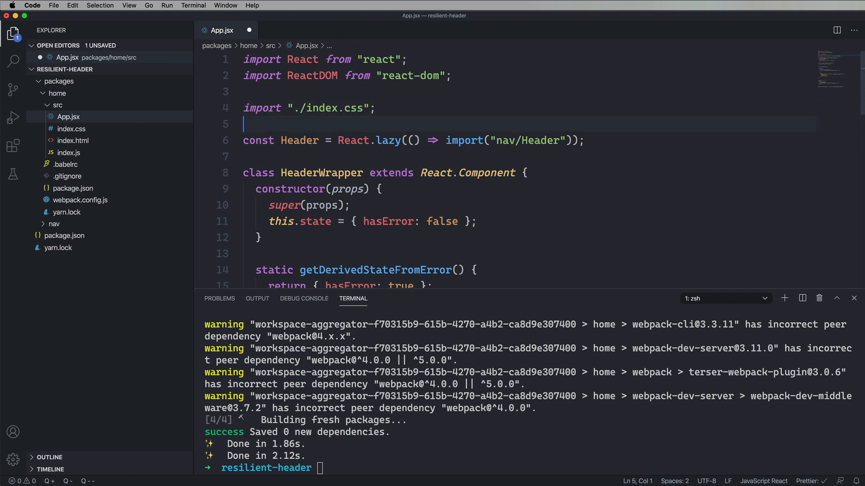
{"action": "type", "text": "import { }"}
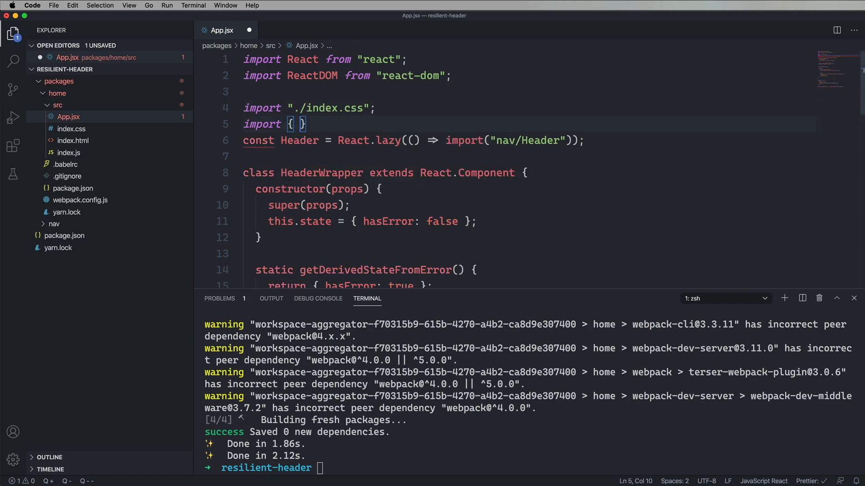
{"action": "type", "text": "Header as FallbackHeader"}
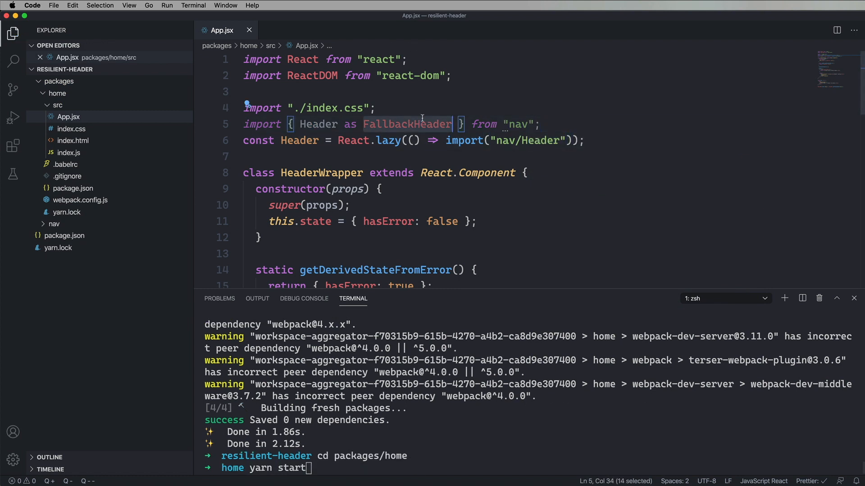
Replace the h1 fallback in render() with <FallbackHeader />.
{"action": "scroll", "scroll_direction": "down", "scroll_amount": 3}
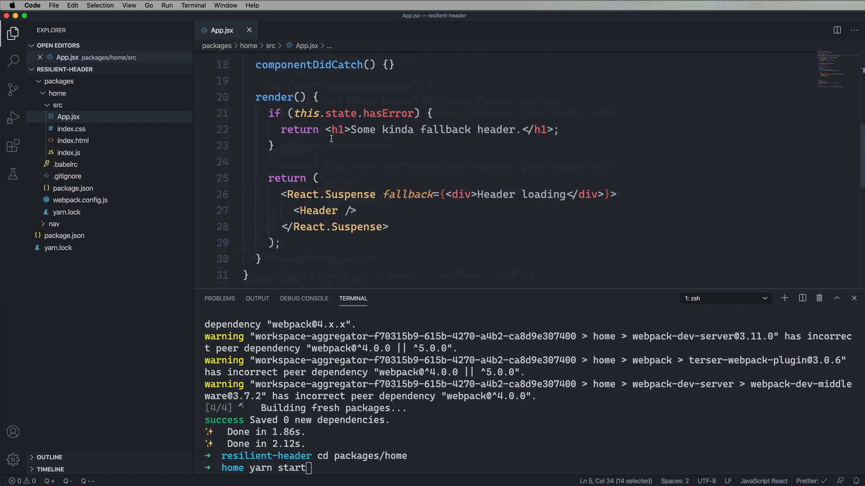
{"action": "type", "text": "<FallbackHeader>"}
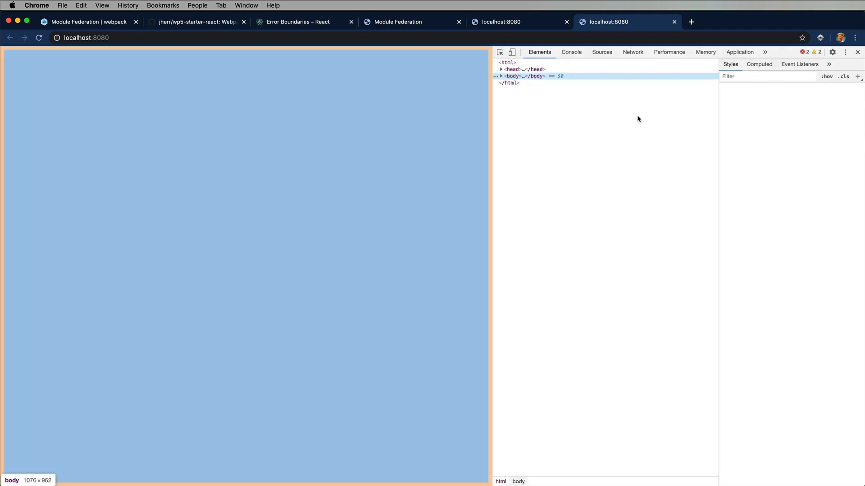
Check the console errors, then locate the remotes entry in home's webpack.config.js.
{"action": "left_click", "coordinate": [571, 53]}
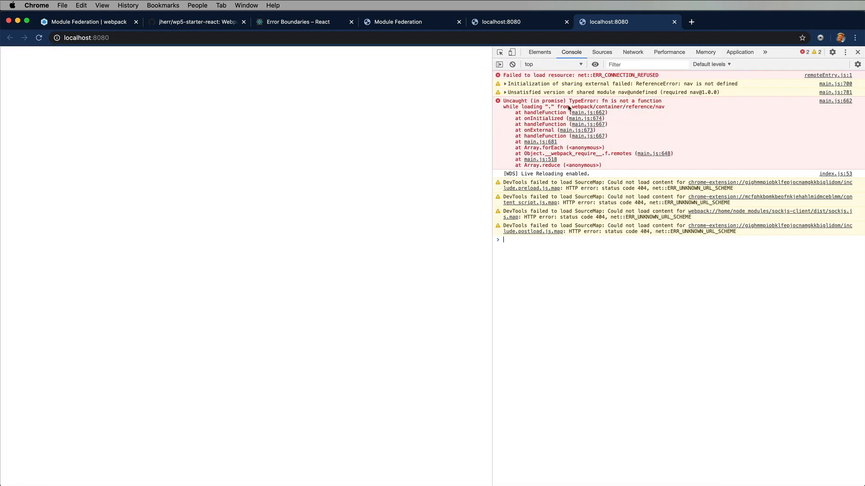
{"action": "mouse_move", "coordinate": [587, 129]}
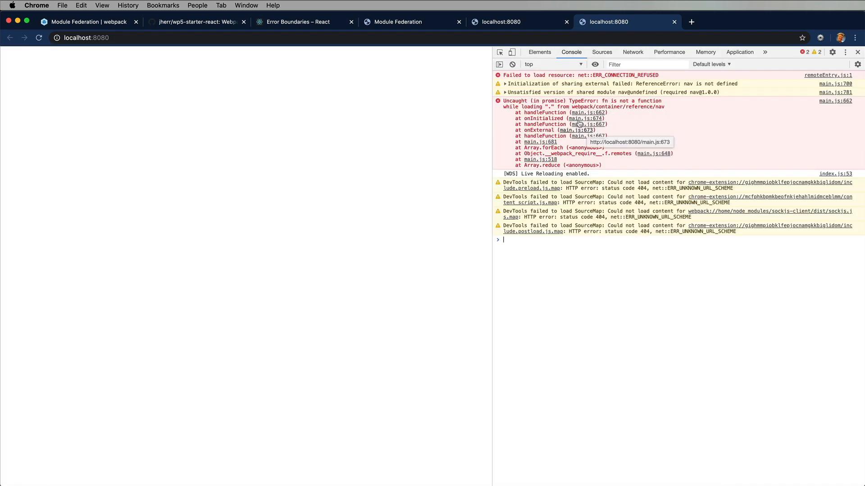
{"action": "mouse_move", "coordinate": [605, 114]}
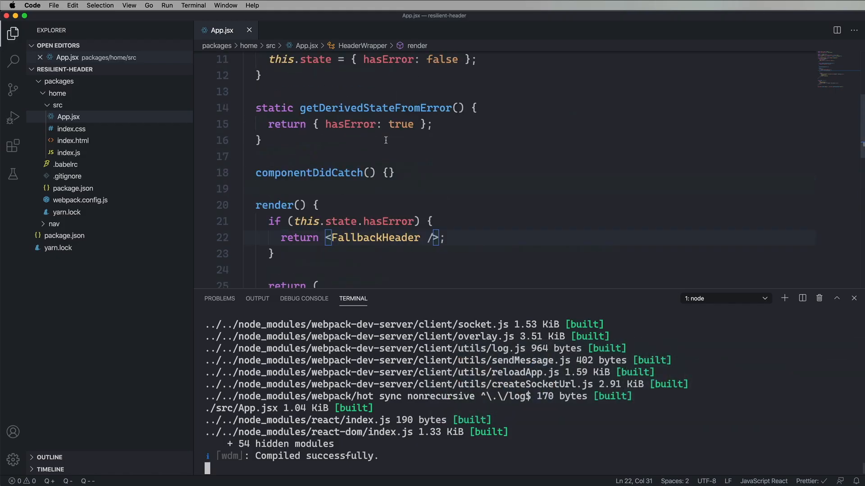
{"action": "scroll", "scroll_direction": "up", "scroll_amount": 3}
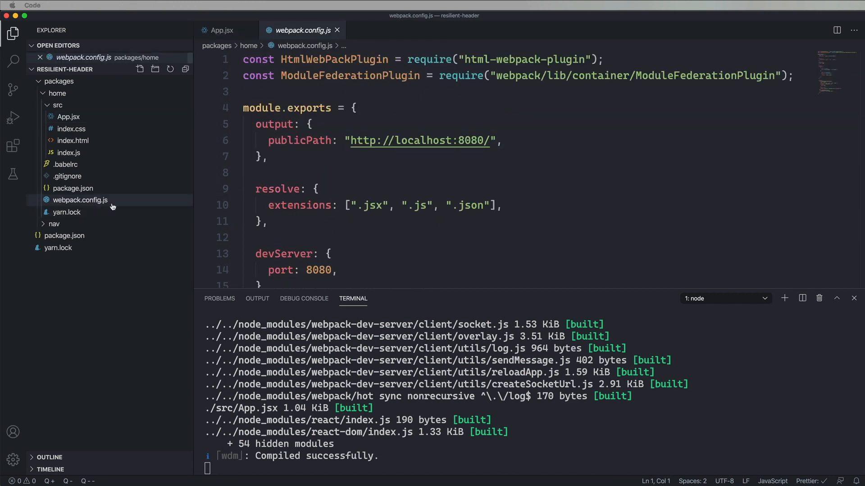
{"action": "scroll", "scroll_direction": "down", "scroll_amount": 3}
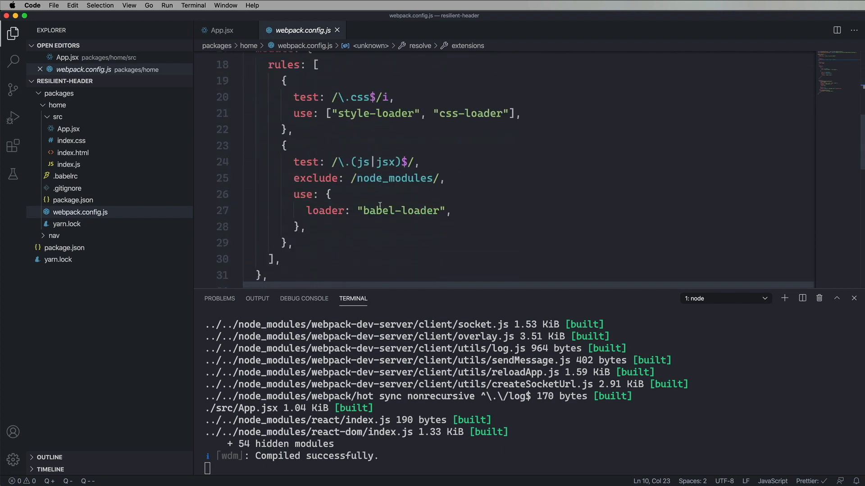
Rename the remotes key nav to "mf-nav" in the module federation settings.
{"action": "double_click", "coordinate": [303, 188]}
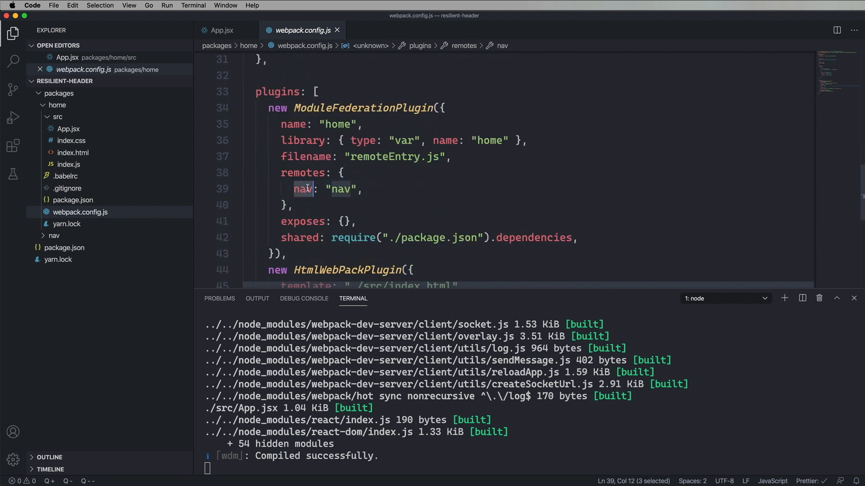
{"action": "type", "text": "\"mf-nav\""}
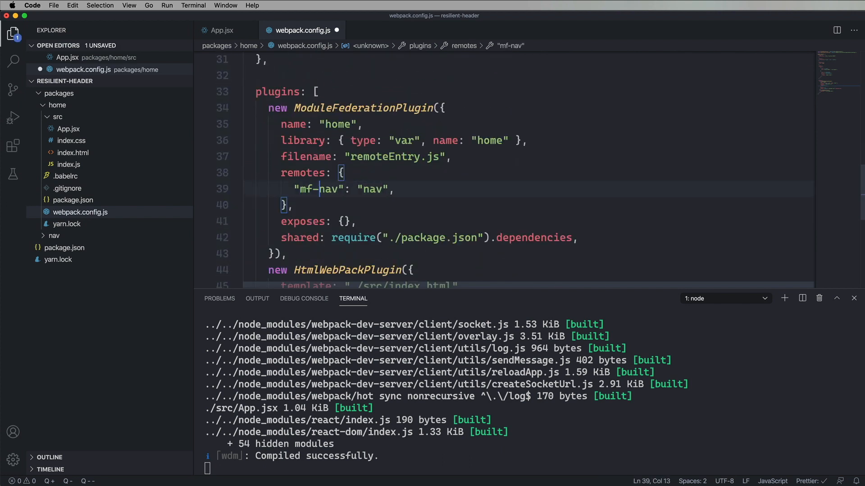
{"action": "double_click", "coordinate": [319, 189]}
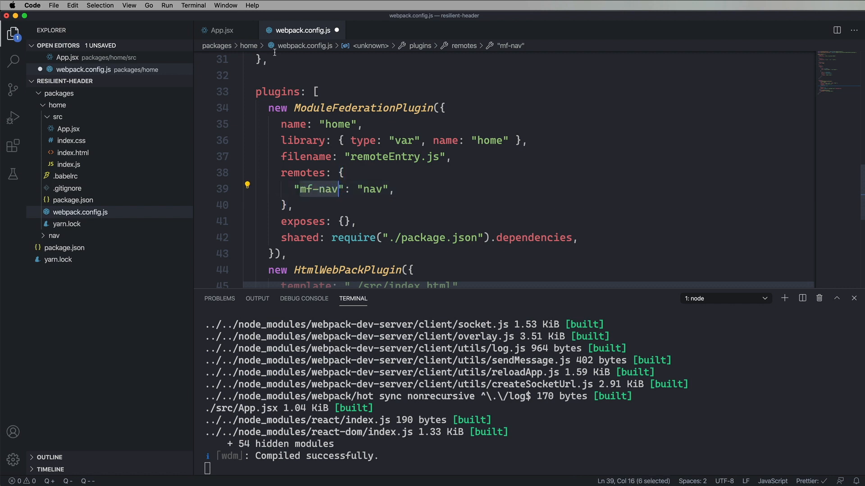
{"action": "left_click", "coordinate": [221, 30]}
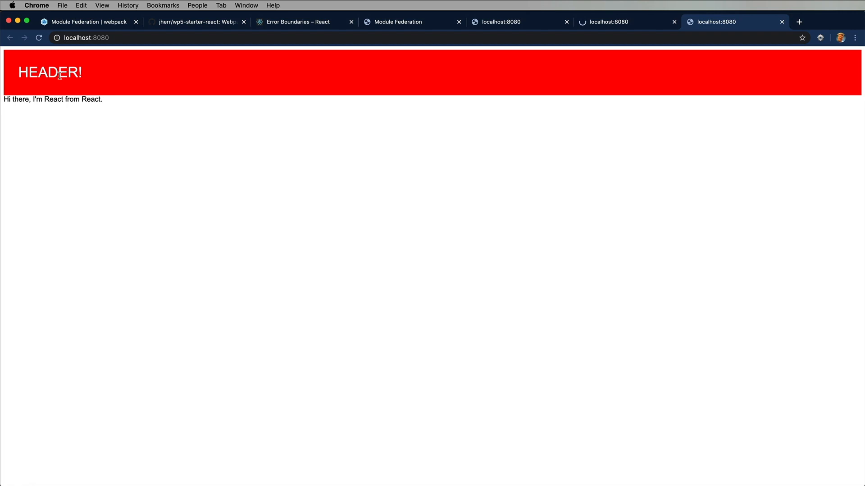
{"action": "mouse_move", "coordinate": [123, 95]}
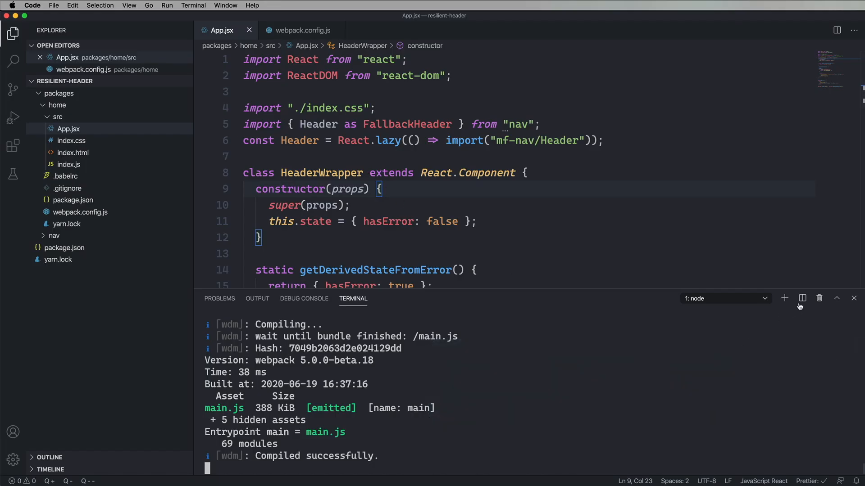
In a split terminal, cd to packages/nav and start the nav dev server.
{"action": "left_click", "coordinate": [802, 298]}
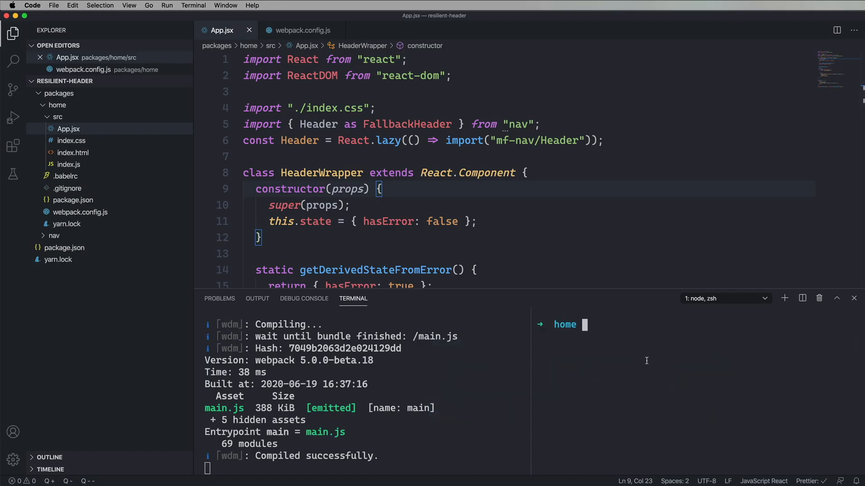
{"action": "type", "text": "cd"}
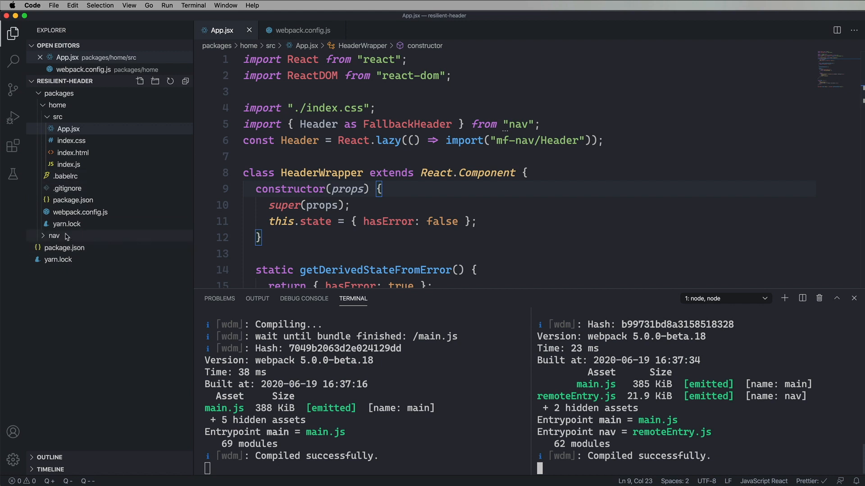
In nav's Header.jsx, change the background from red to green.
{"action": "left_click", "coordinate": [54, 236]}
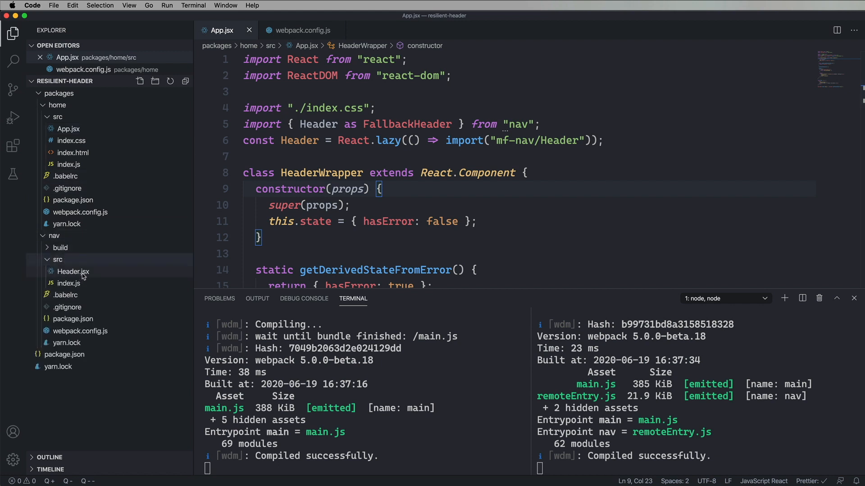
{"action": "left_click", "coordinate": [72, 271]}
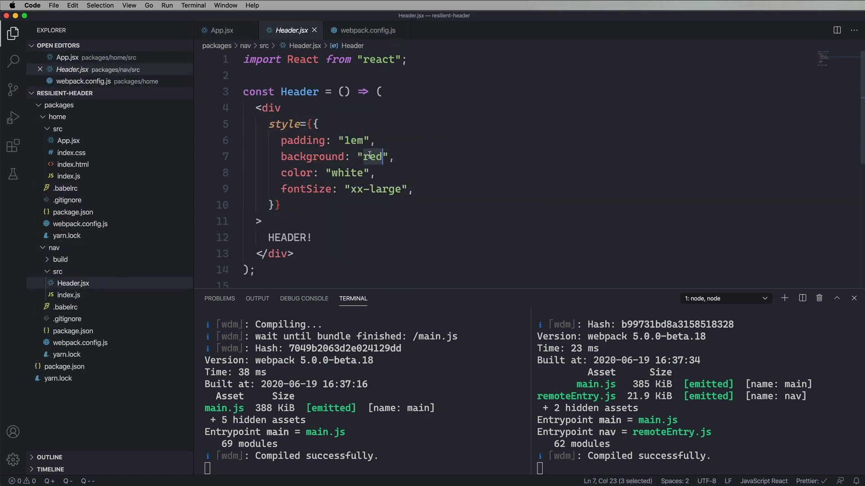
{"action": "type", "text": "green"}
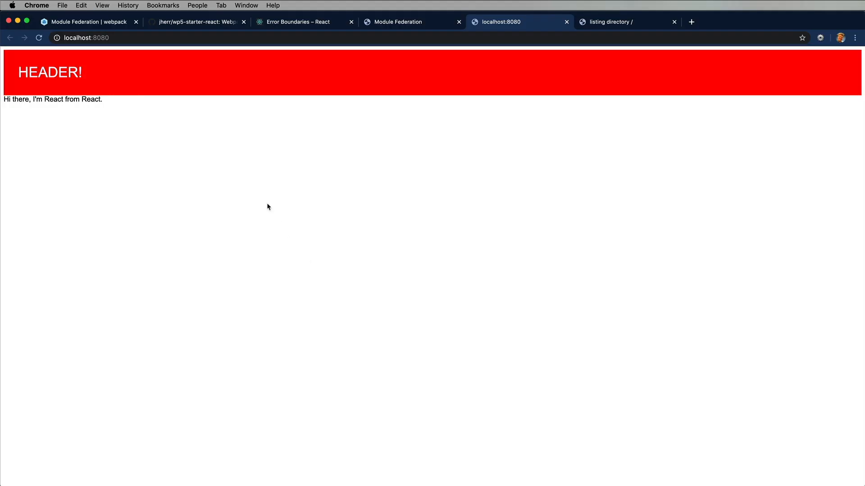
{"action": "mouse_move", "coordinate": [538, 147]}
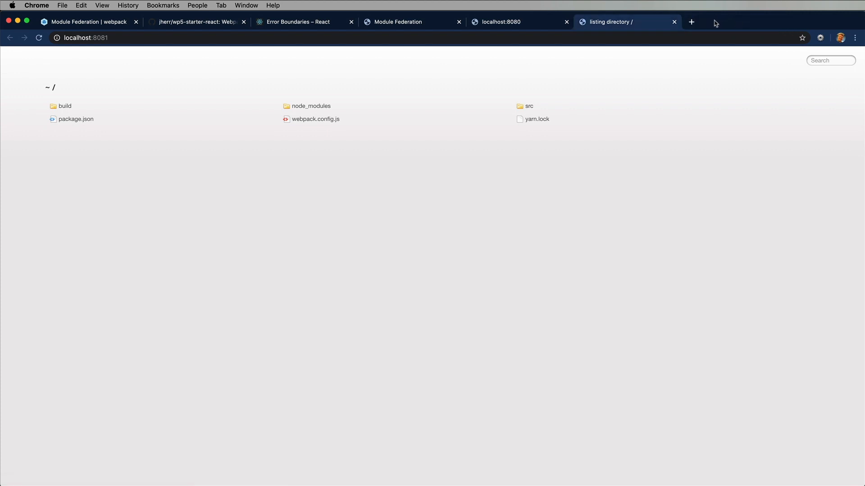
Show the Network panel with remoteEntry.js failing while the red fallback header remains.
{"action": "left_click", "coordinate": [673, 22]}
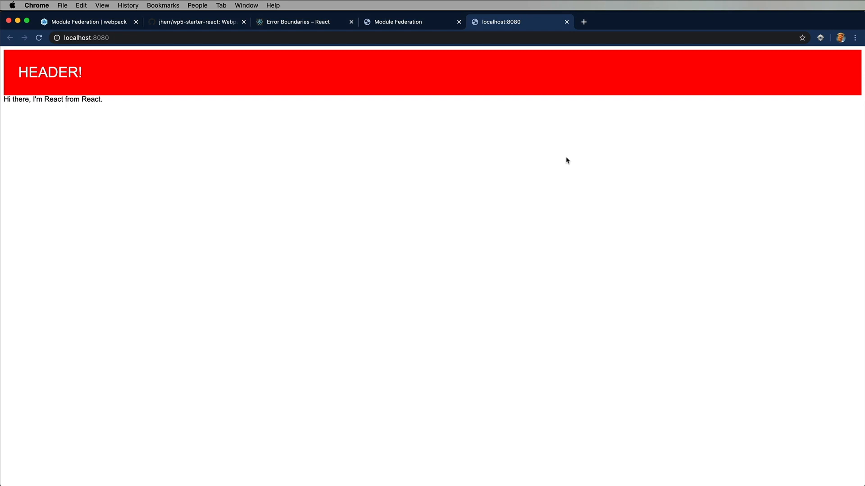
{"action": "key", "text": "f12"}
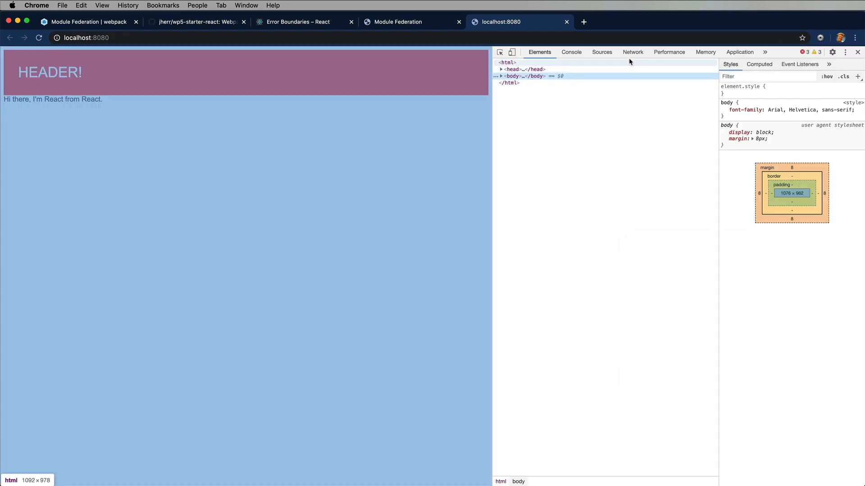
{"action": "left_click", "coordinate": [633, 53]}
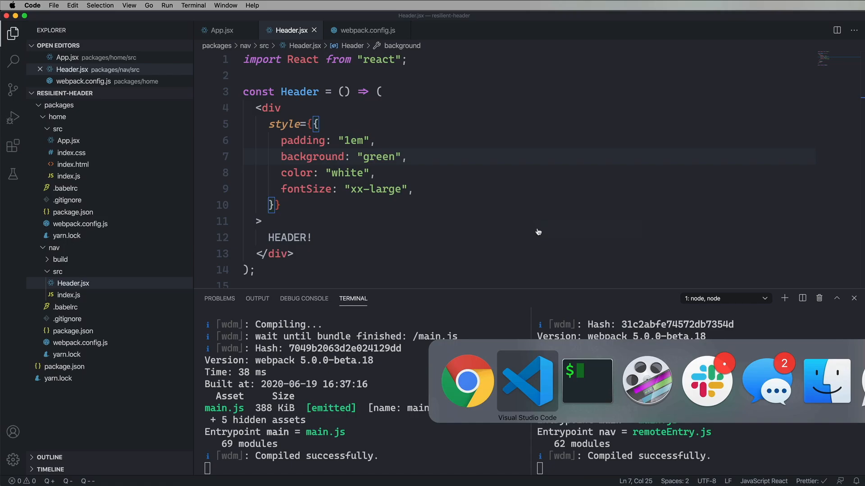
{"action": "left_click", "coordinate": [466, 380]}
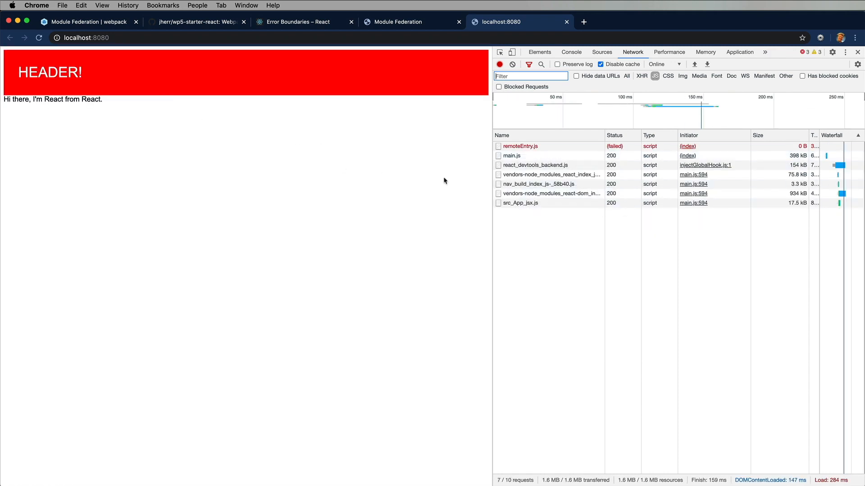
{"action": "mouse_move", "coordinate": [551, 194]}
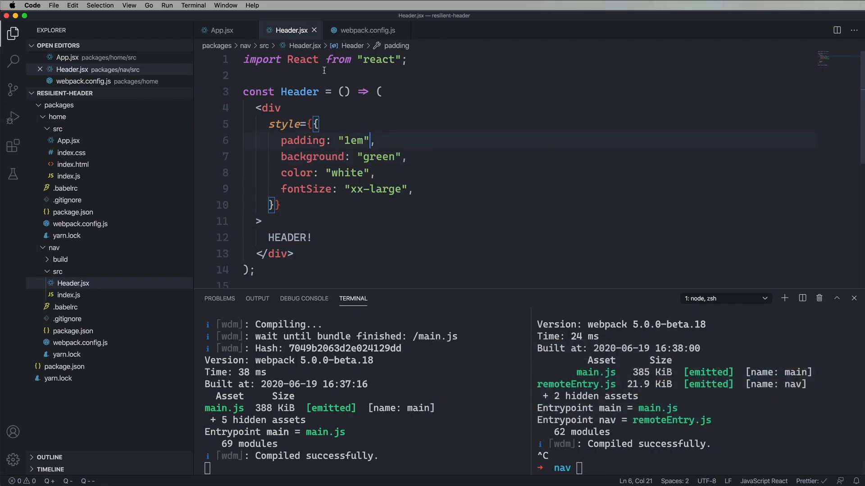
Define FallbackHeader as React.lazy(() => import("nav/build/Header")) in App.jsx.
{"action": "left_click", "coordinate": [221, 30]}
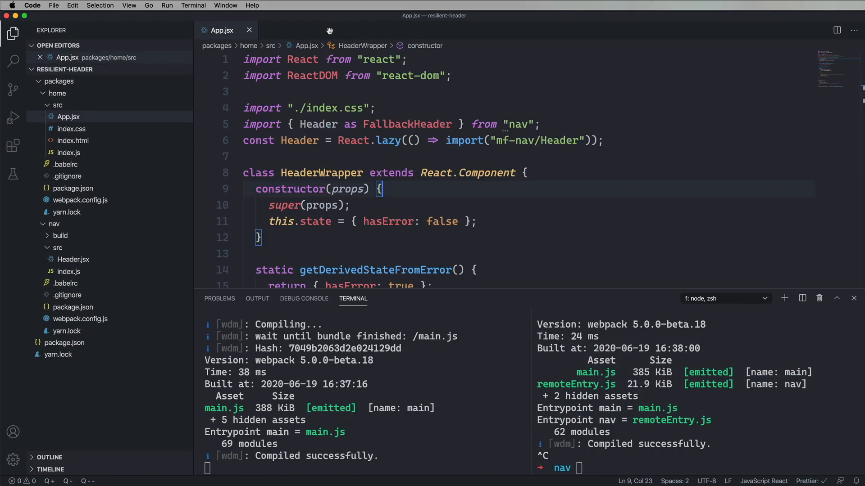
{"action": "double_click", "coordinate": [481, 123]}
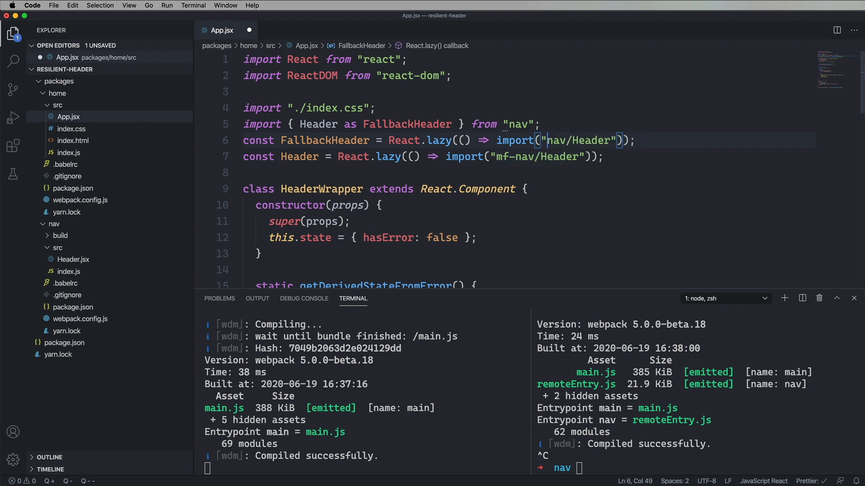
{"action": "type", "text": "build"}
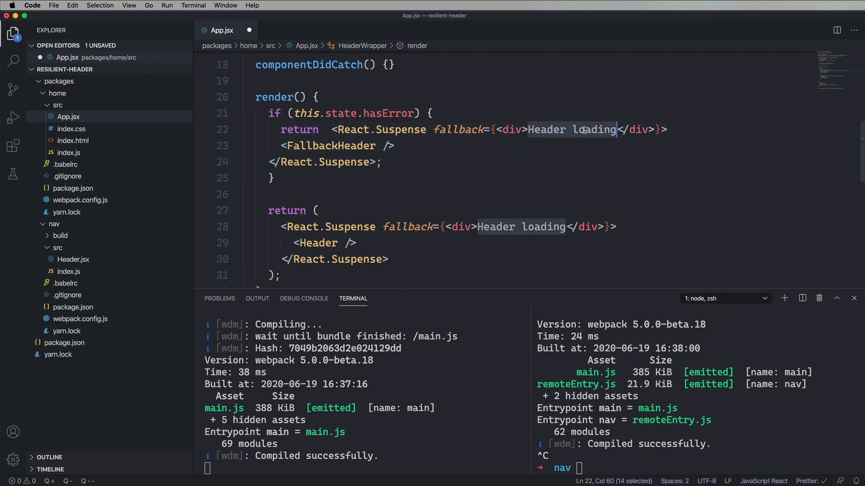
Set the Suspense fallback text to "Loading fallback header".
{"action": "type", "text": "Loading fallback"}
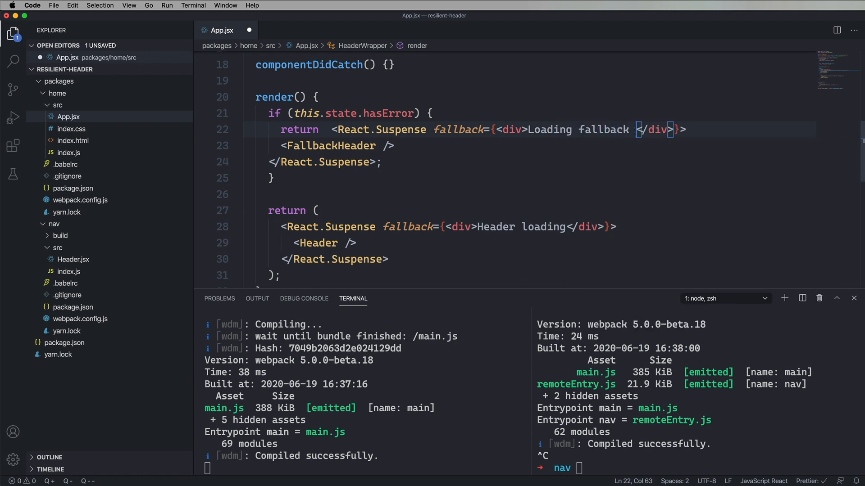
{"action": "type", "text": "header"}
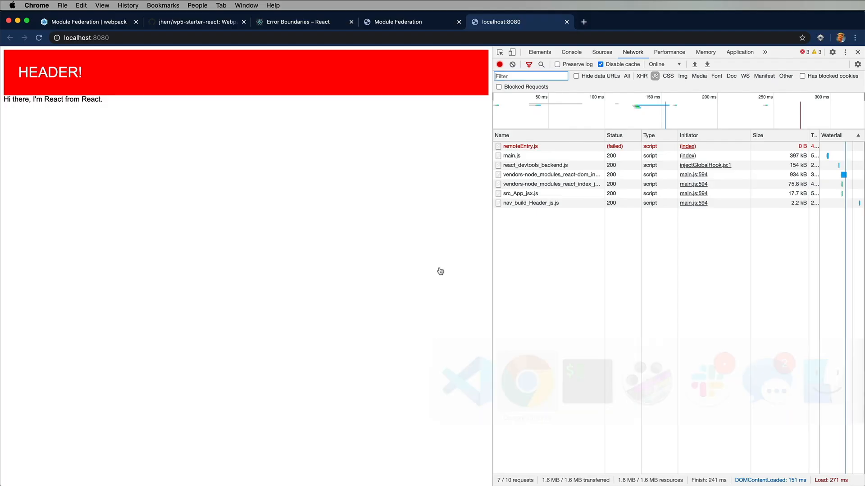
{"action": "mouse_move", "coordinate": [507, 210]}
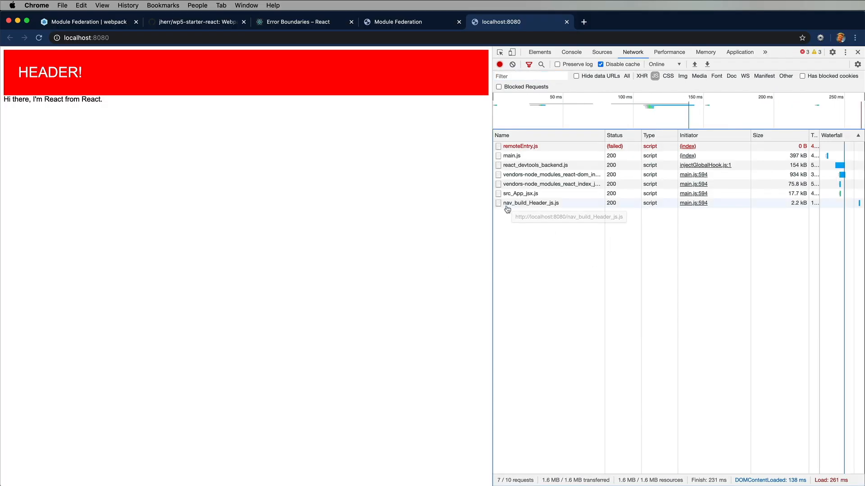
{"action": "mouse_move", "coordinate": [530, 202]}
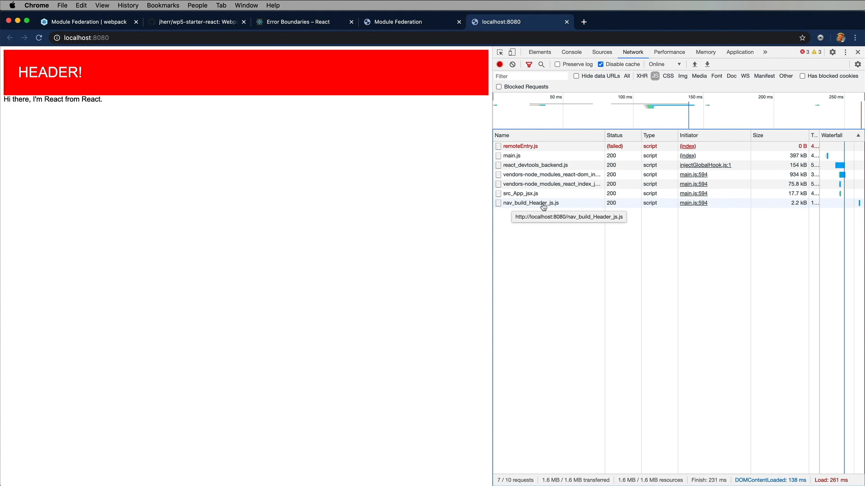
{"action": "mouse_move", "coordinate": [529, 265]}
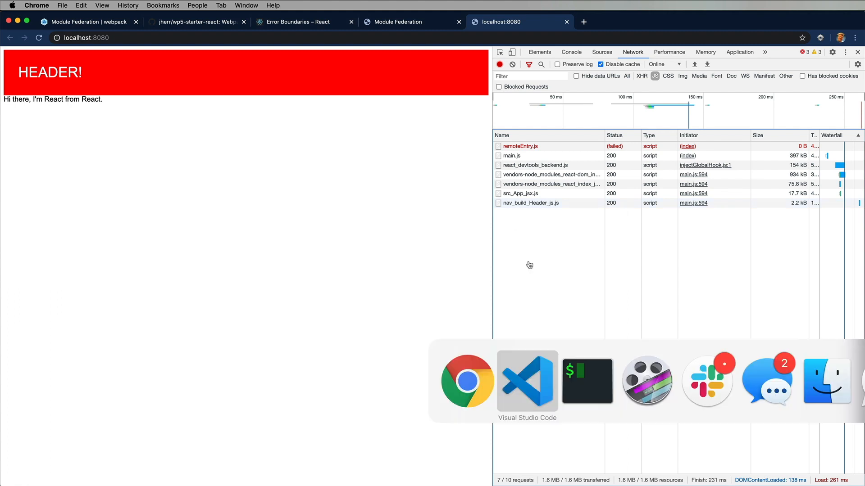
Inspect the nav_build_Header_js.js chunk, then reload localhost:8080 to show the green federated header.
{"action": "left_click", "coordinate": [526, 380]}
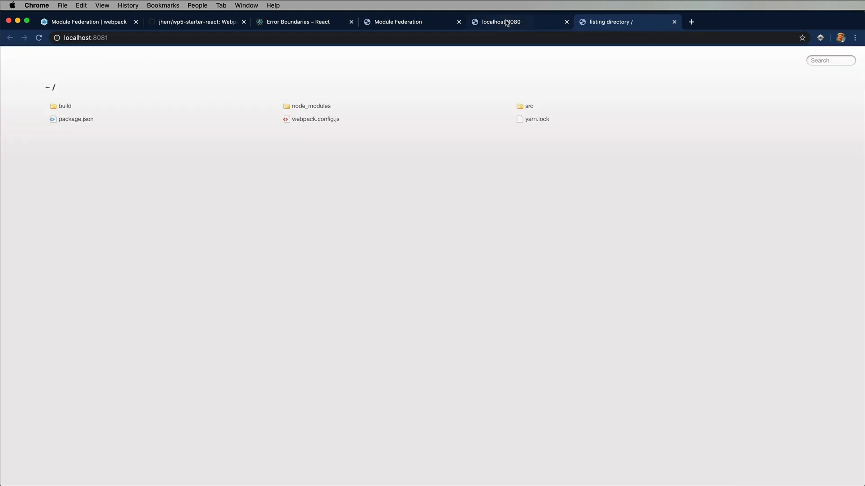
{"action": "left_click", "coordinate": [499, 21]}
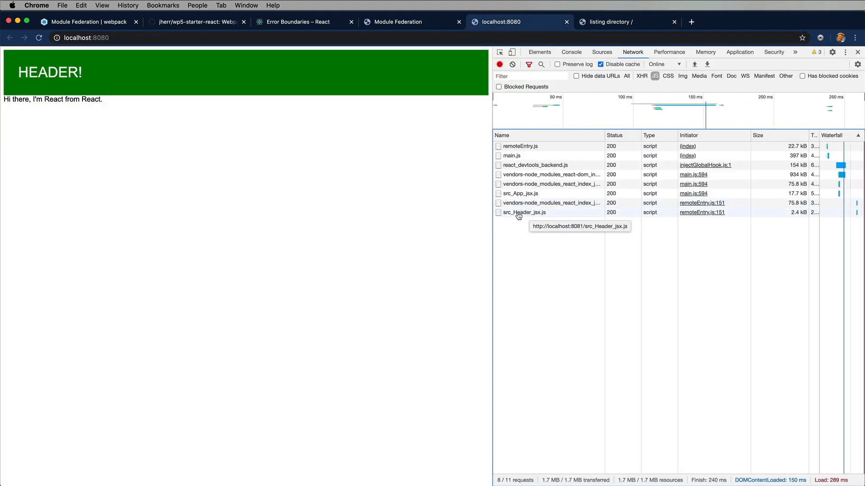
{"action": "mouse_move", "coordinate": [535, 215]}
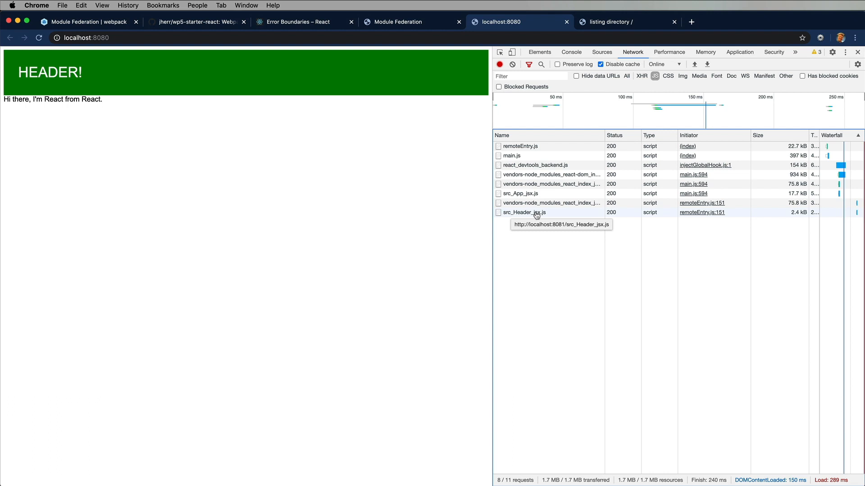
{"action": "mouse_move", "coordinate": [540, 232]}
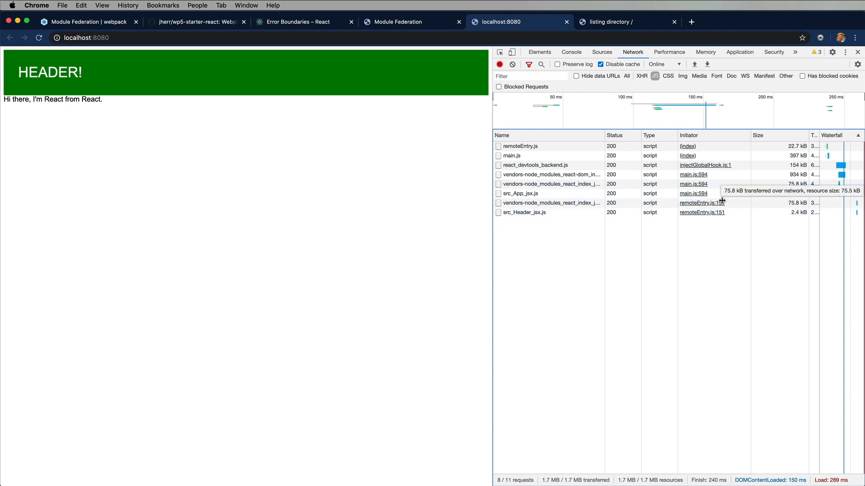
{"action": "mouse_move", "coordinate": [782, 96]}
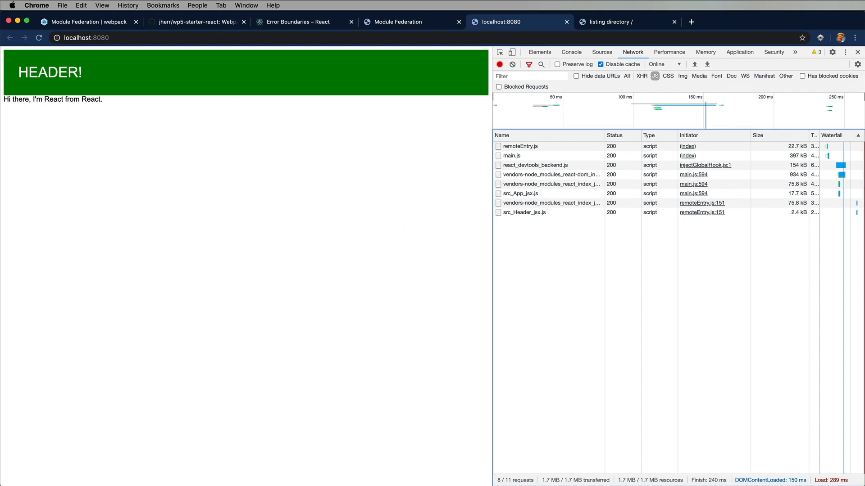
{"action": "mouse_move", "coordinate": [519, 146]}
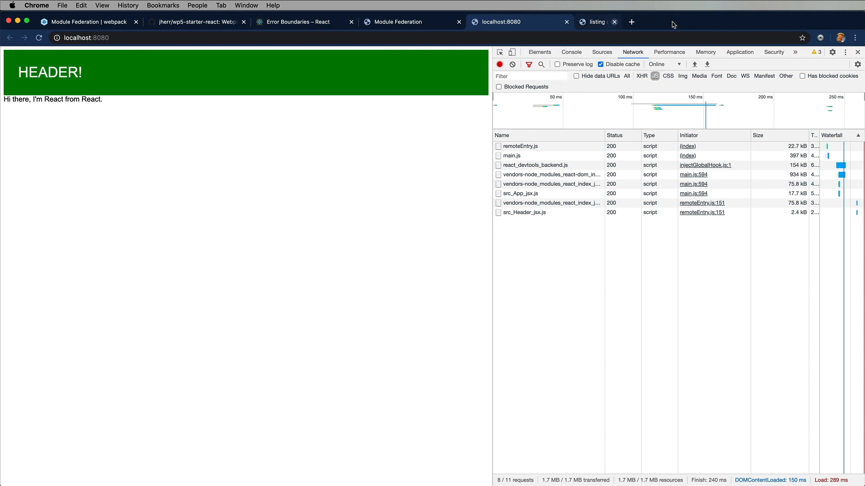
{"action": "left_click", "coordinate": [411, 22]}
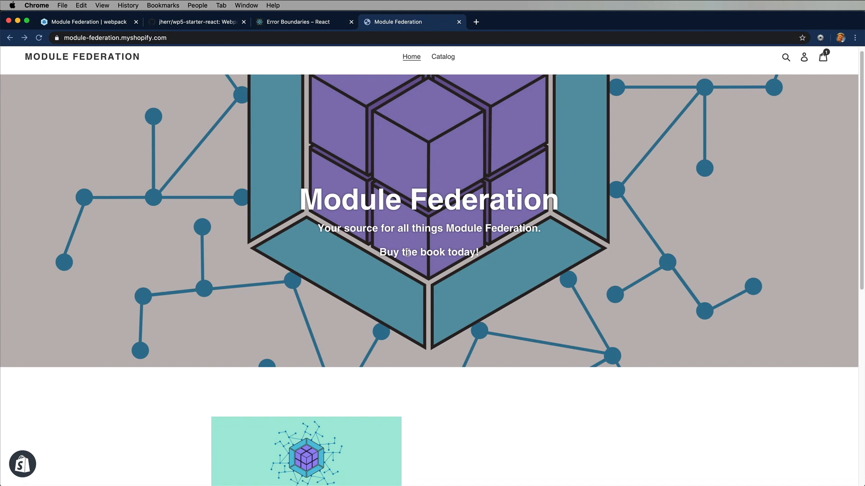
From the module-federation.myshopify.com catalog, open the Practical Module Federation product page.
{"action": "left_click", "coordinate": [137, 38]}
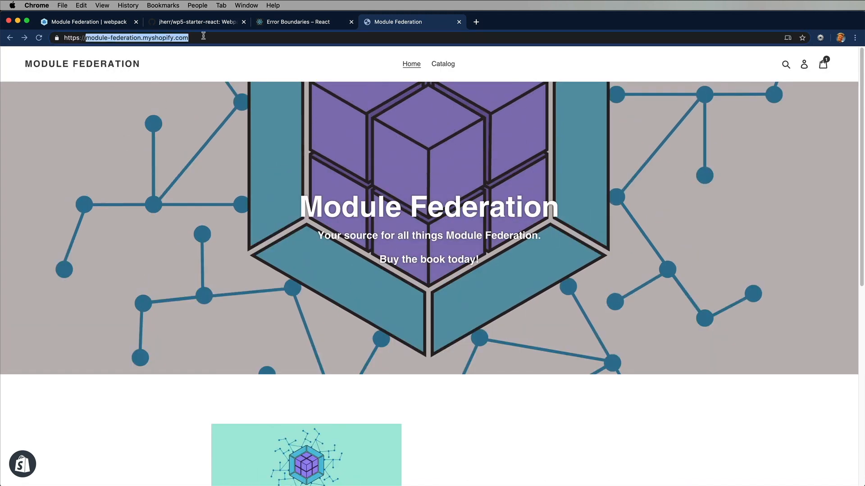
{"action": "double_click", "coordinate": [160, 38]}
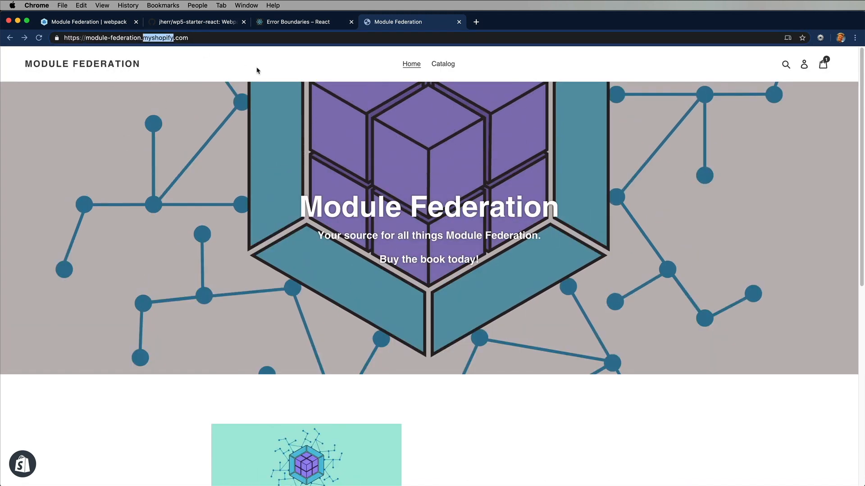
{"action": "left_click", "coordinate": [442, 63]}
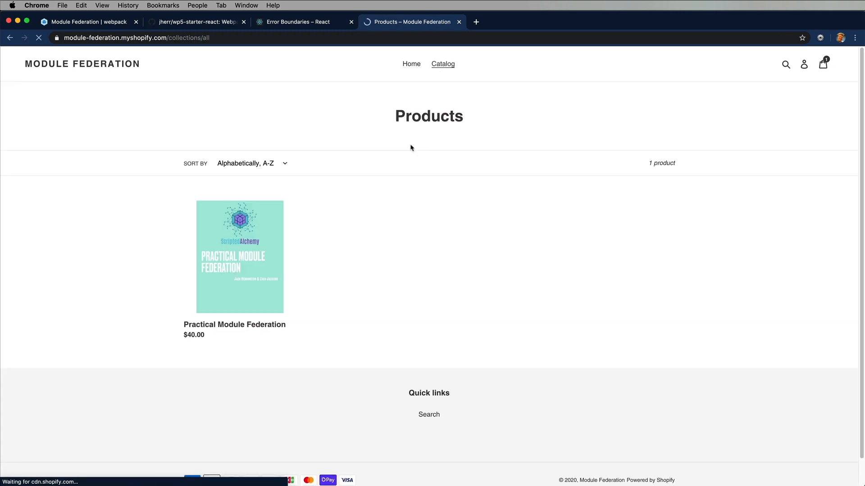
{"action": "left_click", "coordinate": [239, 256]}
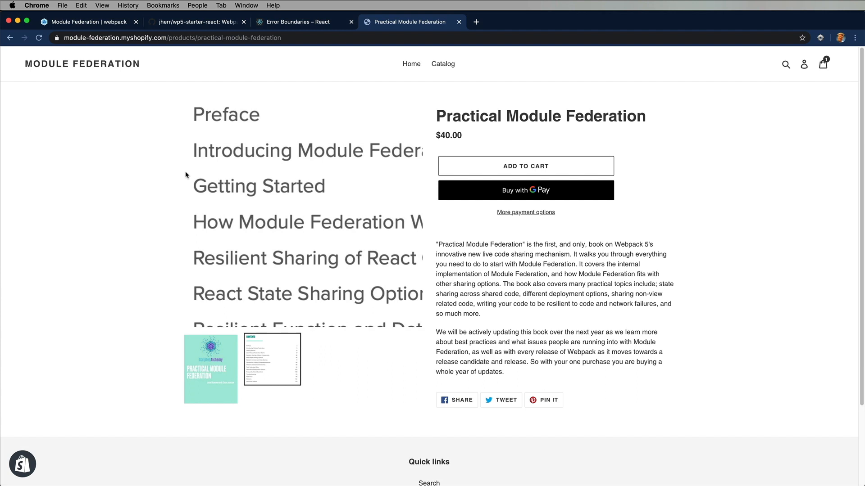
View the book's table of contents image and its description.
{"action": "left_click", "coordinate": [271, 359]}
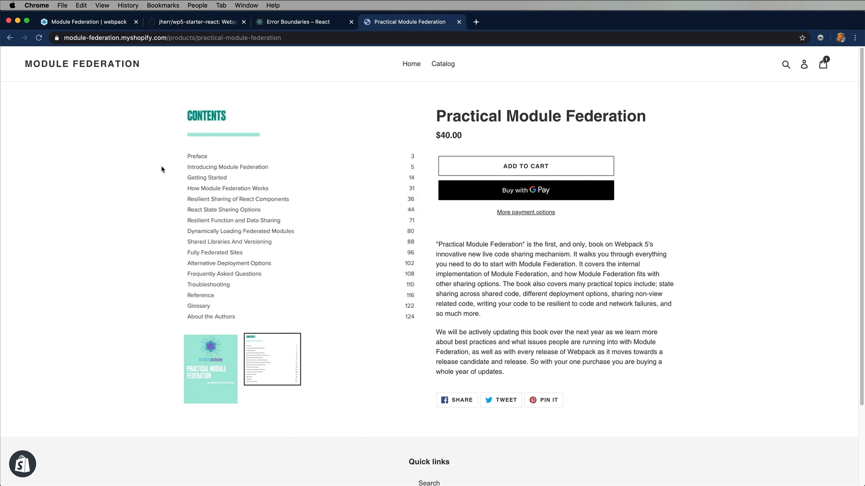
{"action": "mouse_move", "coordinate": [488, 303]}
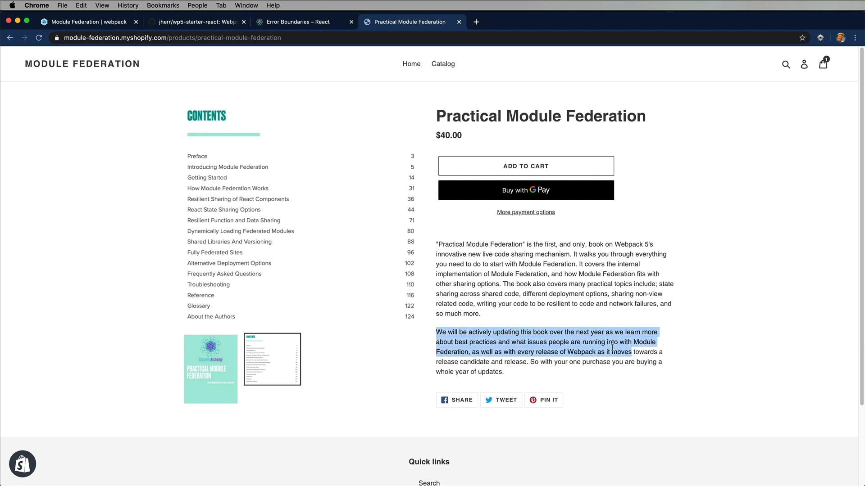
{"action": "left_click", "coordinate": [530, 364]}
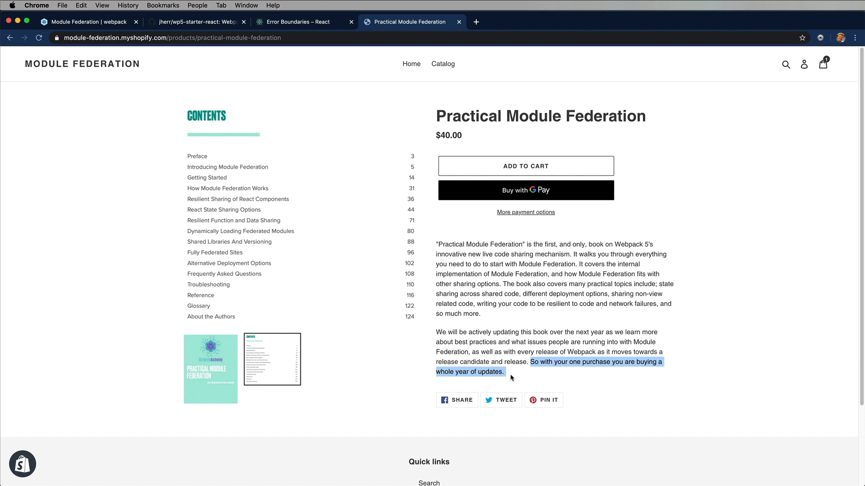
{"action": "left_click", "coordinate": [630, 330]}
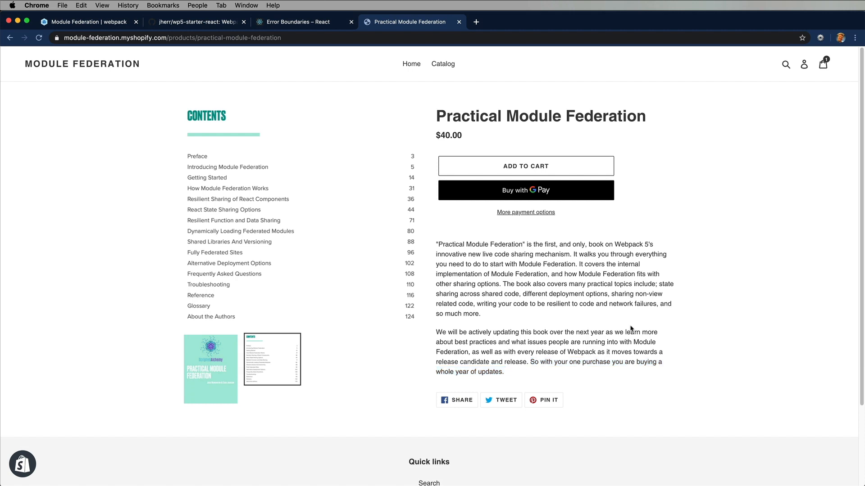